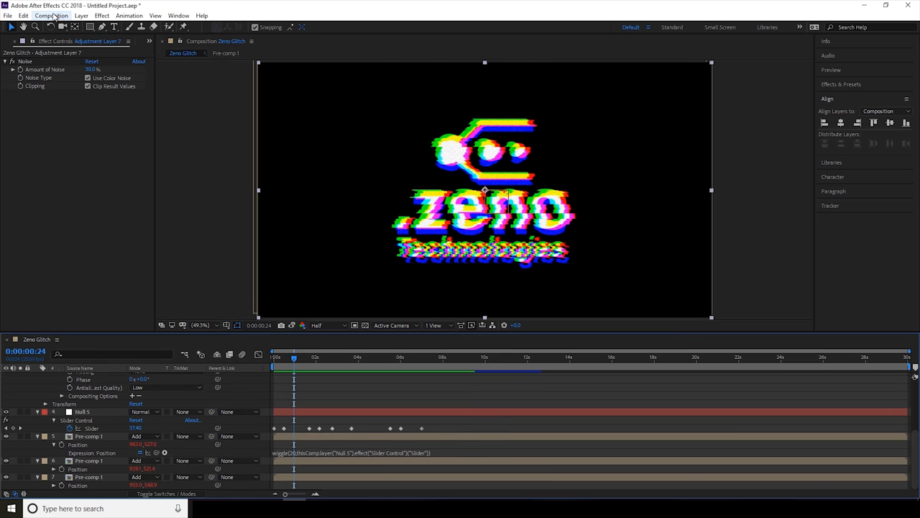
Step: Create a 1920x1080, 25 fps composition named Glitch with HDTV 1080 25 settings
click(51, 15)
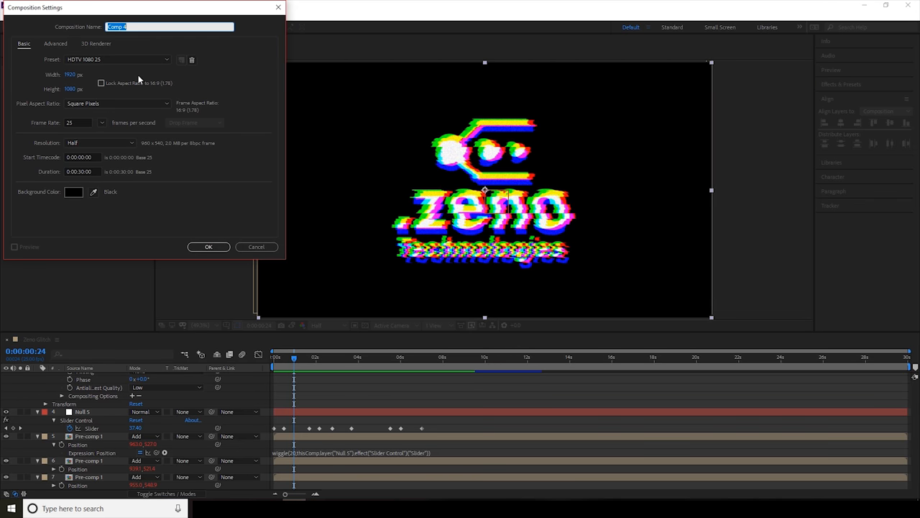
text(Glitch)
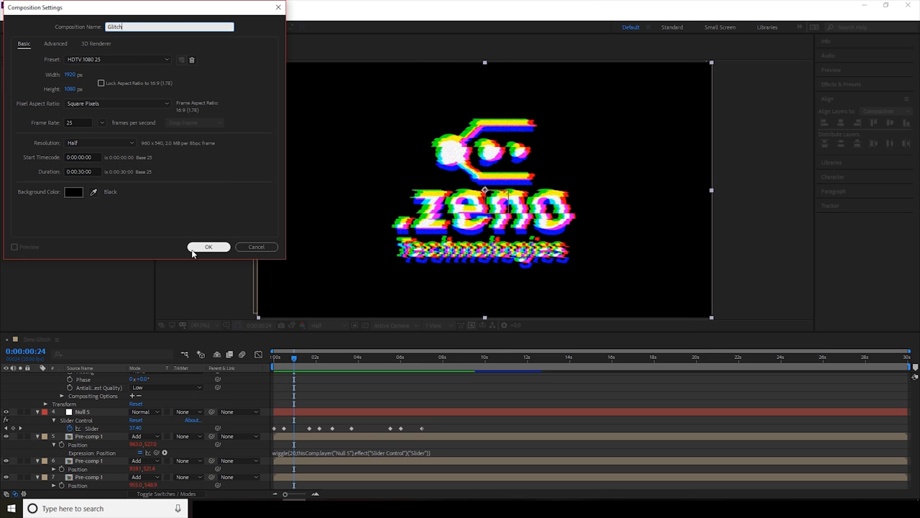
click(209, 247)
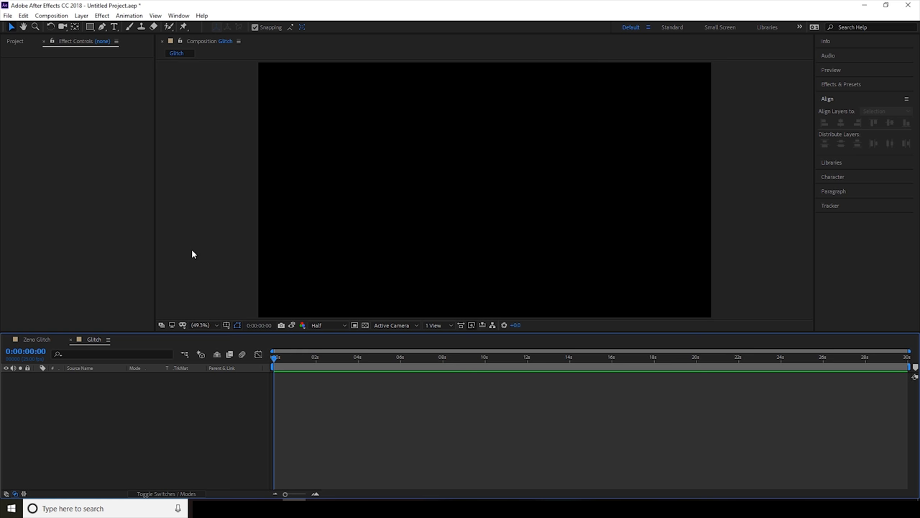
mouse_move(82, 15)
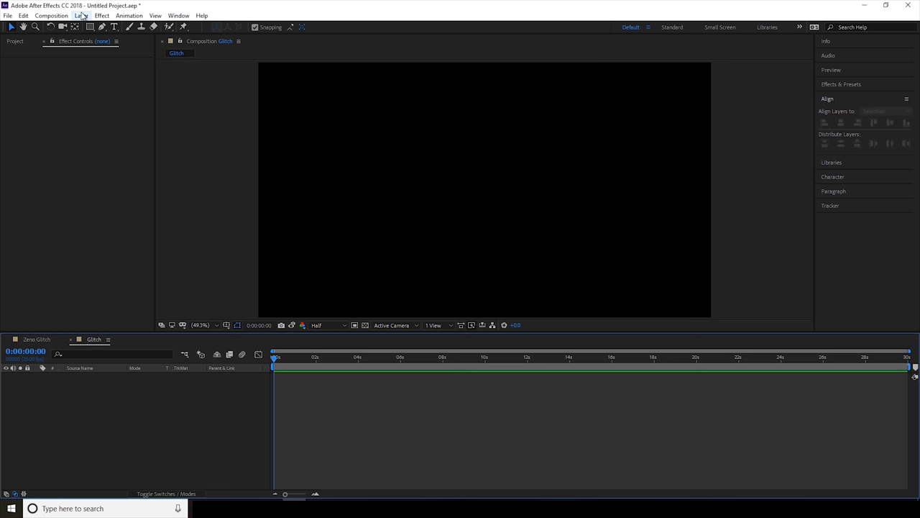
Step: Add a 'GLITCH TEXT' text layer and align it to the composition centre
click(81, 15)
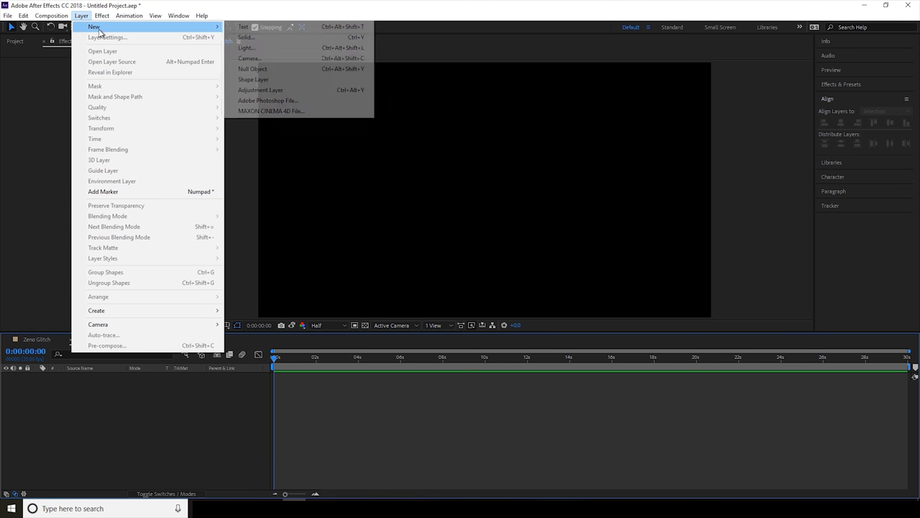
mouse_move(106, 37)
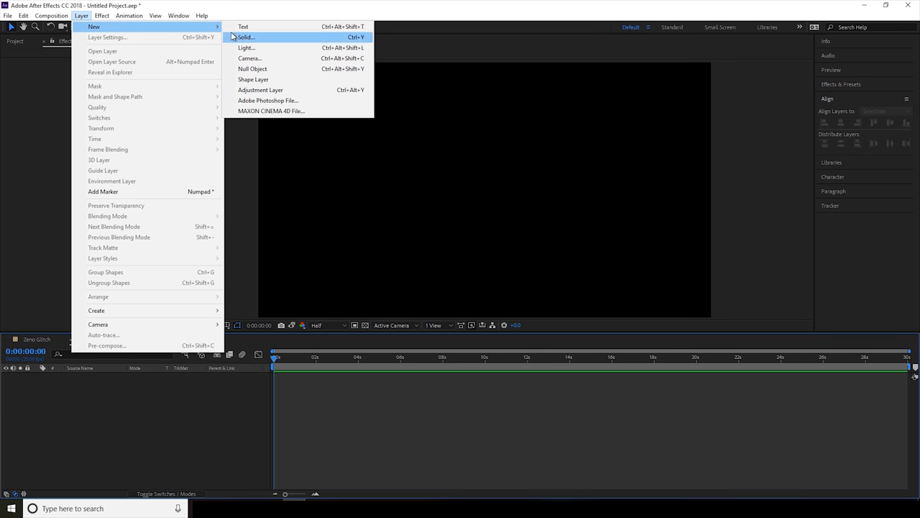
click(243, 26)
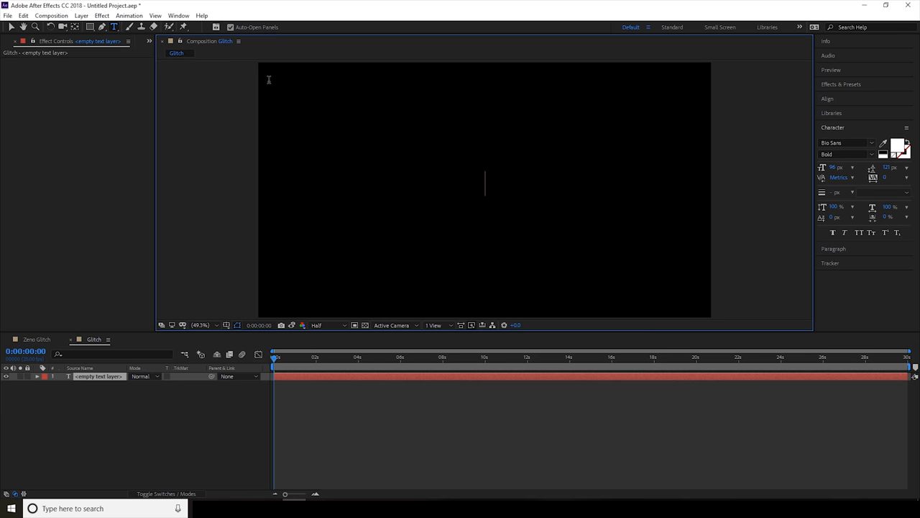
text(GLITCH)
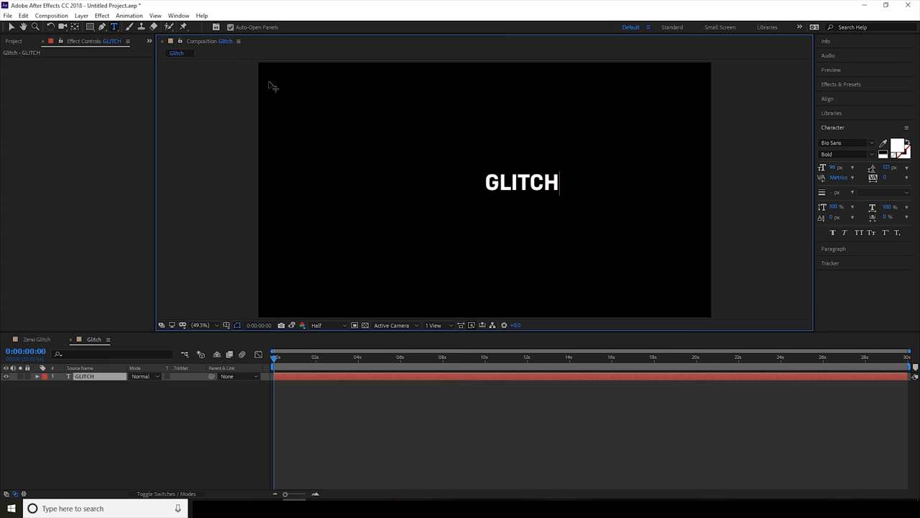
text(TEXT)
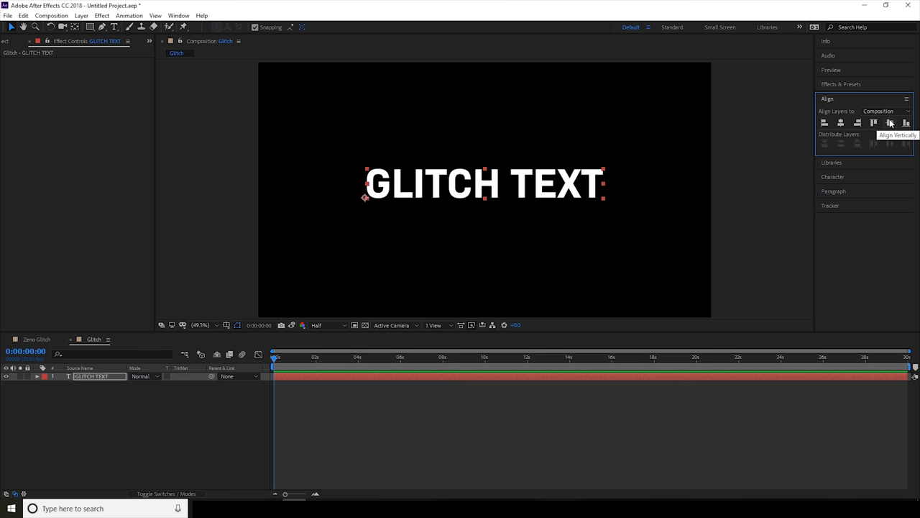
click(890, 122)
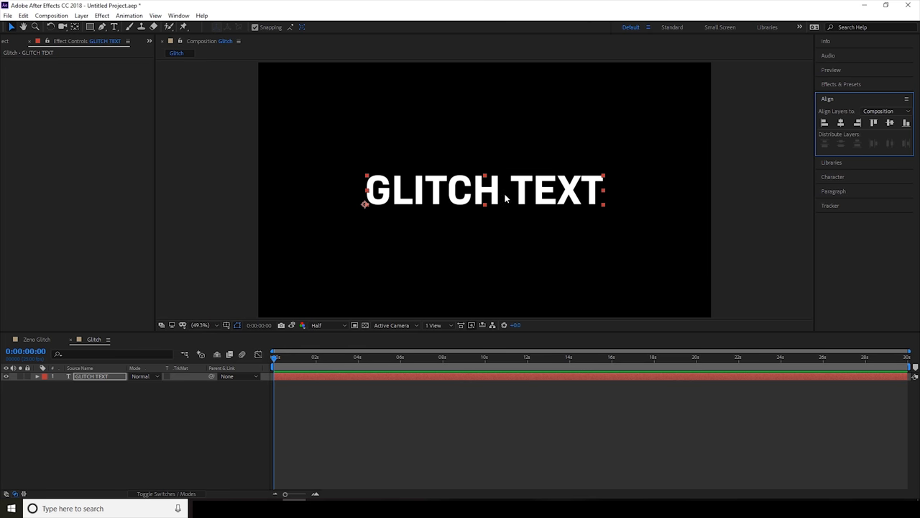
mouse_move(324, 229)
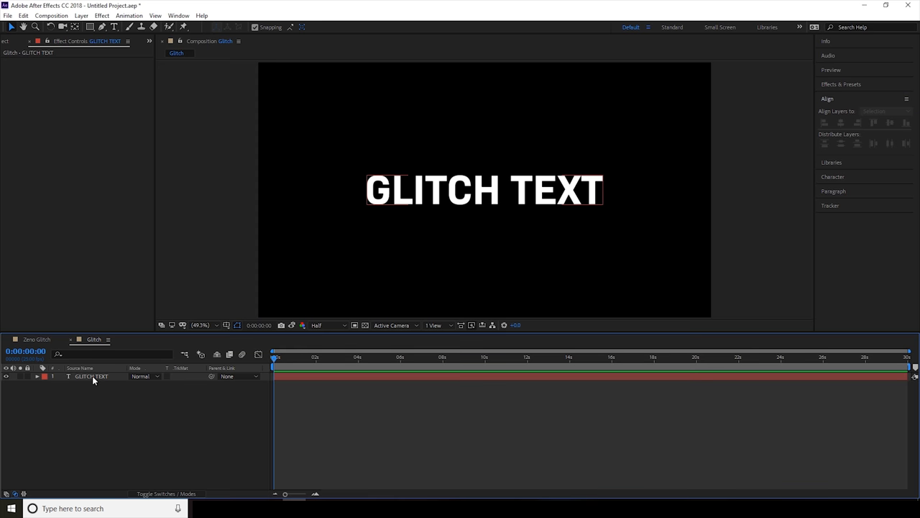
click(92, 377)
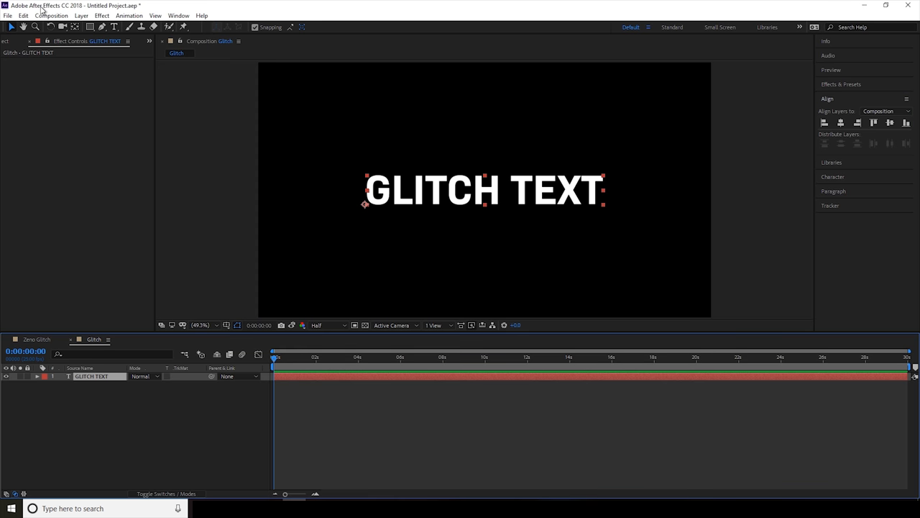
Step: Pre-compose the text layer into 'GLITCH TEXT Comp', moving all attributes into it
click(81, 16)
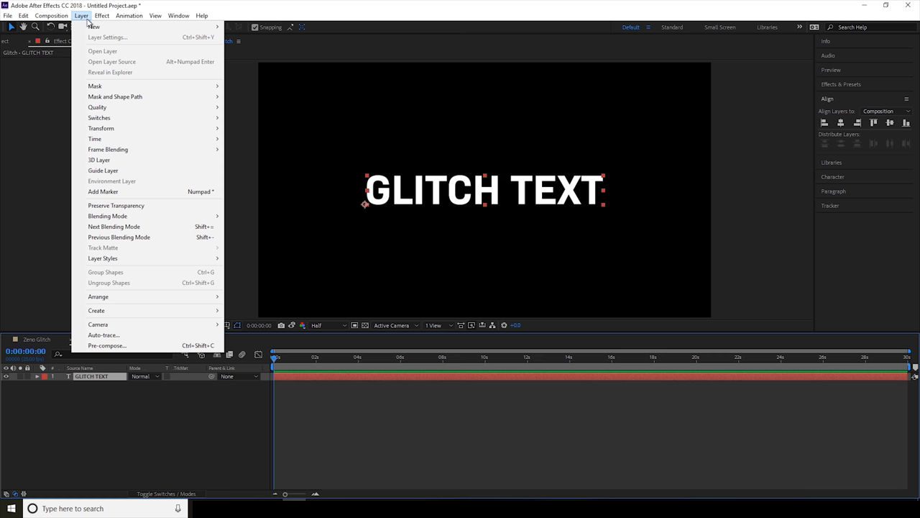
mouse_move(108, 346)
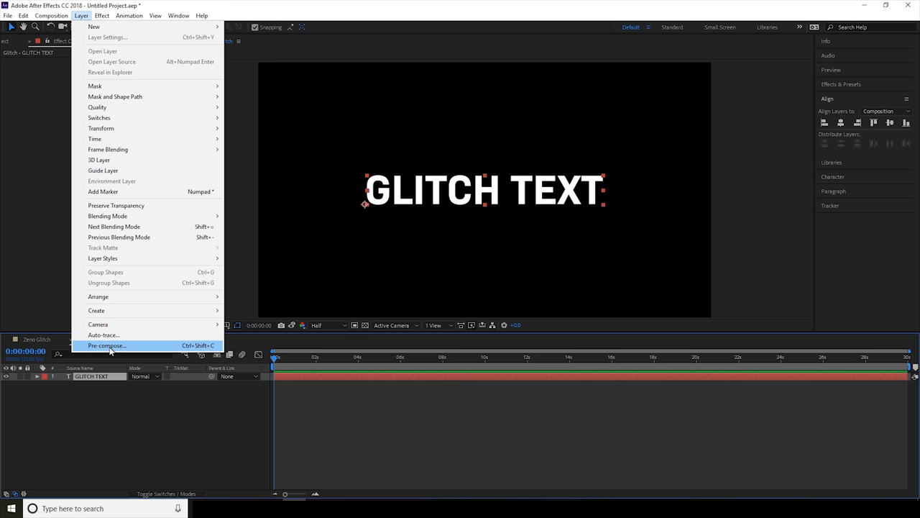
click(106, 345)
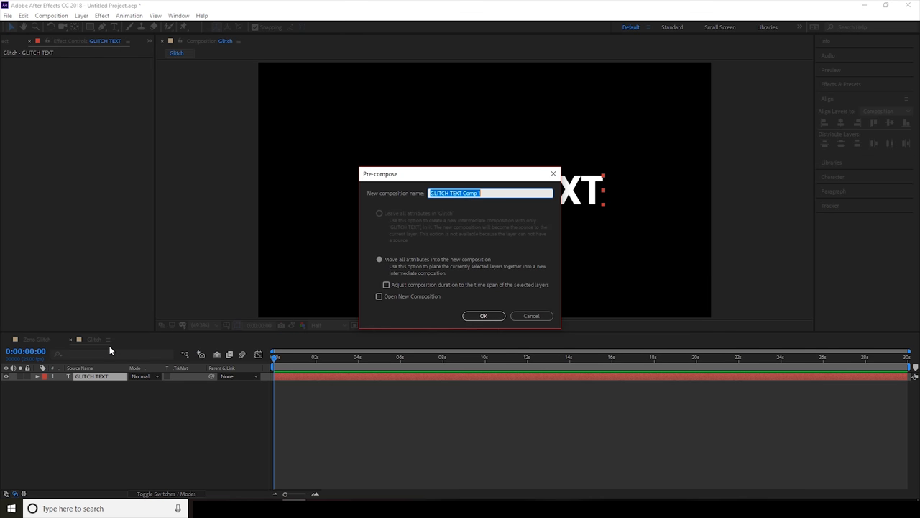
mouse_move(476, 167)
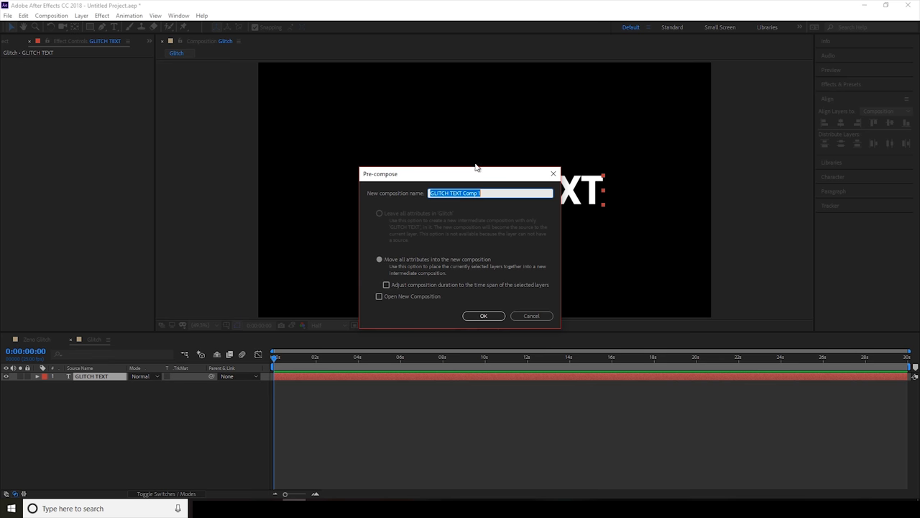
mouse_move(500, 190)
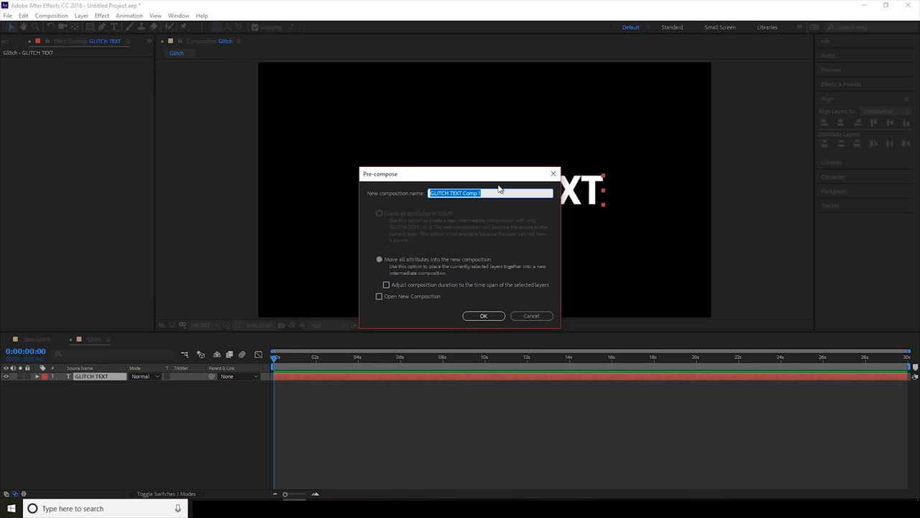
mouse_move(464, 231)
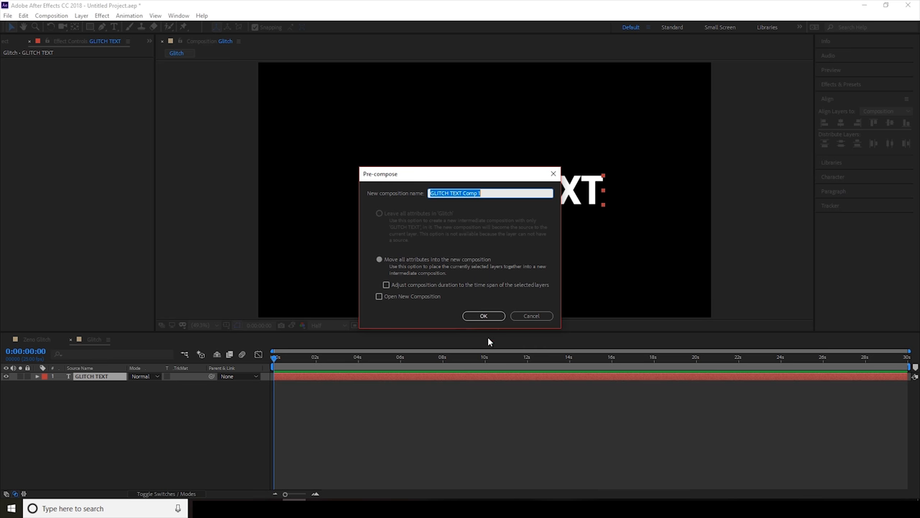
mouse_move(484, 203)
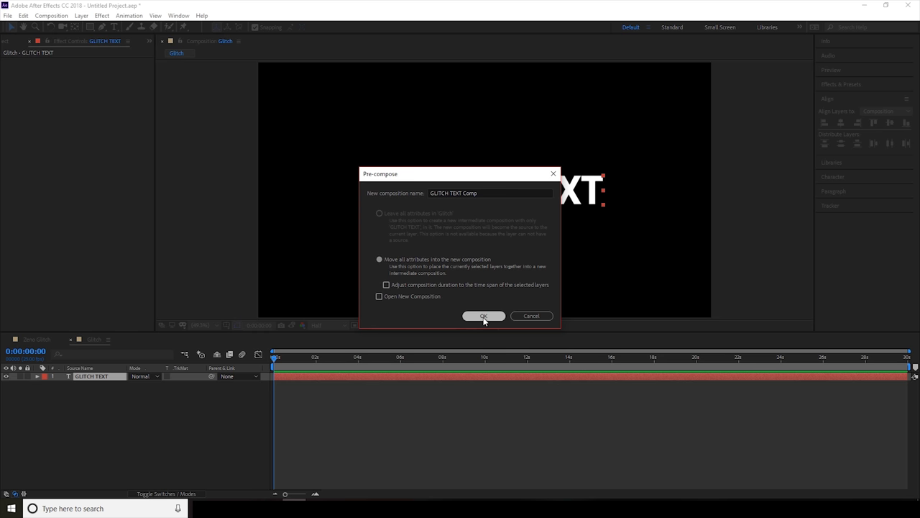
click(483, 315)
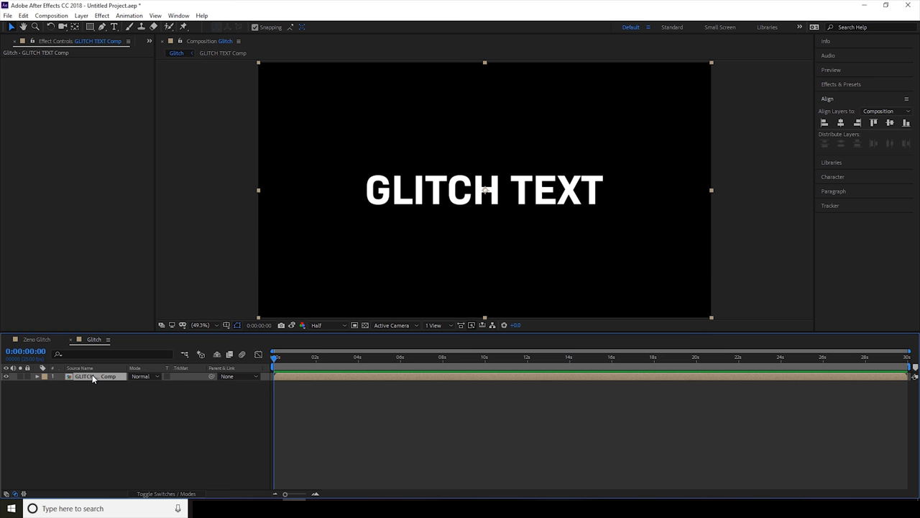
mouse_move(103, 260)
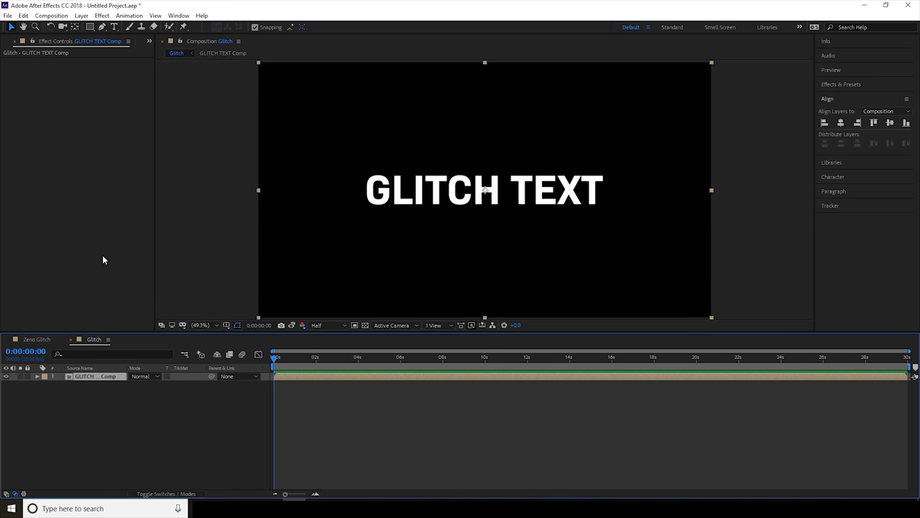
mouse_move(201, 151)
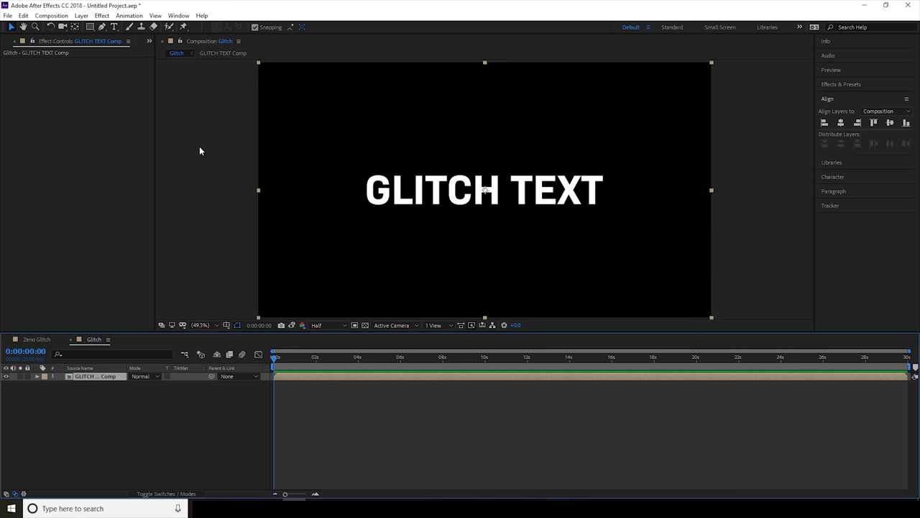
mouse_move(201, 154)
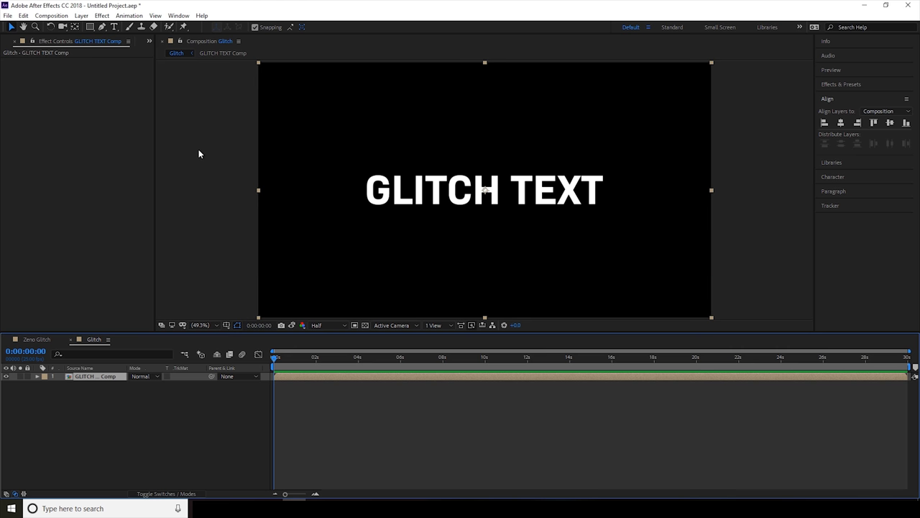
Step: Apply Shift Channels, set Take Blue to Full Off, then restore green and blue
click(101, 15)
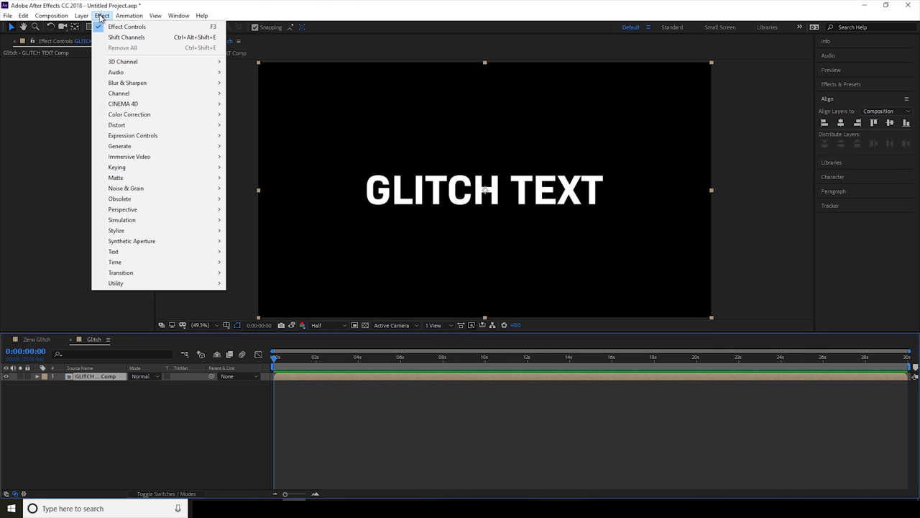
mouse_move(118, 92)
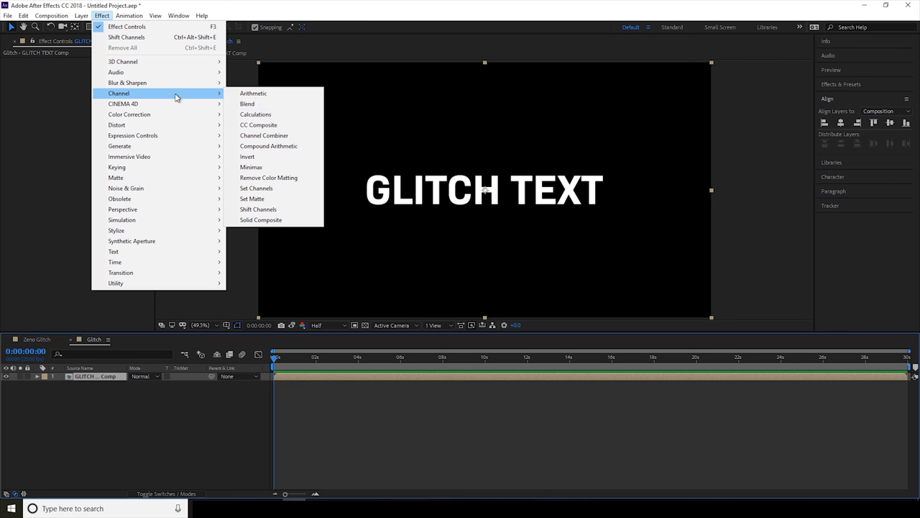
mouse_move(265, 209)
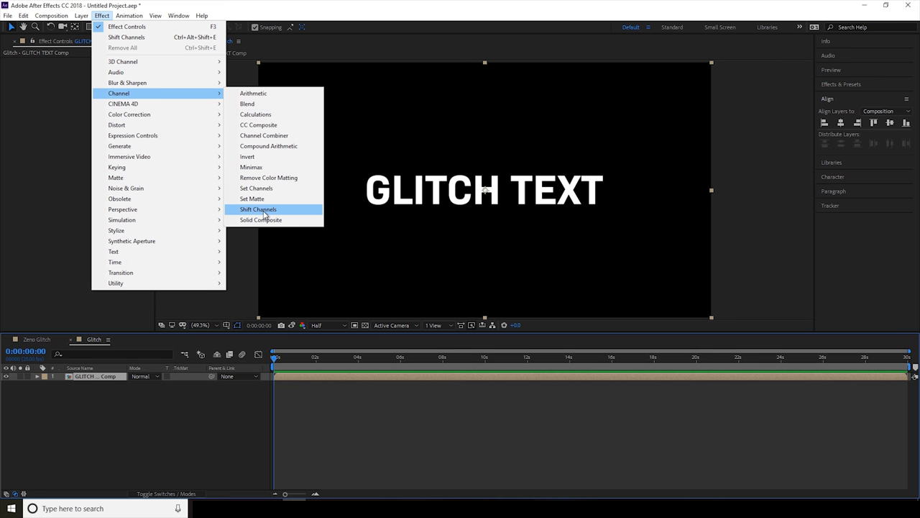
click(257, 209)
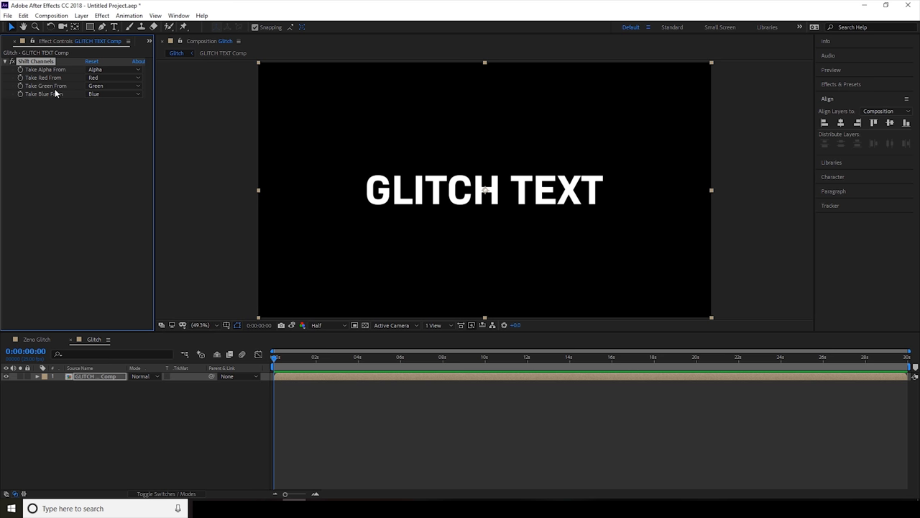
mouse_move(41, 102)
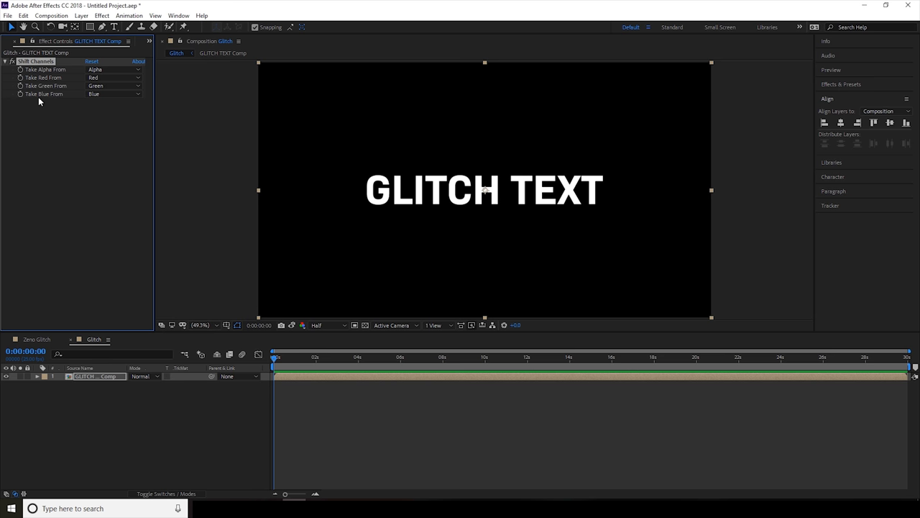
mouse_move(57, 117)
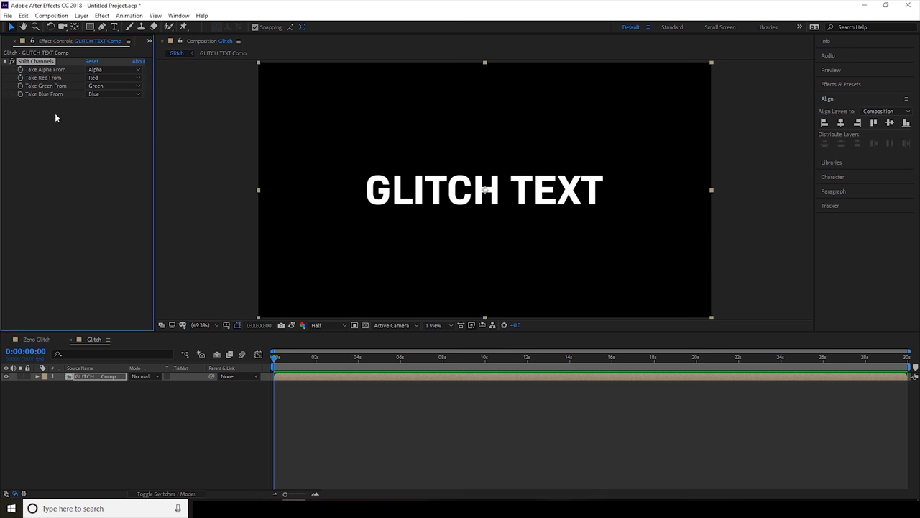
mouse_move(104, 378)
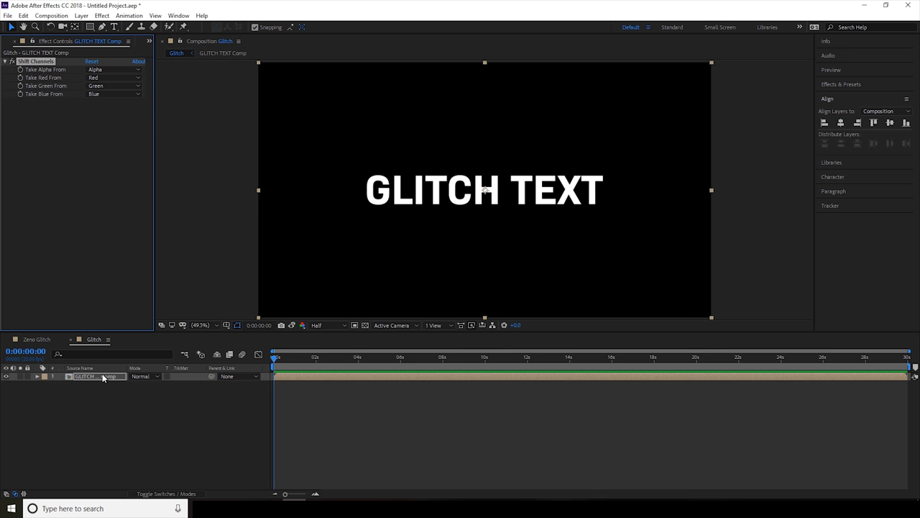
click(113, 86)
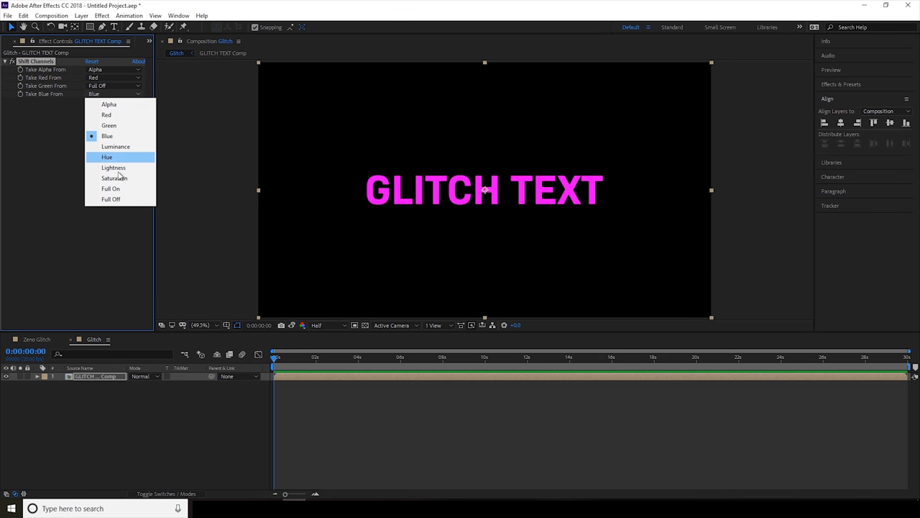
click(110, 199)
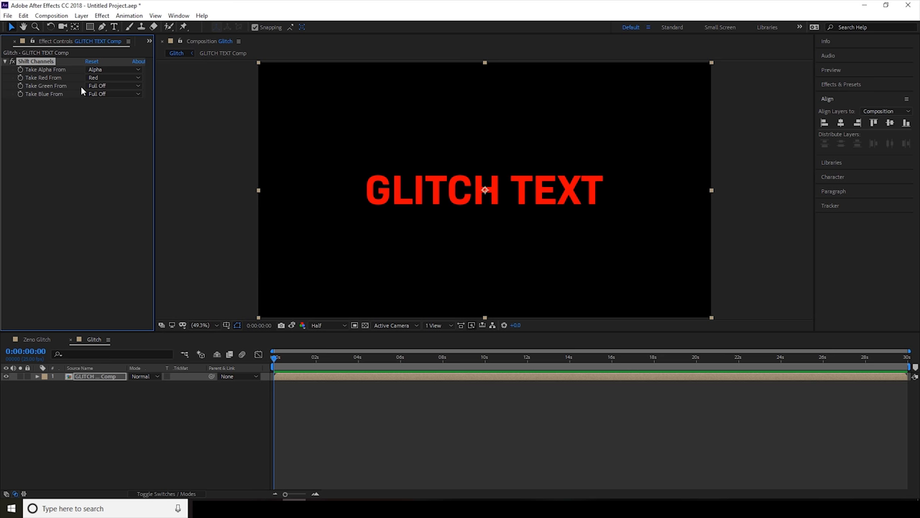
click(113, 86)
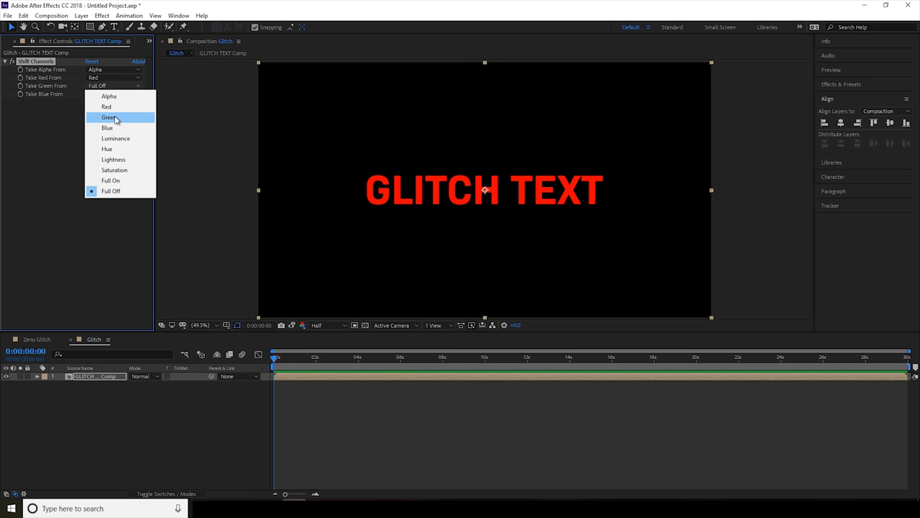
click(108, 117)
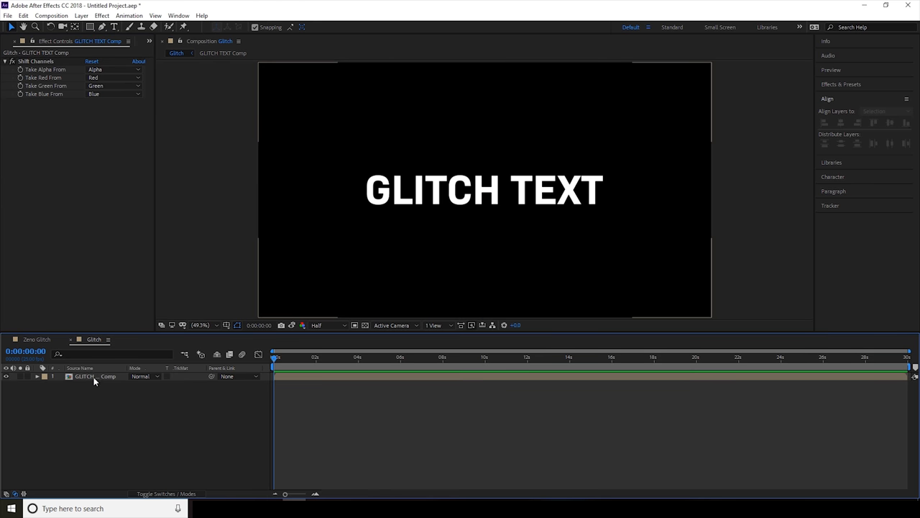
Step: Duplicate the comp layer twice and isolate red, green and blue via Shift Channels
click(85, 376)
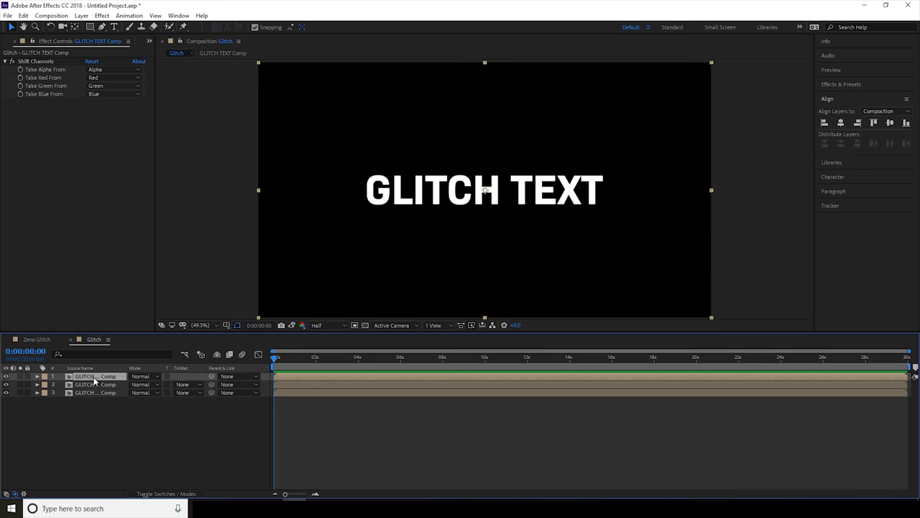
mouse_move(88, 367)
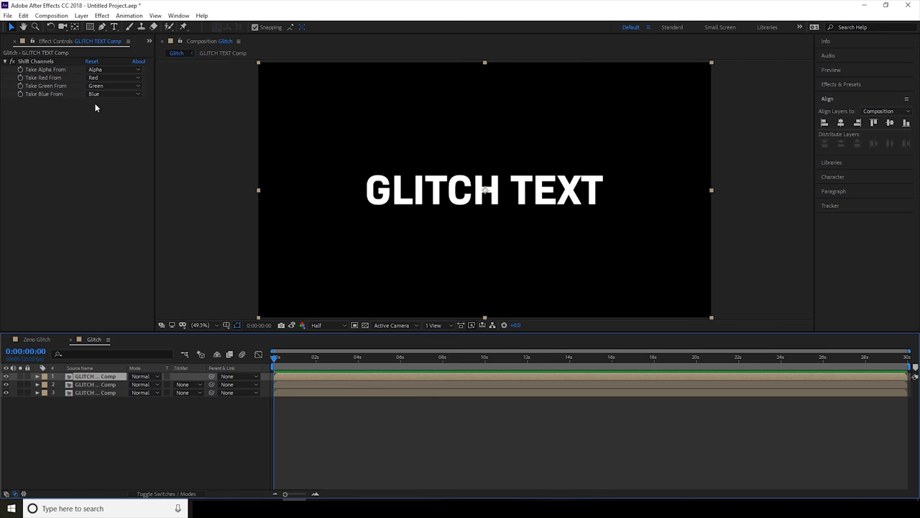
click(114, 86)
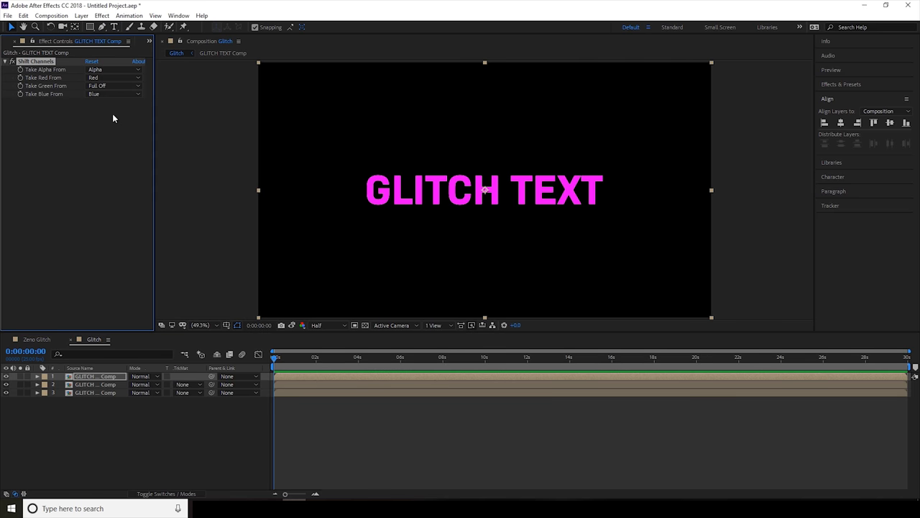
click(113, 94)
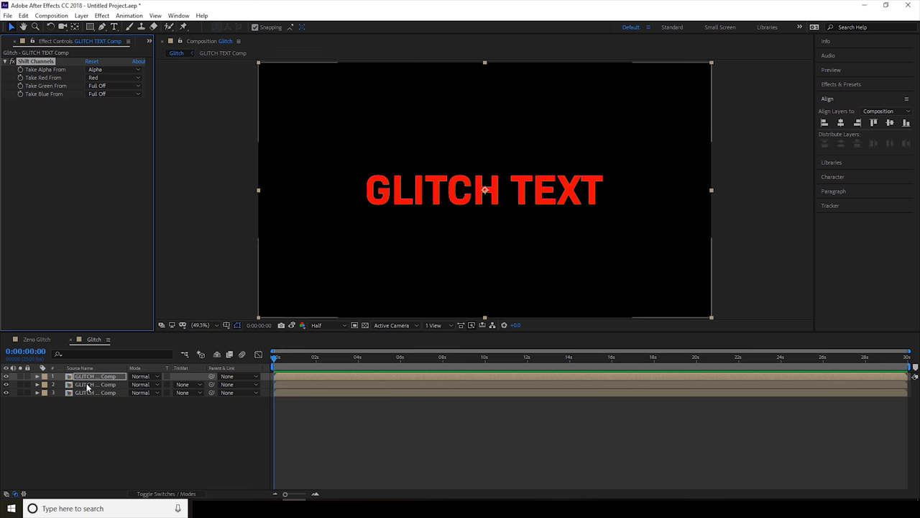
click(114, 78)
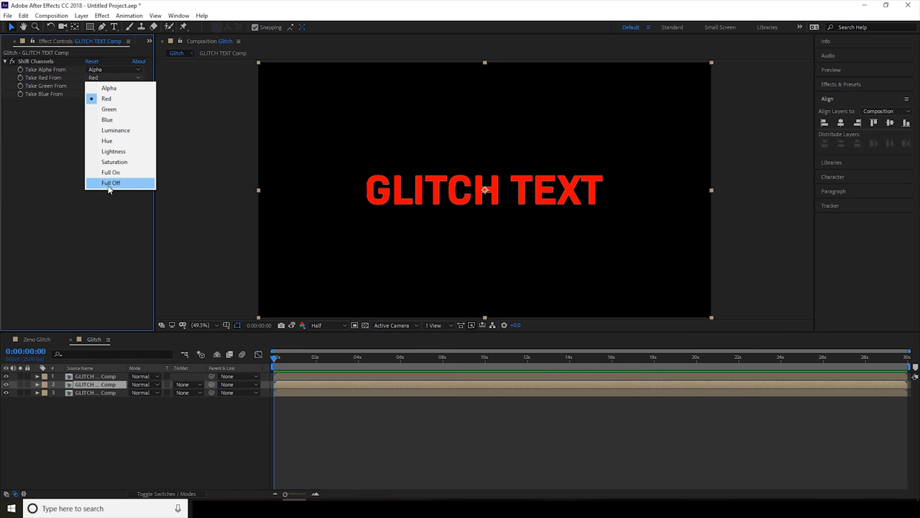
click(111, 182)
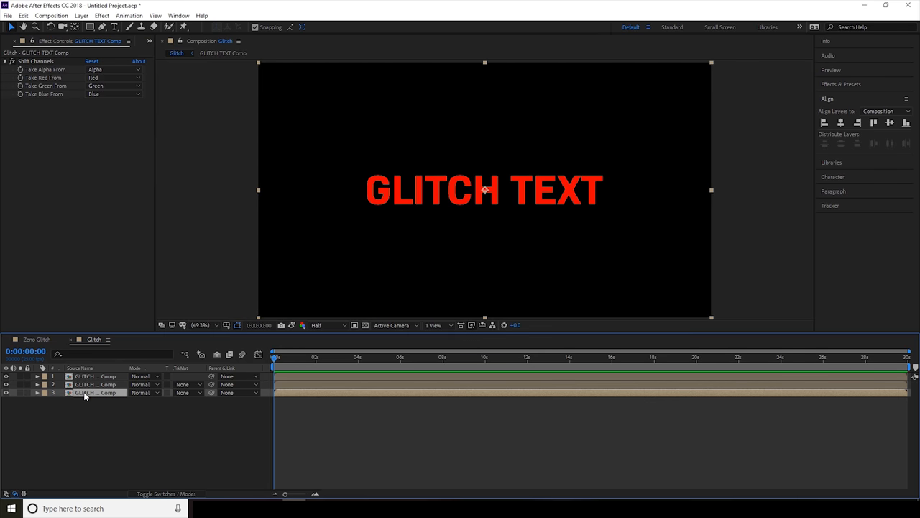
click(113, 77)
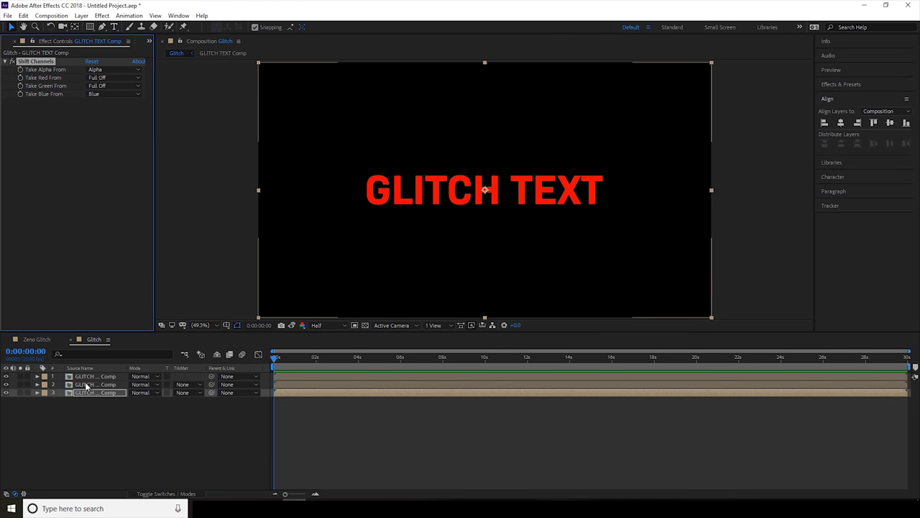
click(114, 77)
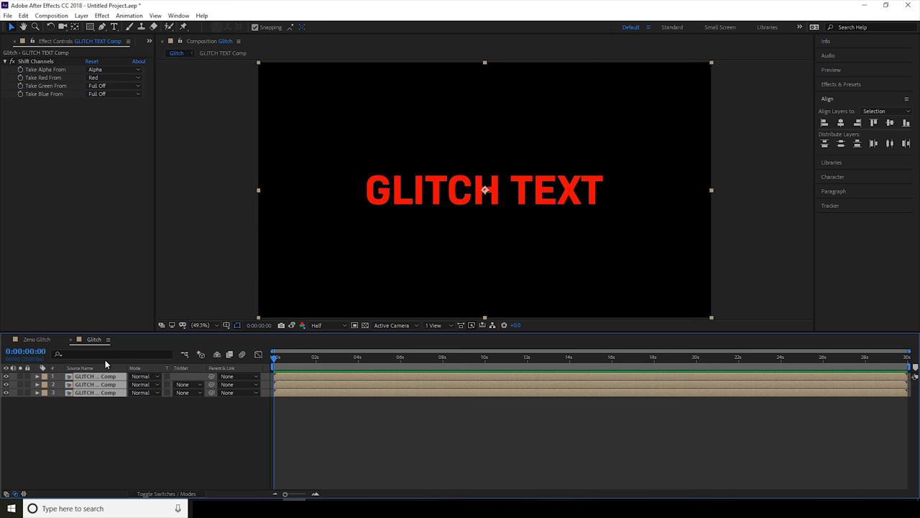
mouse_move(164, 450)
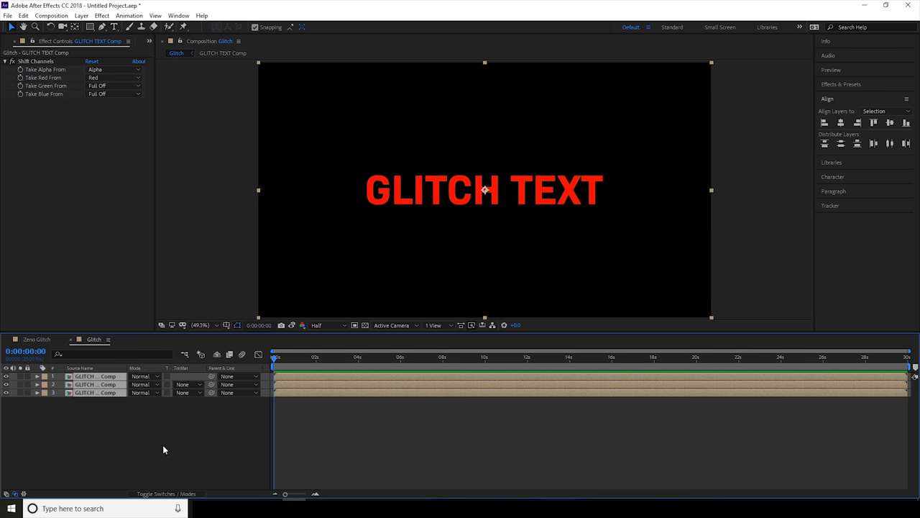
mouse_move(154, 493)
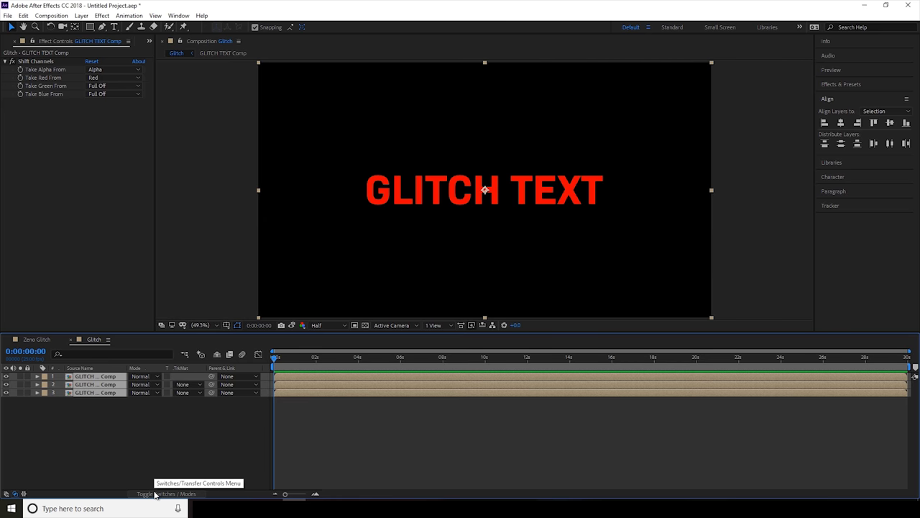
Step: Show layer modes and set all three copies to Add blending
click(143, 495)
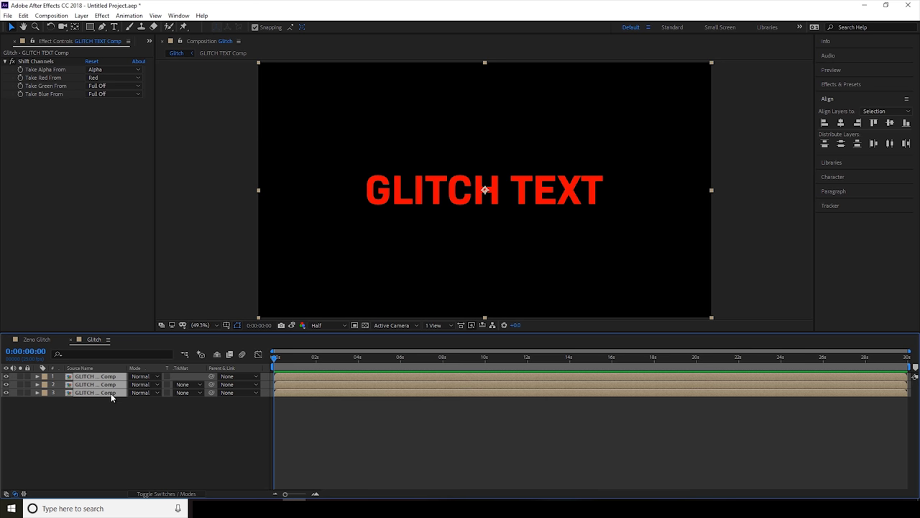
click(146, 376)
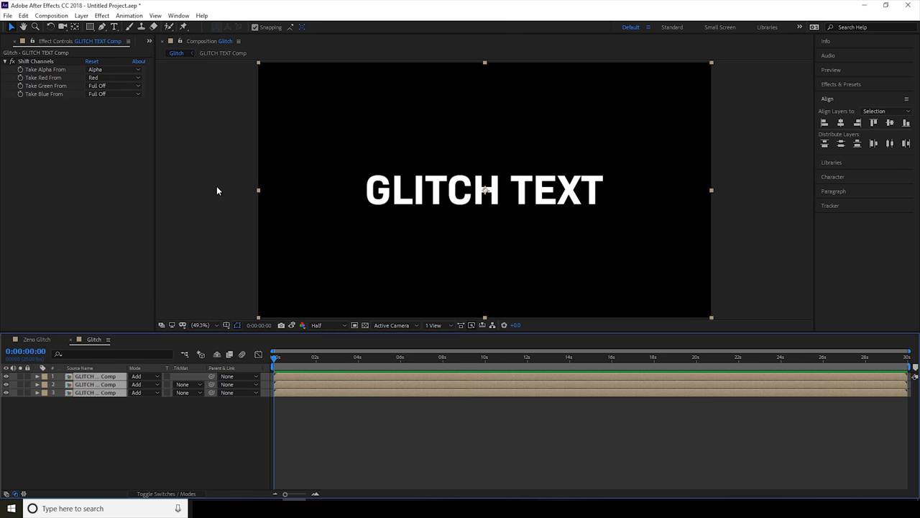
mouse_move(103, 383)
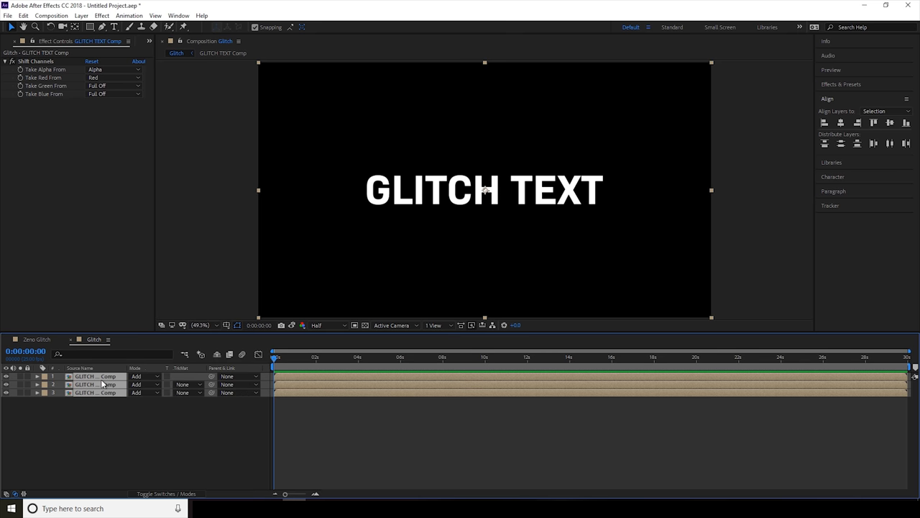
mouse_move(472, 229)
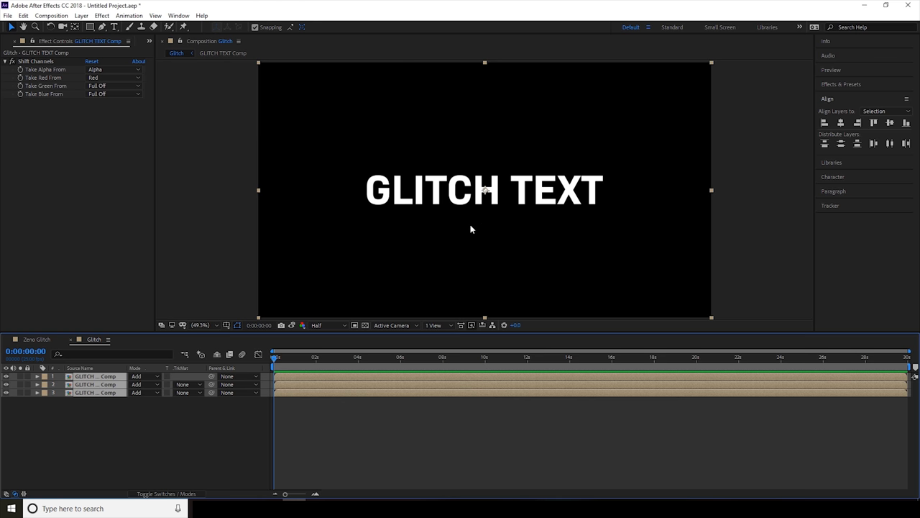
mouse_move(137, 419)
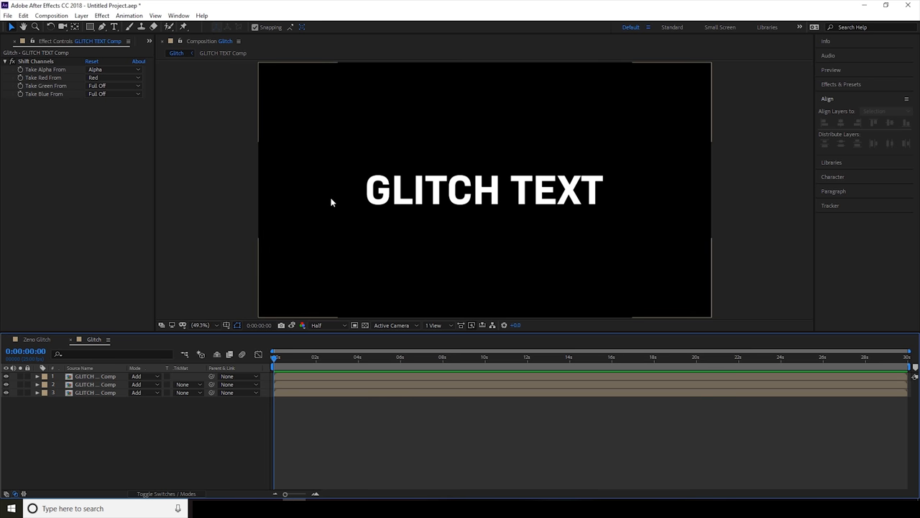
mouse_move(334, 208)
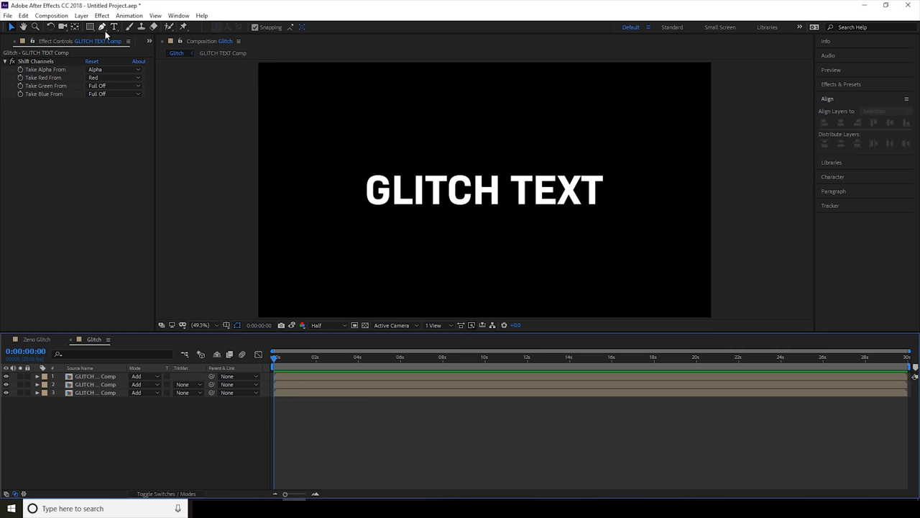
Step: Add a Null Object (Null 6) and apply a Slider Control effect to it
click(82, 15)
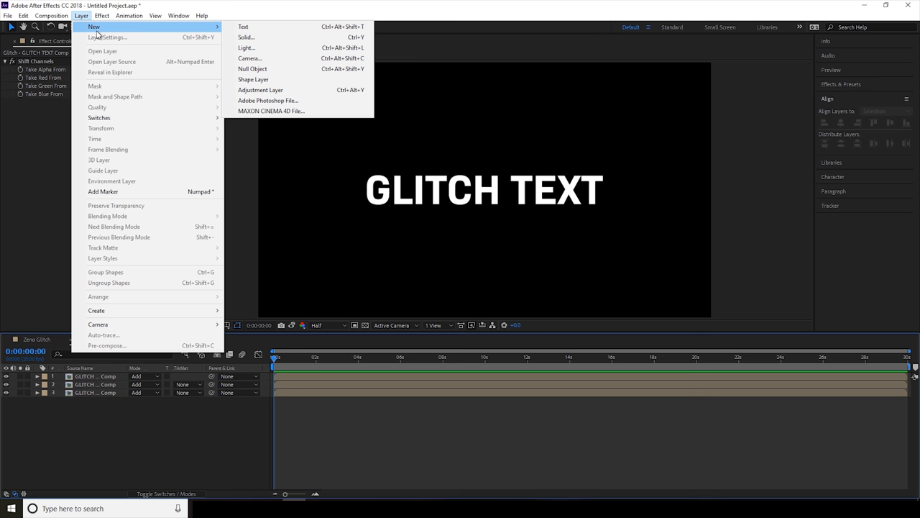
mouse_move(274, 69)
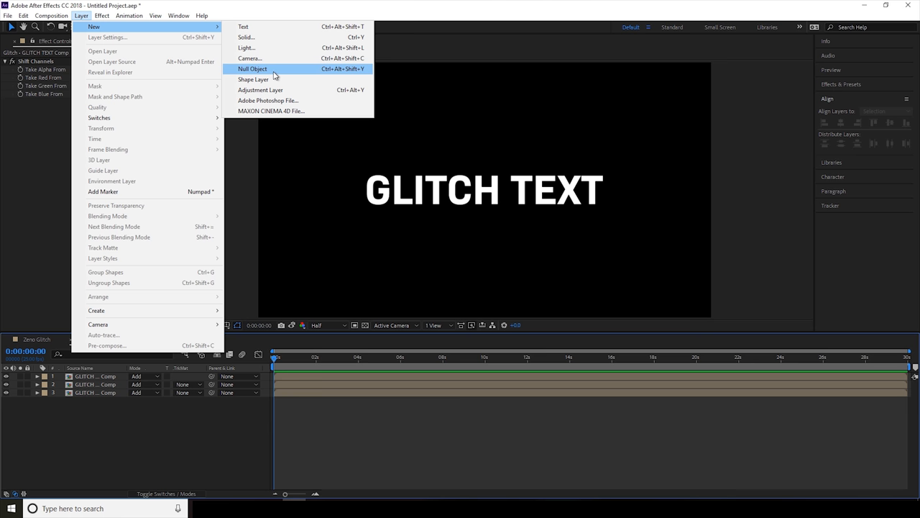
click(252, 68)
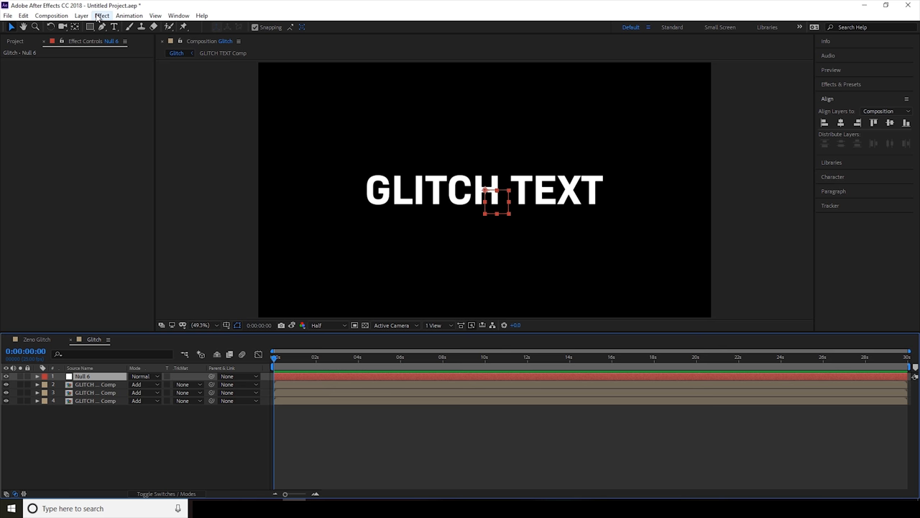
click(101, 15)
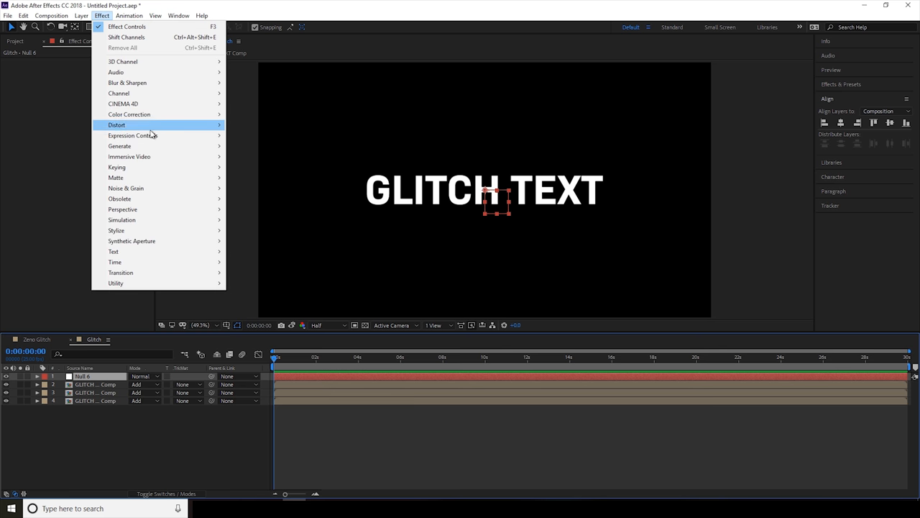
mouse_move(132, 135)
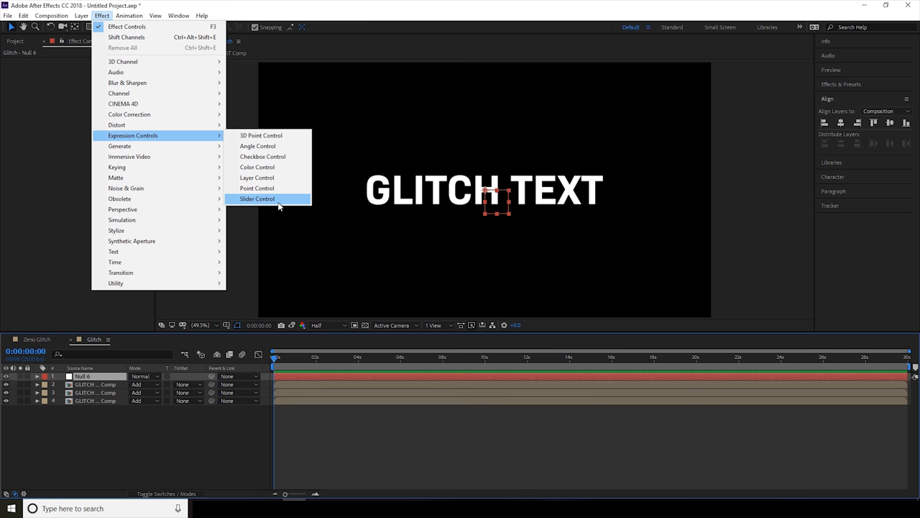
click(257, 199)
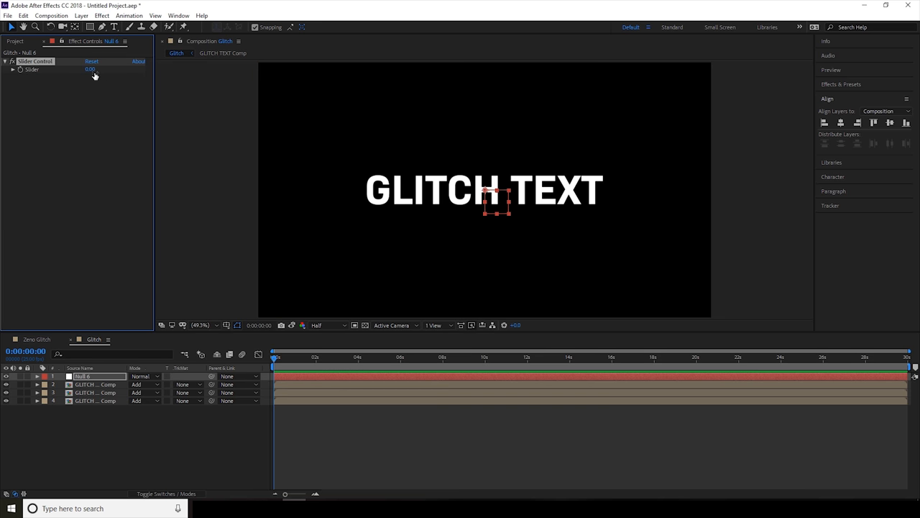
mouse_move(103, 85)
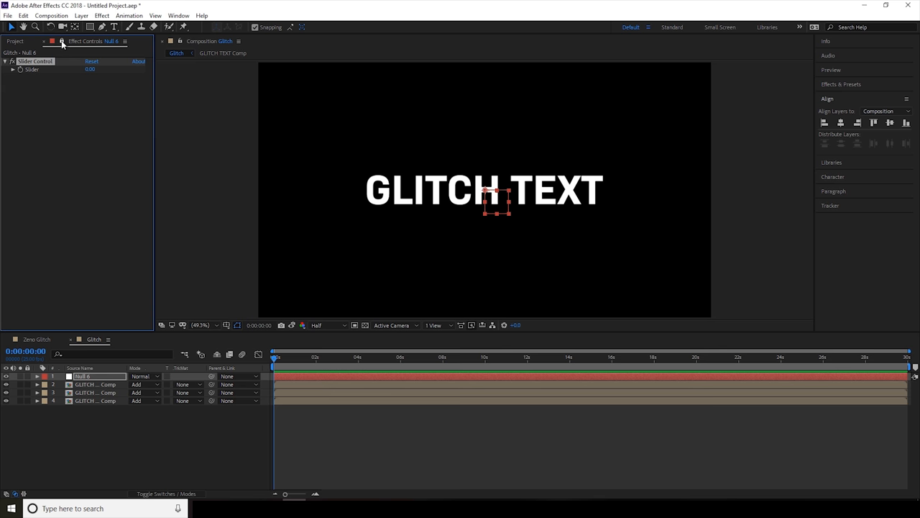
mouse_move(46, 77)
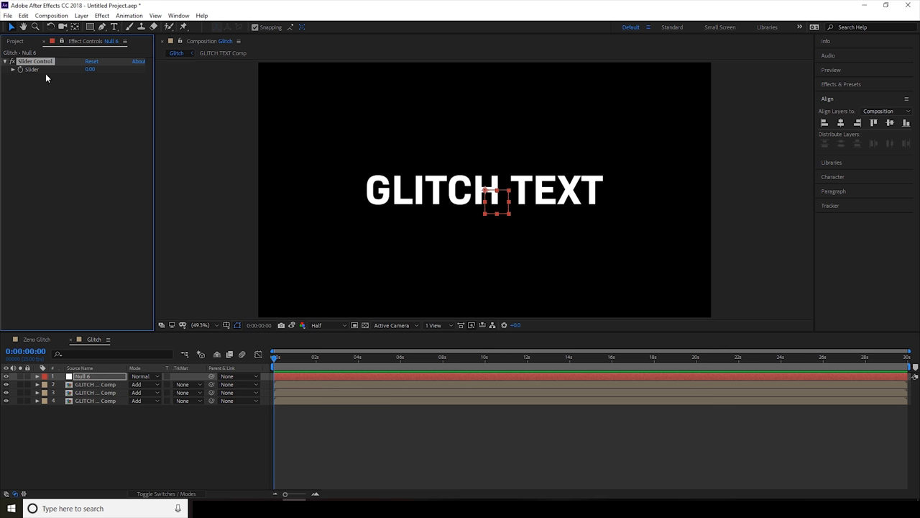
mouse_move(138, 314)
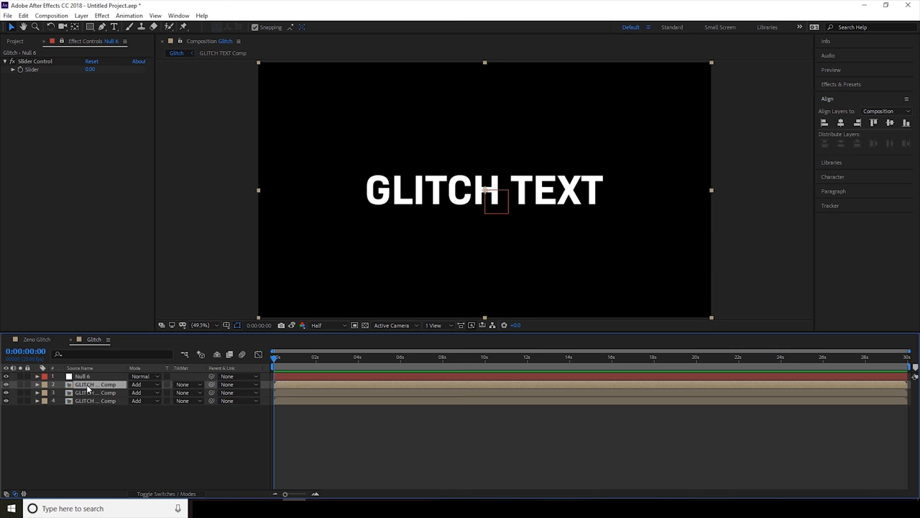
Step: Add a Position expression wiggle(20, Null 6 Slider) and set the slider to 27
click(37, 384)
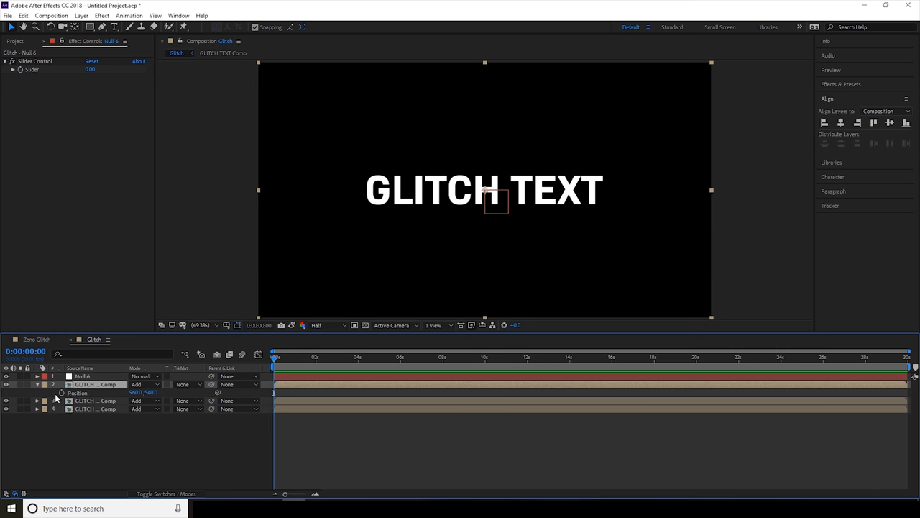
mouse_move(62, 394)
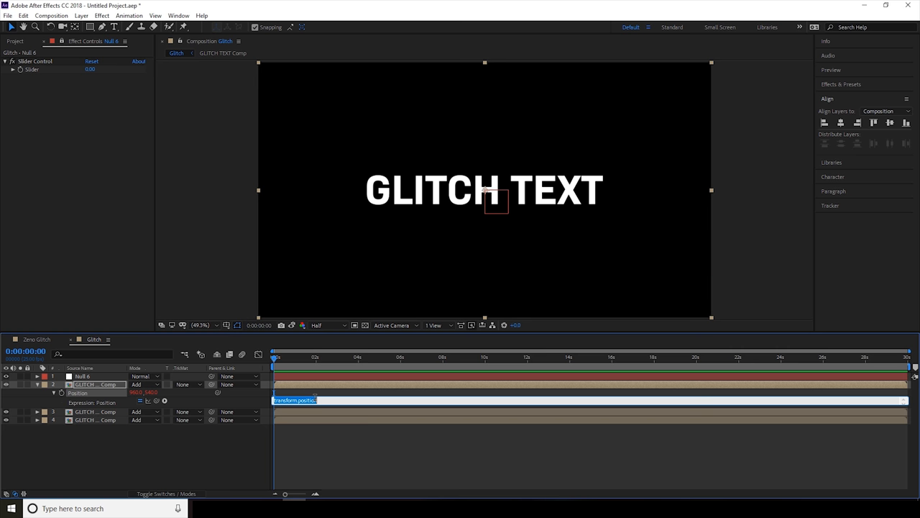
text(wiggle()
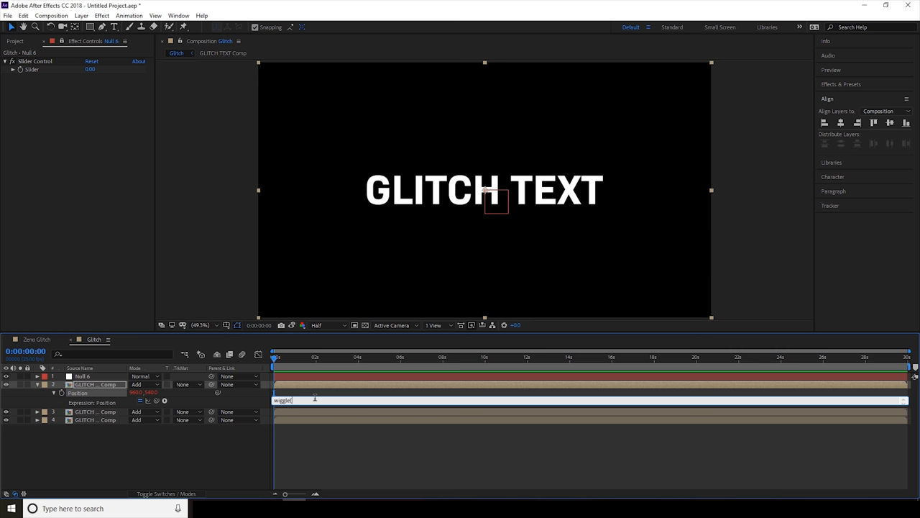
text(20,)
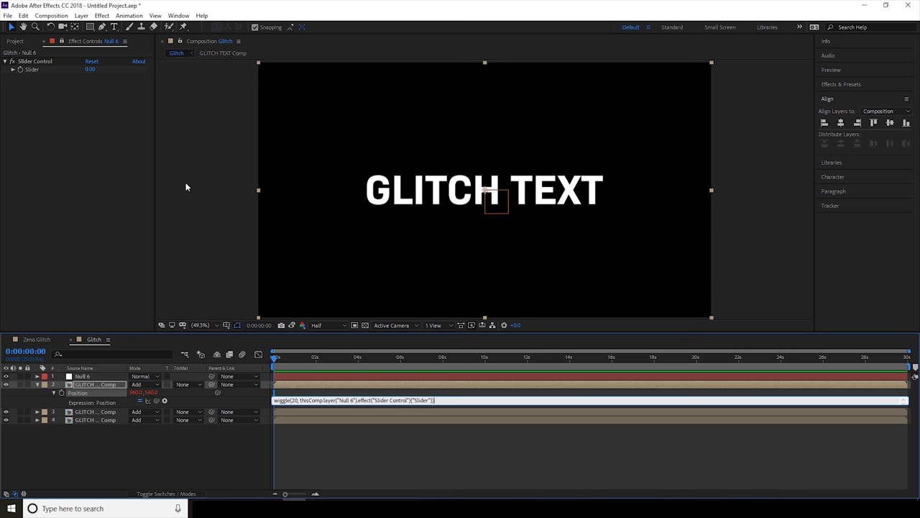
mouse_move(265, 432)
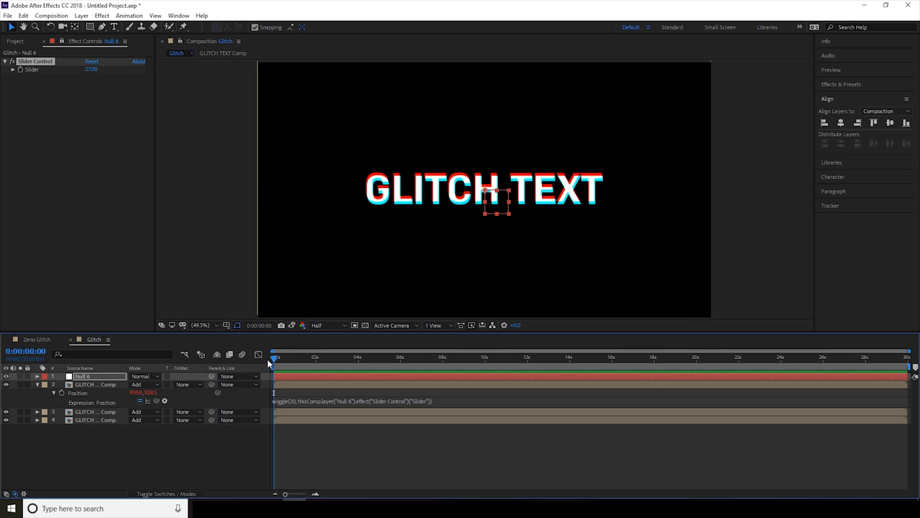
mouse_move(294, 368)
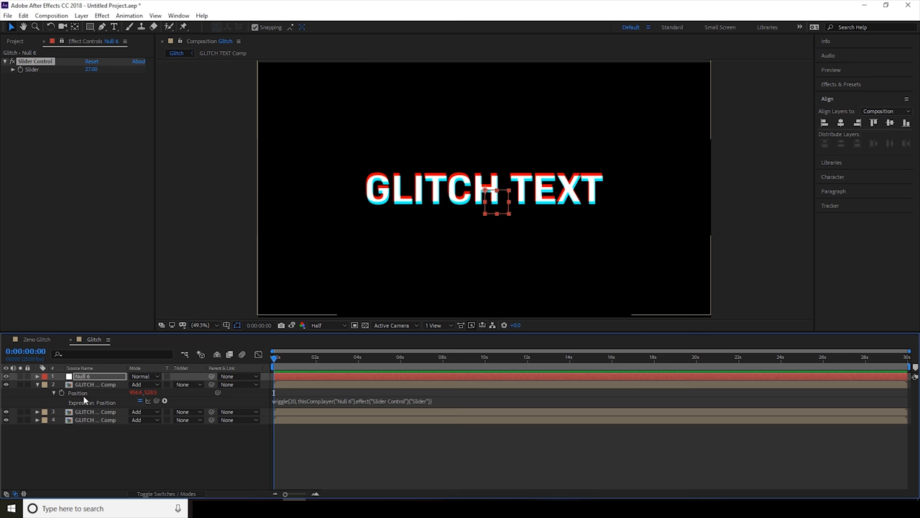
Step: Copy the wiggle expression onto the next GLITCH comp layer, then go to frame 0
click(94, 384)
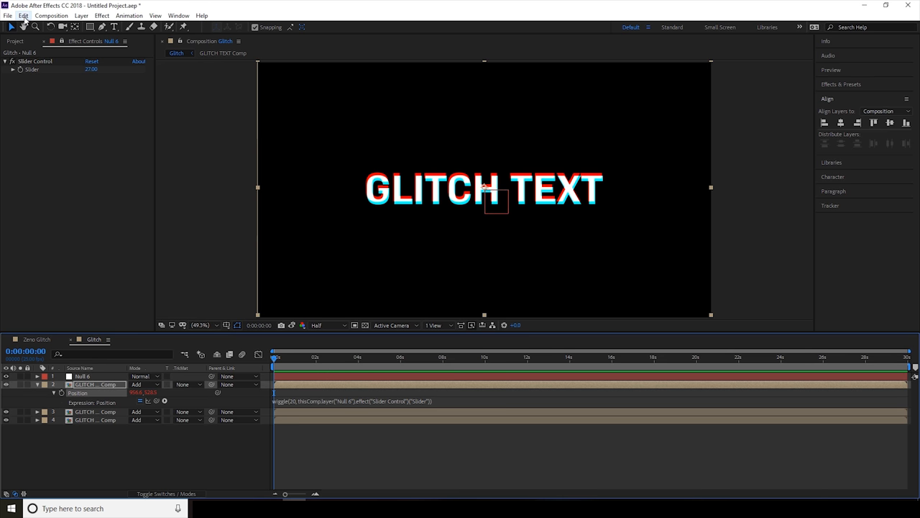
click(24, 15)
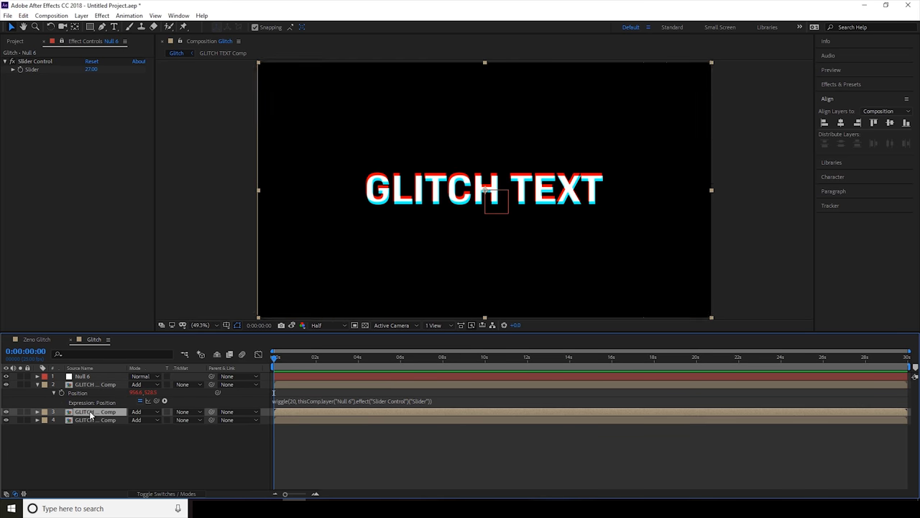
click(93, 420)
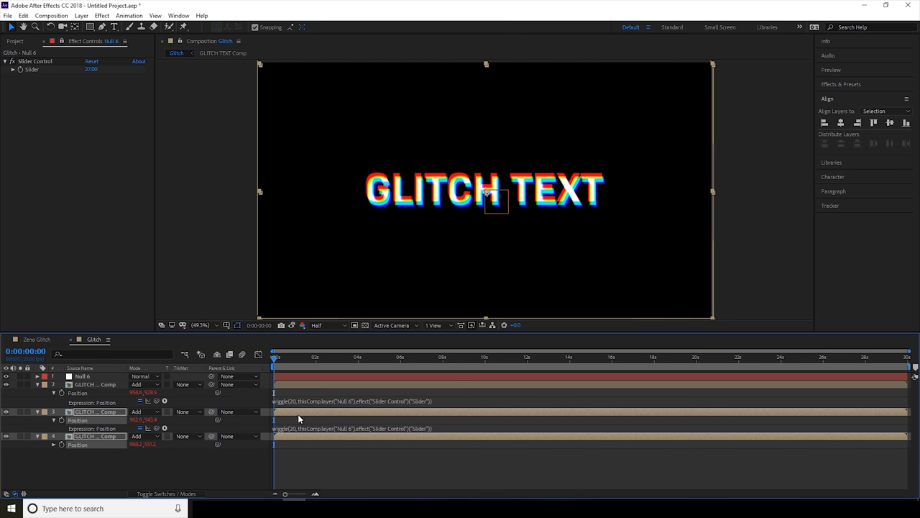
mouse_move(328, 383)
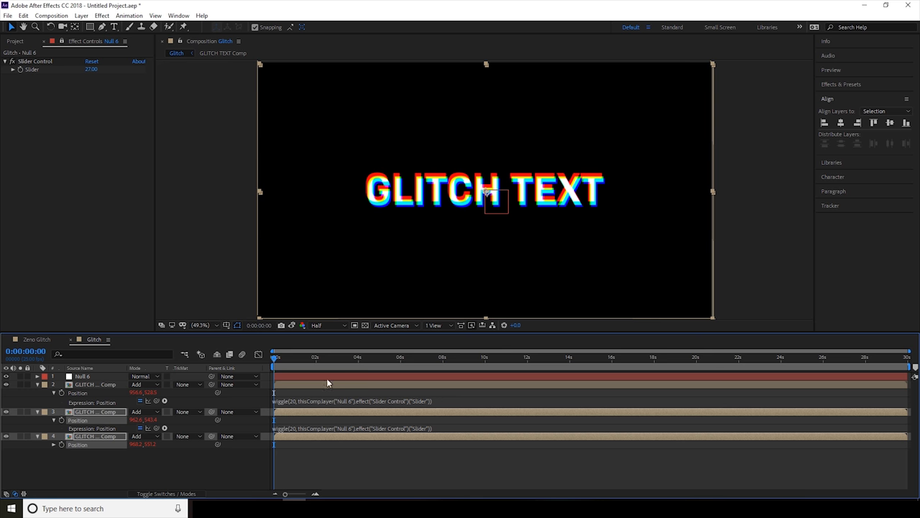
mouse_move(219, 371)
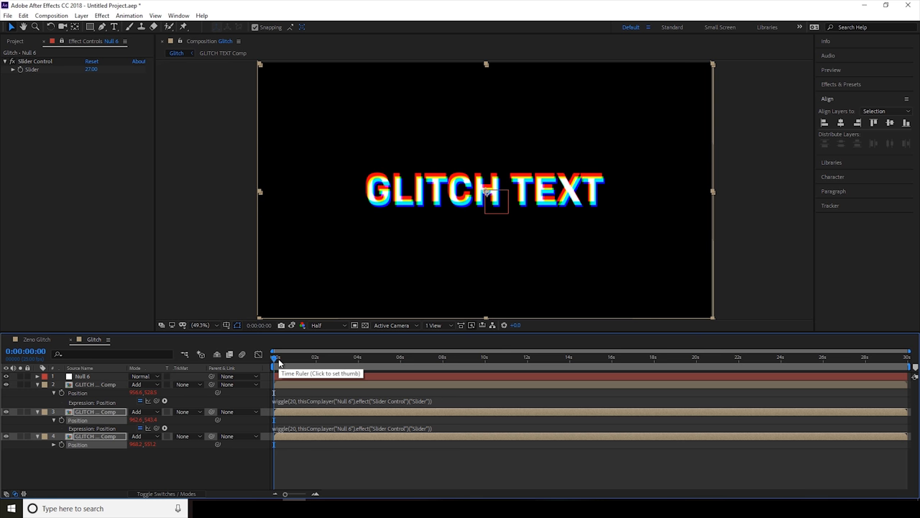
click(303, 357)
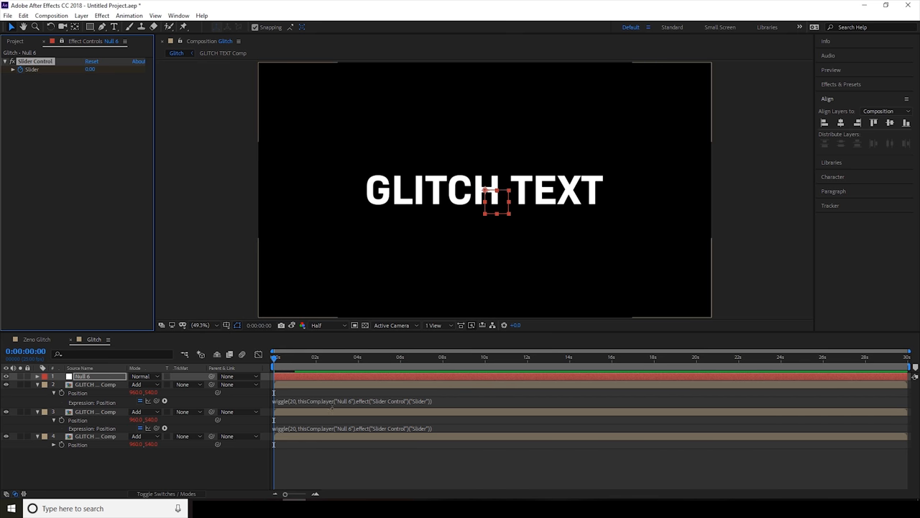
Step: Keyframe Null 6's Slider from 0 up to 27 and back to 0
click(314, 358)
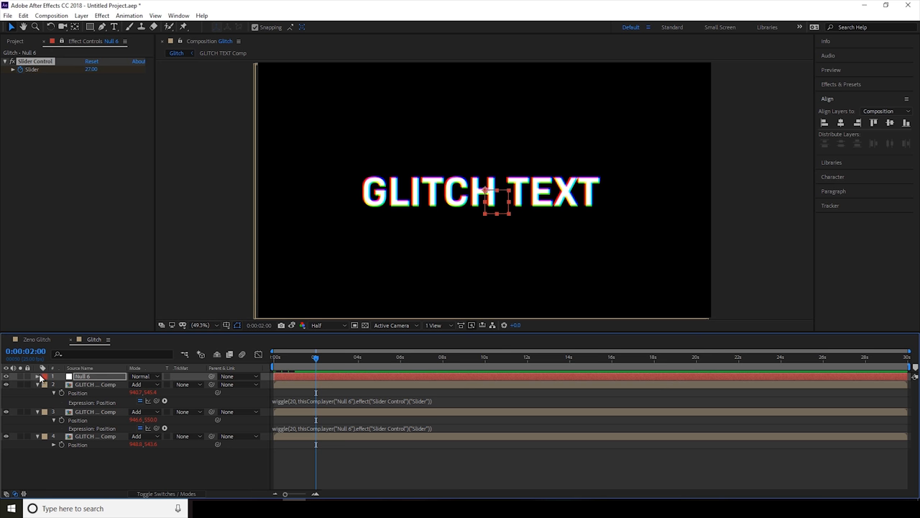
click(37, 376)
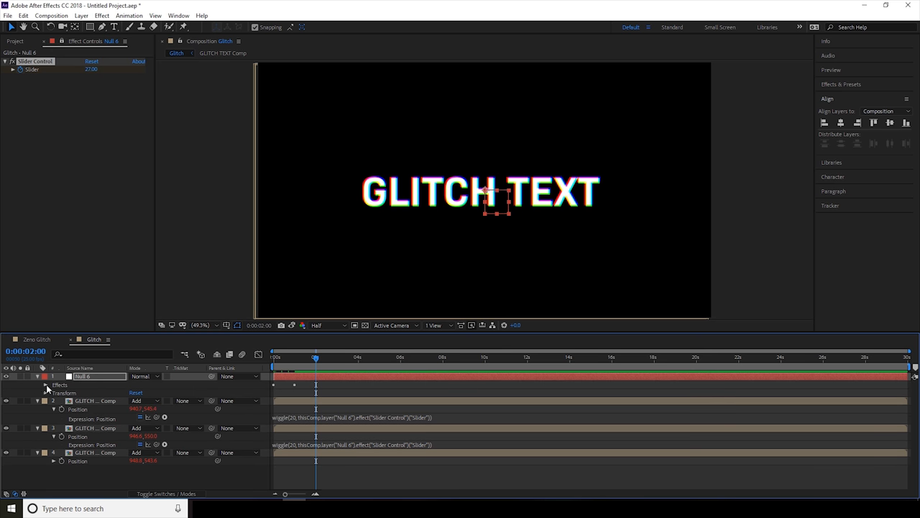
click(46, 384)
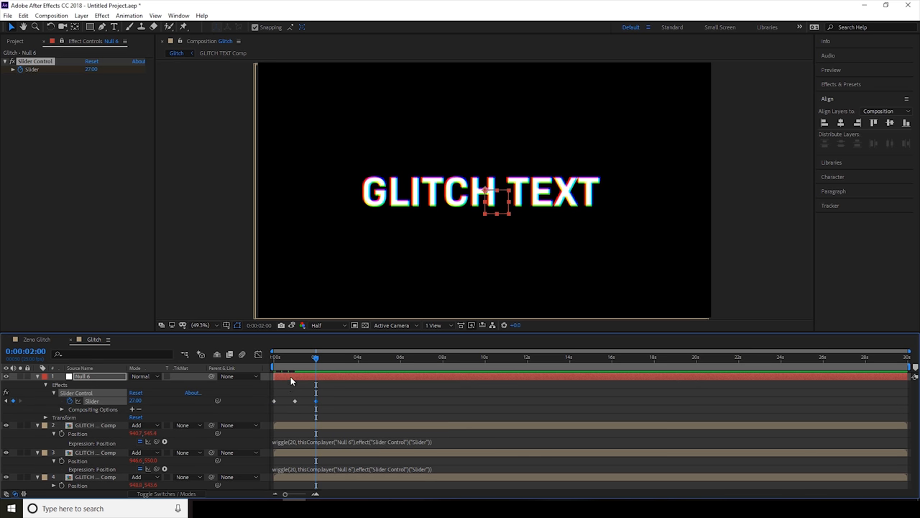
click(331, 358)
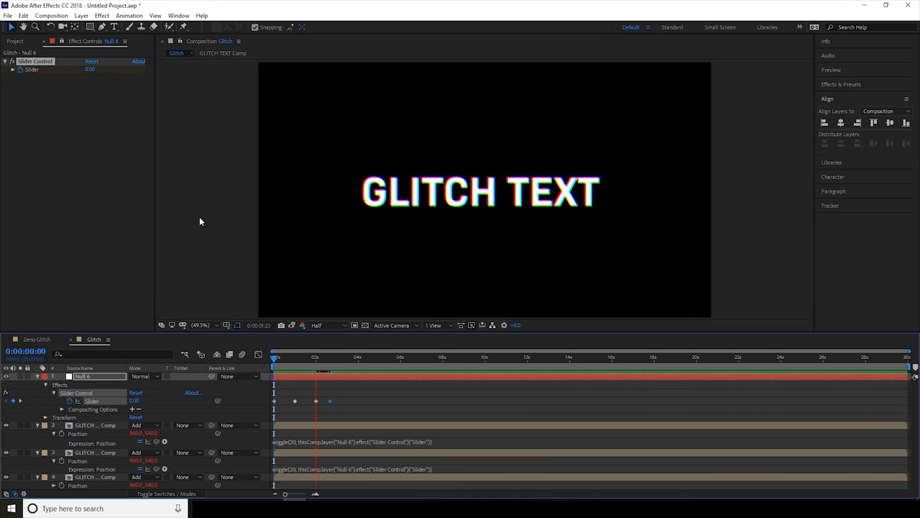
click(348, 358)
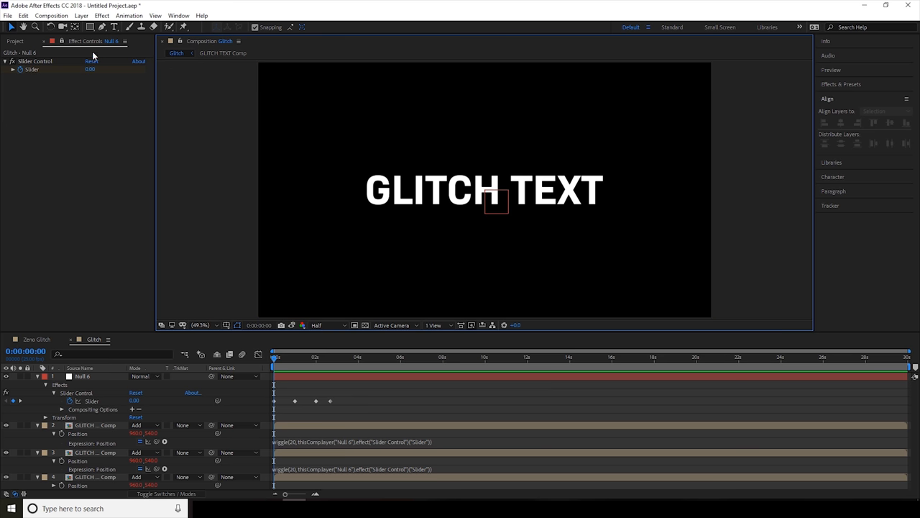
Step: Add Adjustment Layer 8 at the top of the Glitch composition
click(81, 15)
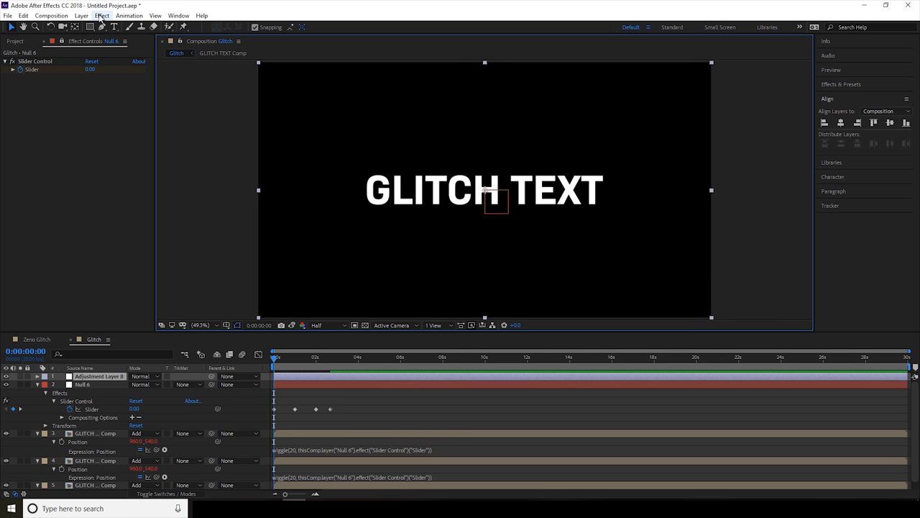
Step: Apply Wave Warp to Adjustment Layer 8: Noise wave type, 0° direction, width 4000
click(101, 15)
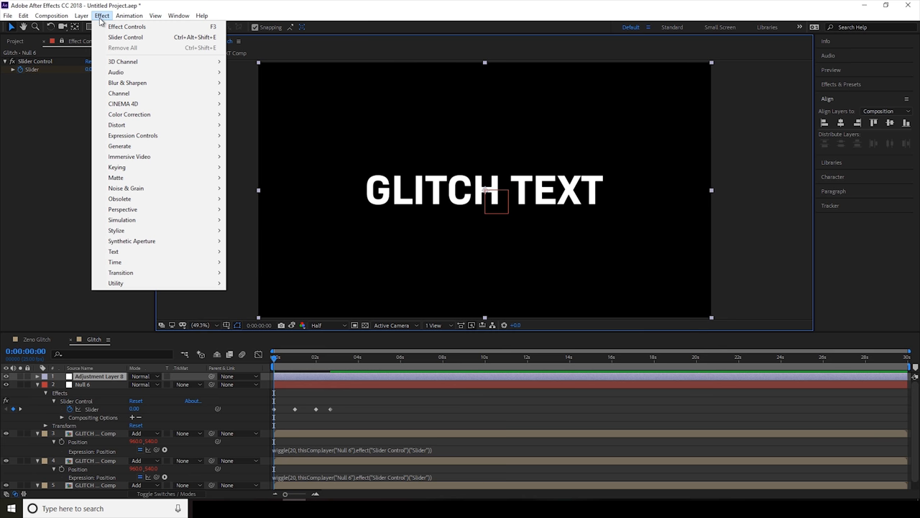
mouse_move(117, 124)
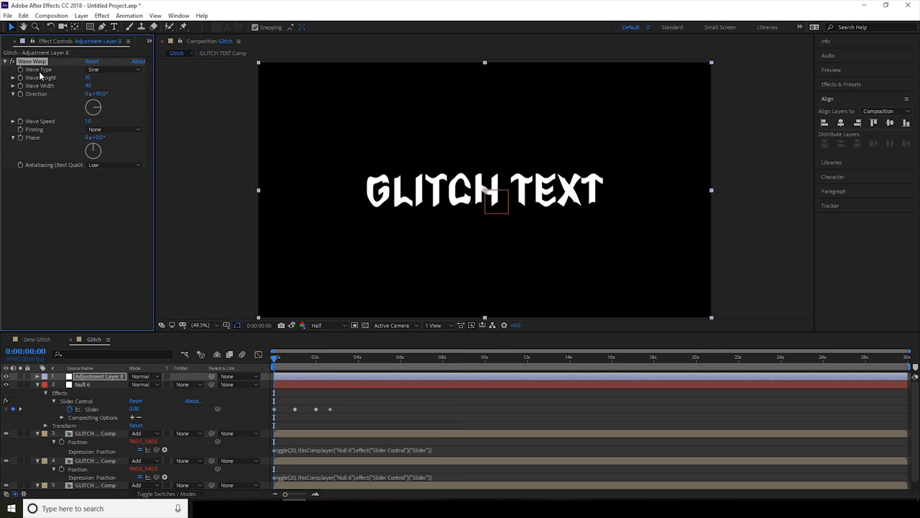
click(111, 69)
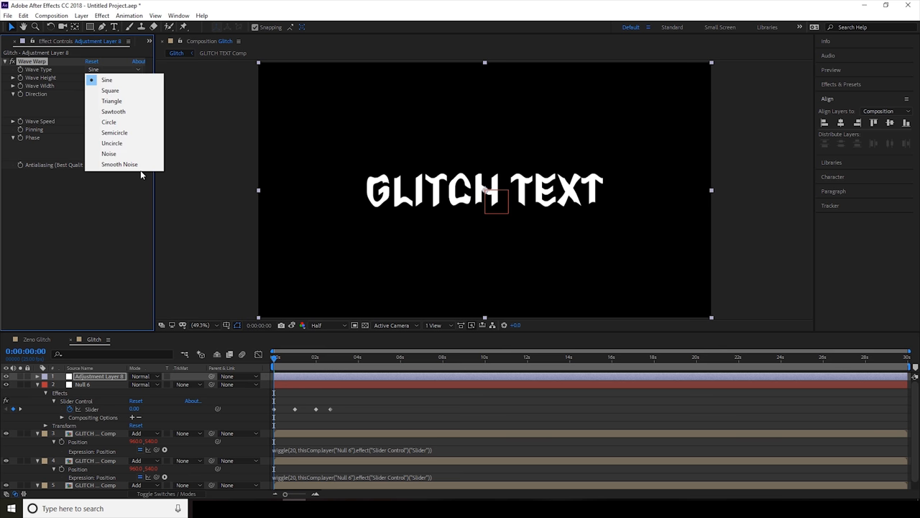
mouse_move(108, 154)
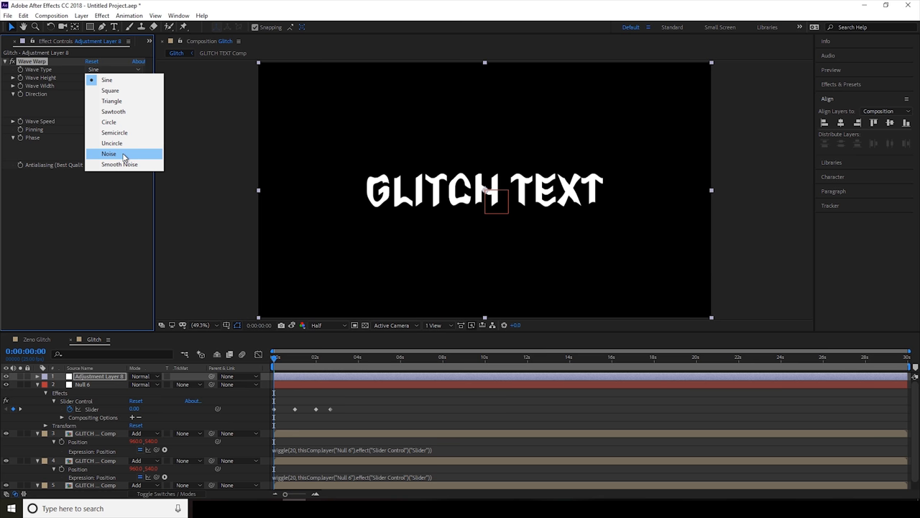
click(108, 154)
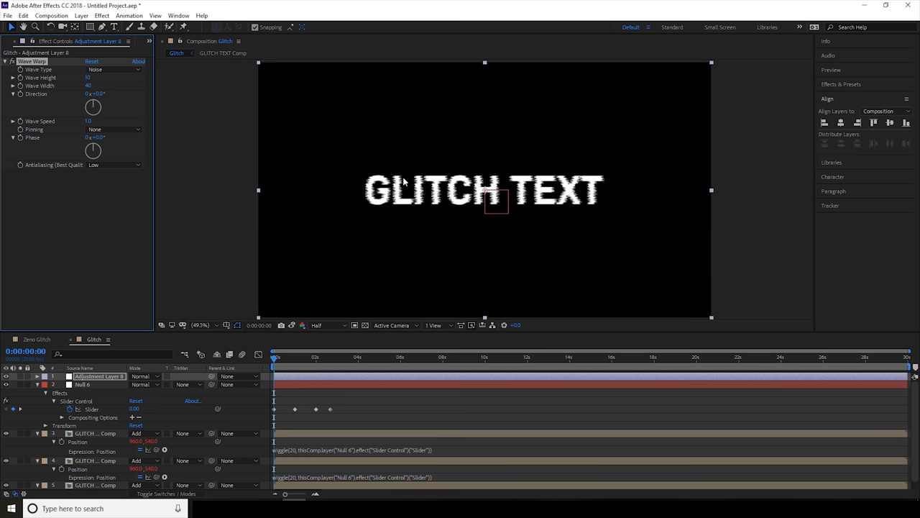
mouse_move(646, 199)
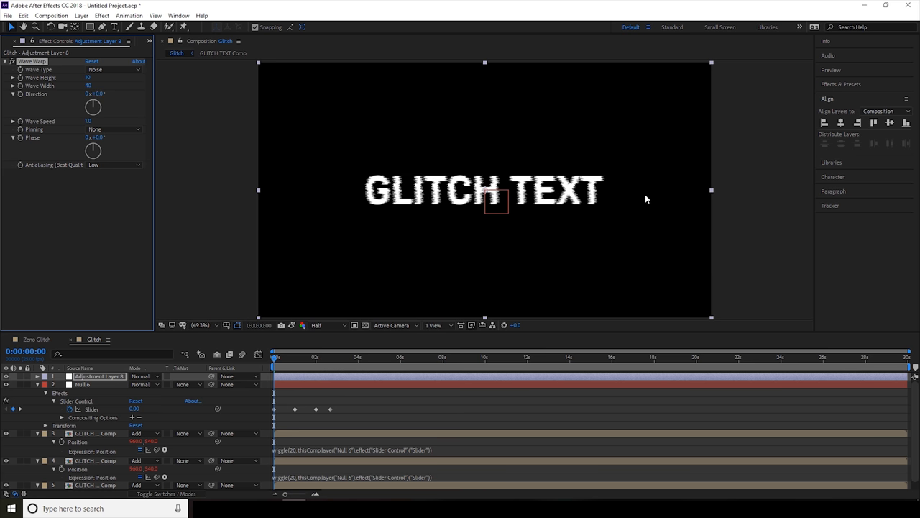
mouse_move(400, 288)
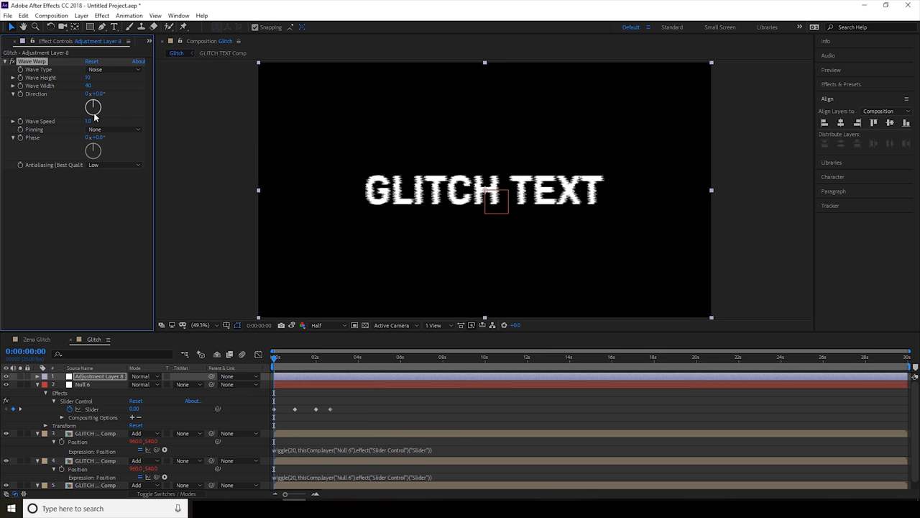
mouse_move(266, 178)
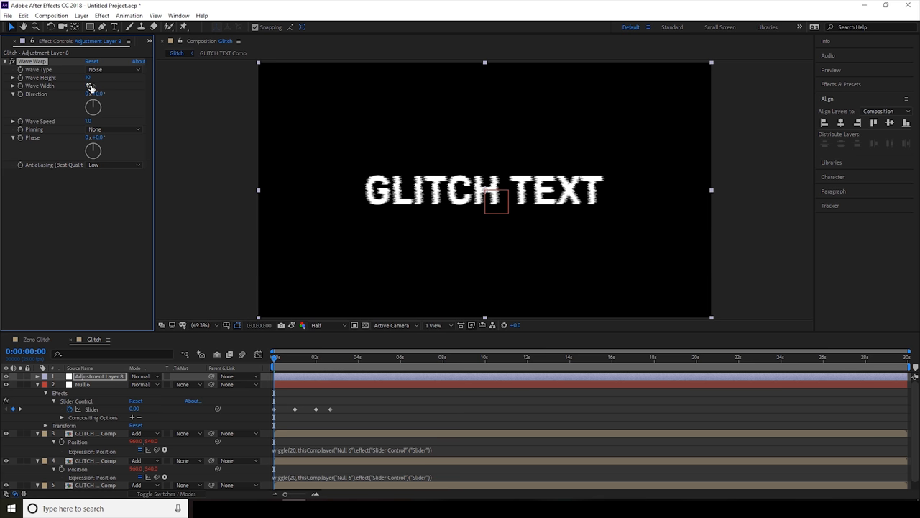
click(89, 85)
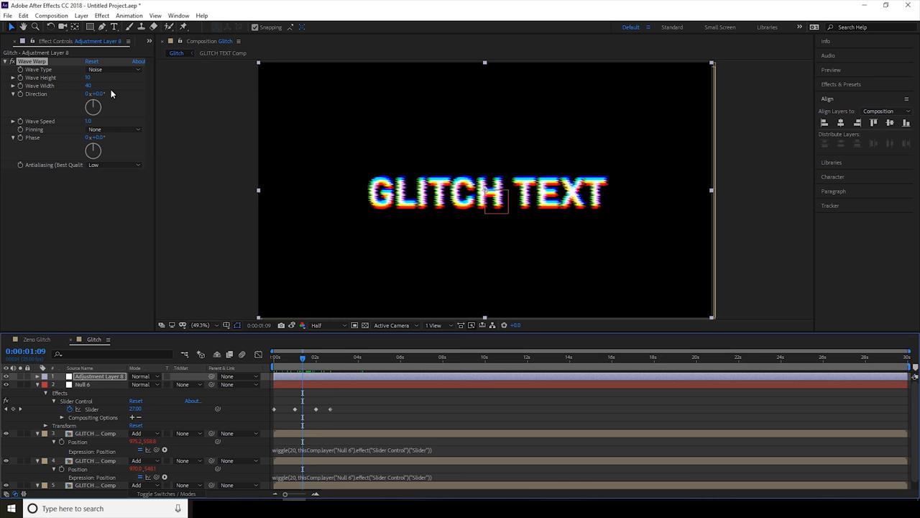
click(88, 85)
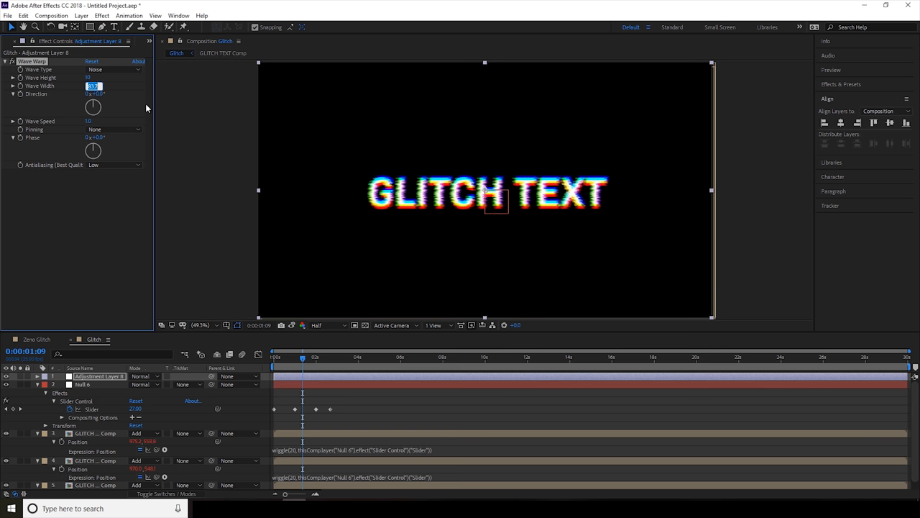
text(4000)
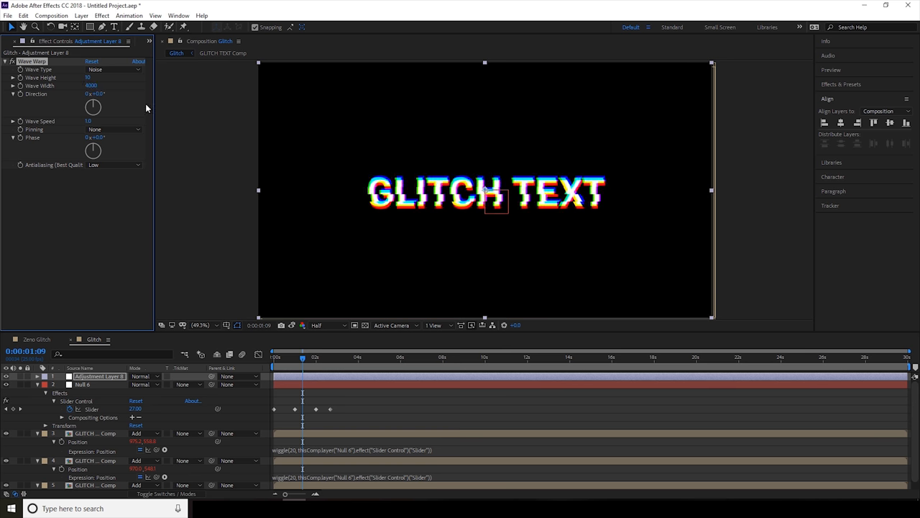
mouse_move(299, 386)
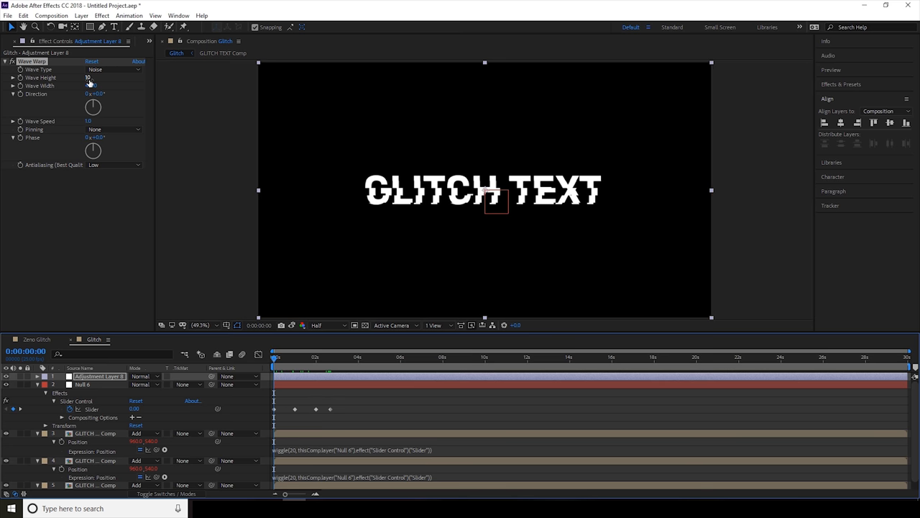
Step: Give Wave Height a wiggle(10, …) expression driven by Null 6's Slider Control
text(4000)
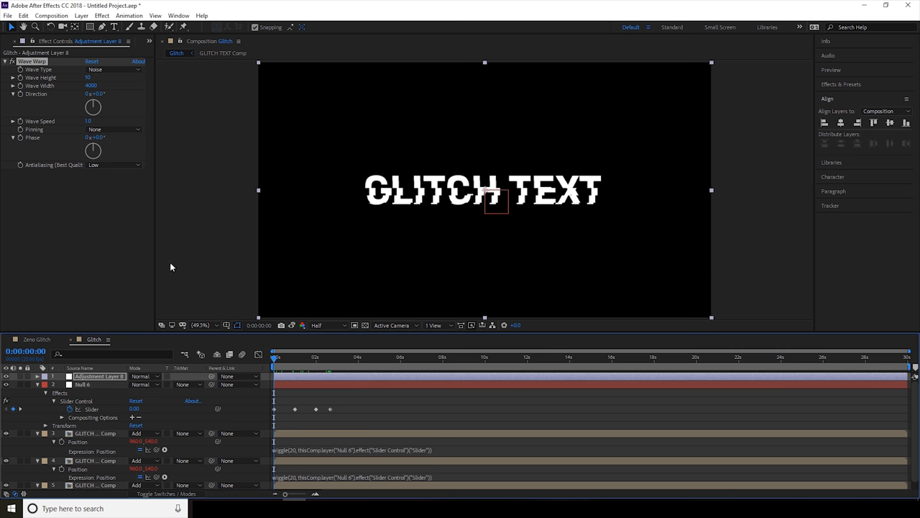
mouse_move(131, 180)
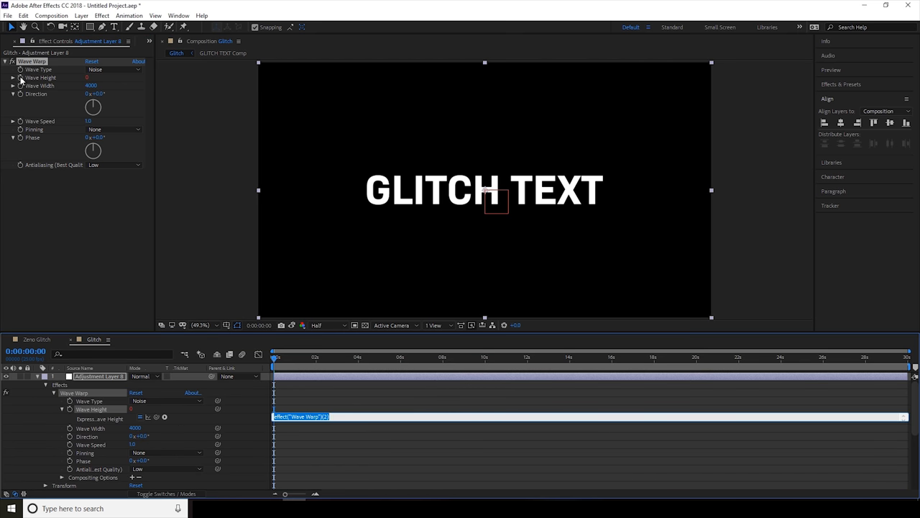
mouse_move(271, 302)
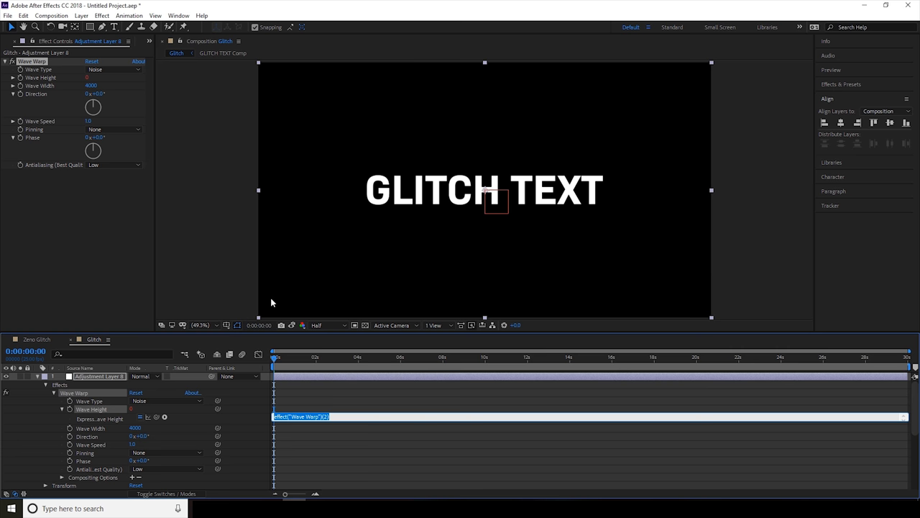
text(wiggle()
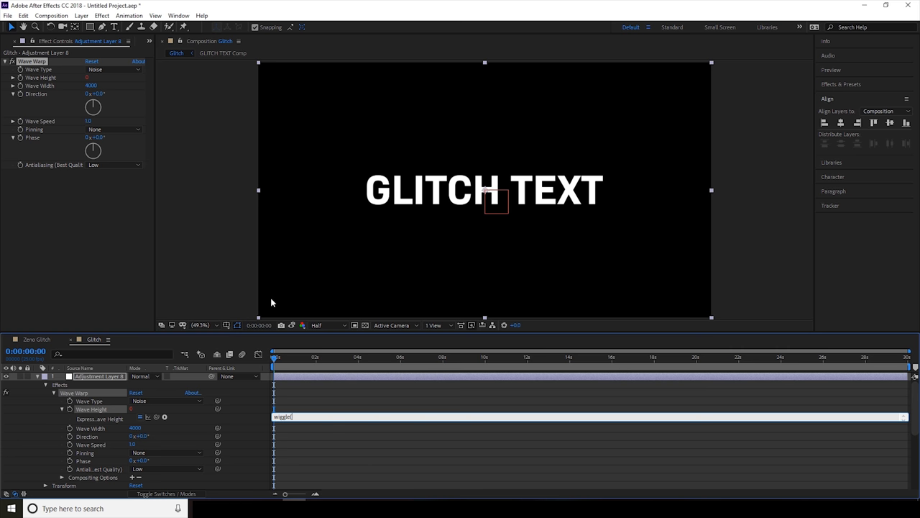
text(10,)
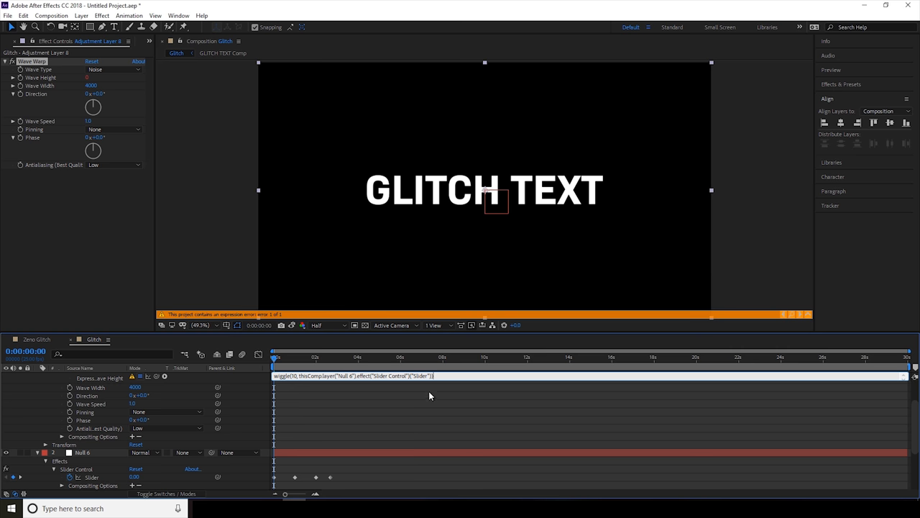
mouse_move(238, 271)
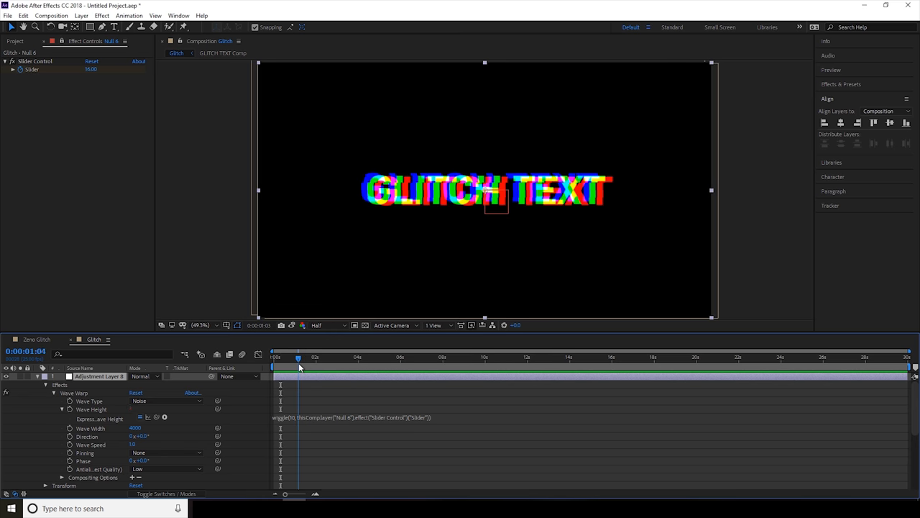
Step: Duplicate Adjustment Layer 8 and set the copy's Wave Width to 2000
drag(298, 357, 309, 357)
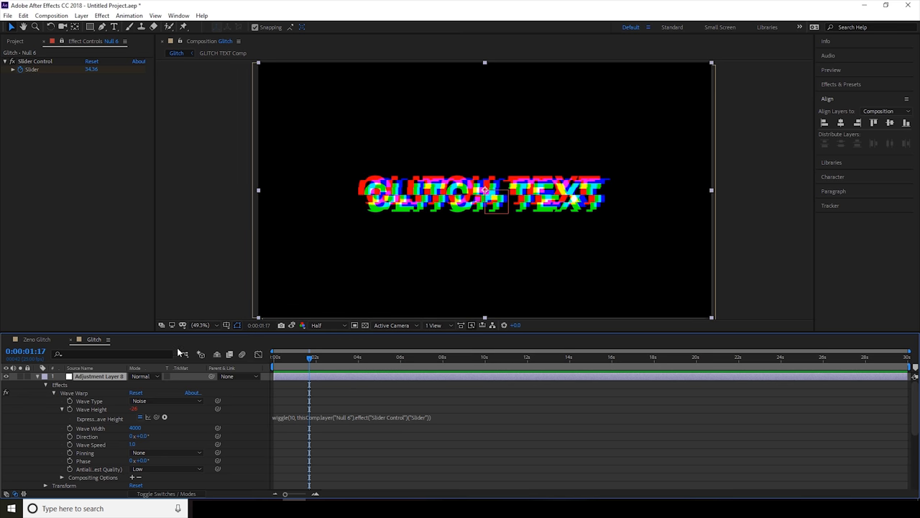
mouse_move(90, 383)
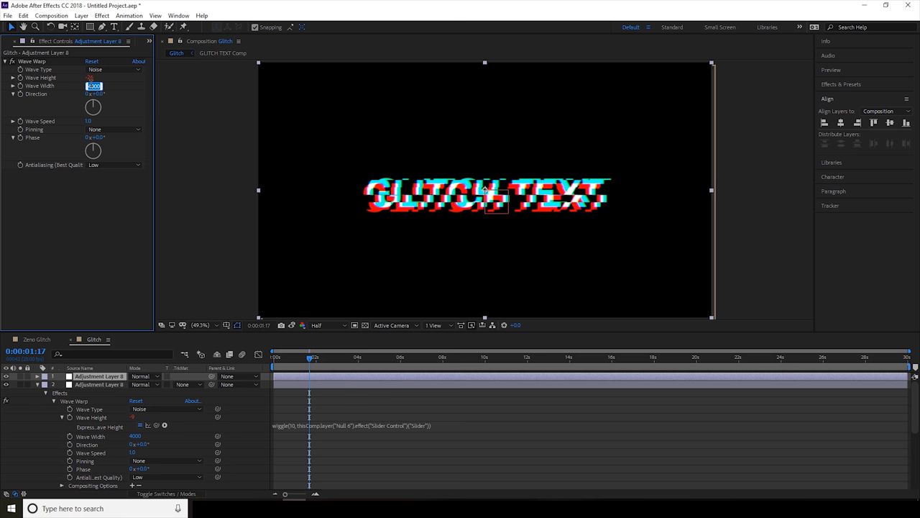
text(200)
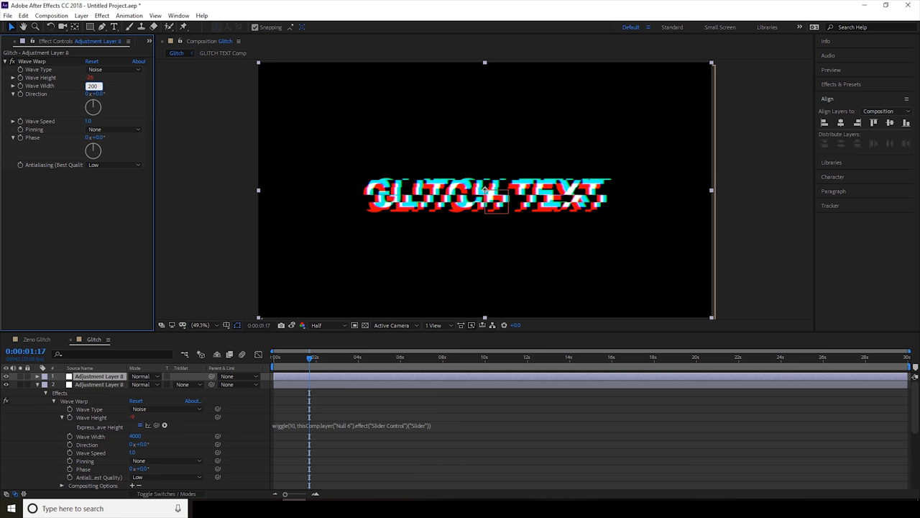
text(2000)
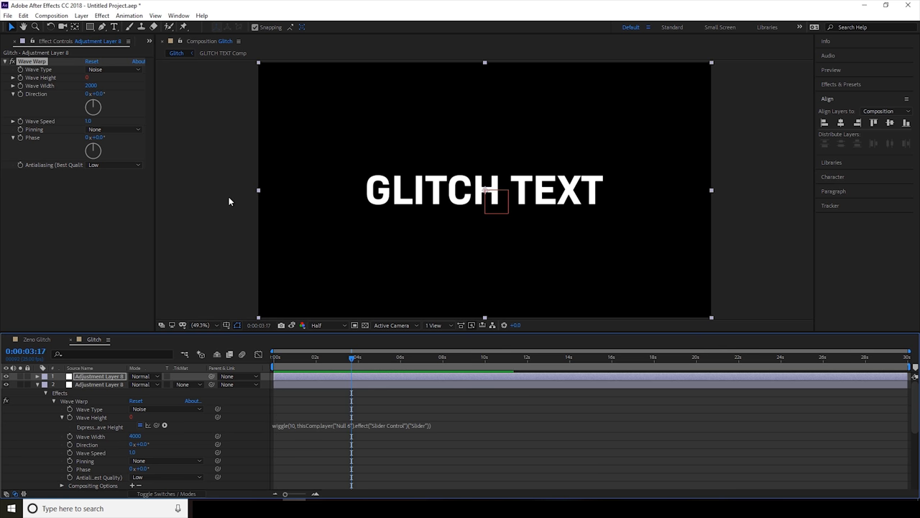
click(356, 358)
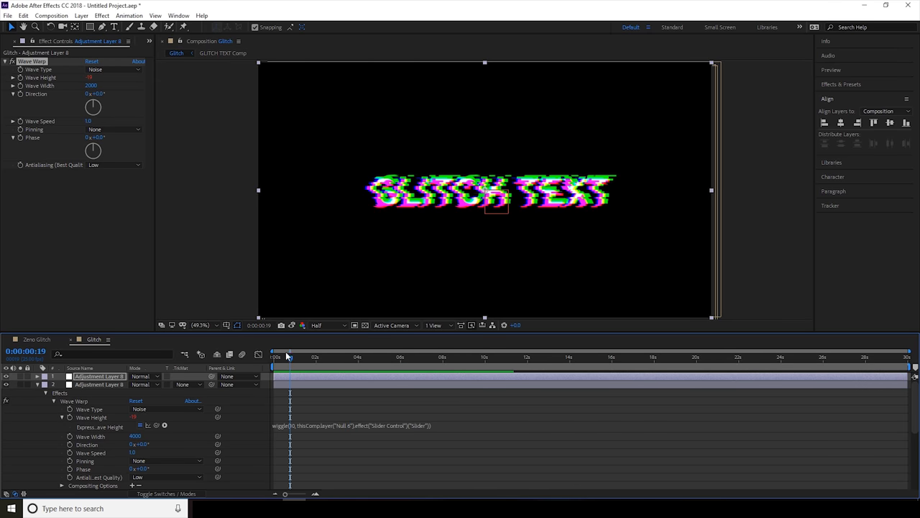
click(315, 357)
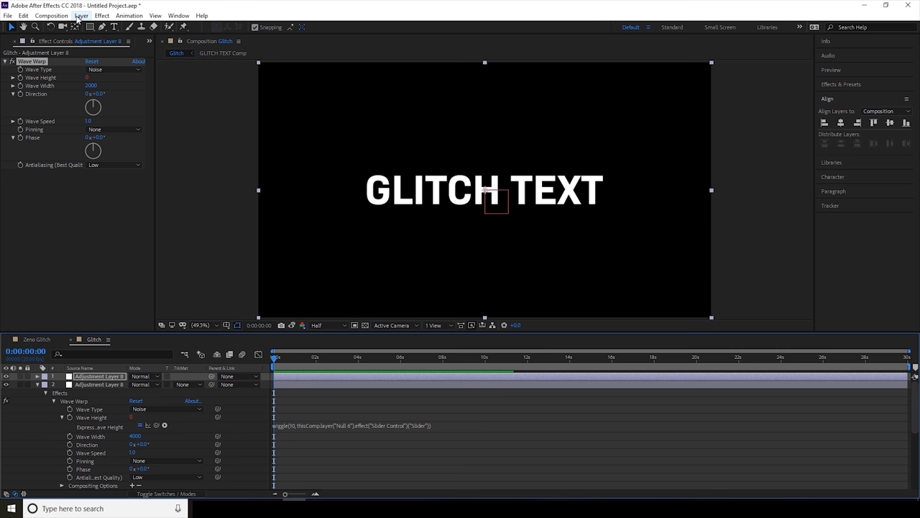
Step: Add Adjustment Layer 9 on top with a Noise effect at 35% amount
click(81, 15)
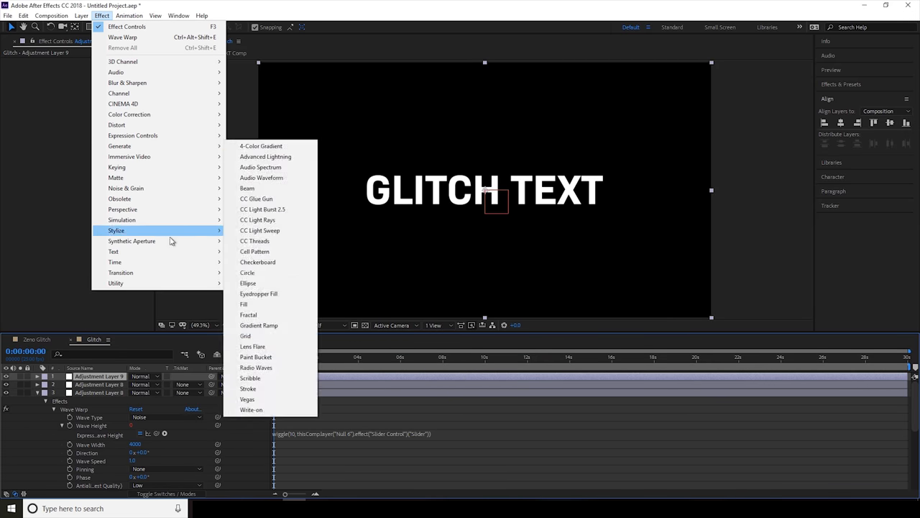
mouse_move(156, 146)
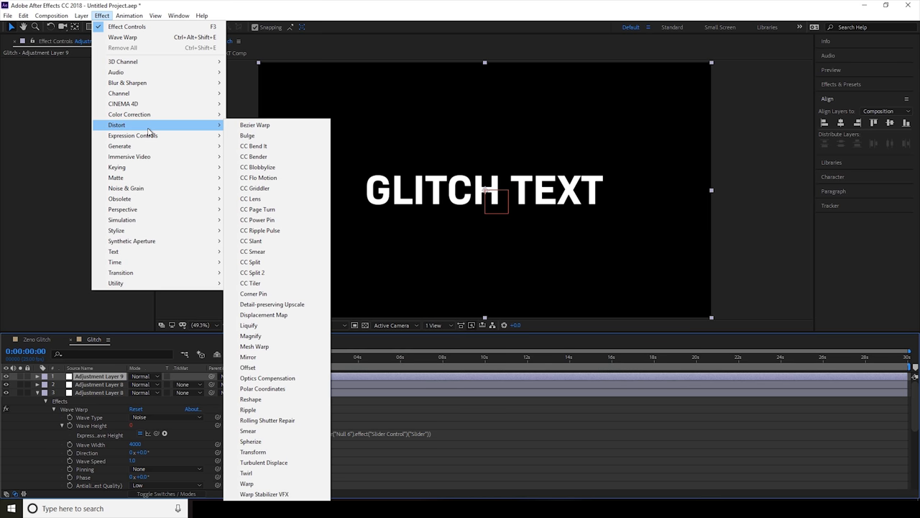
mouse_move(151, 167)
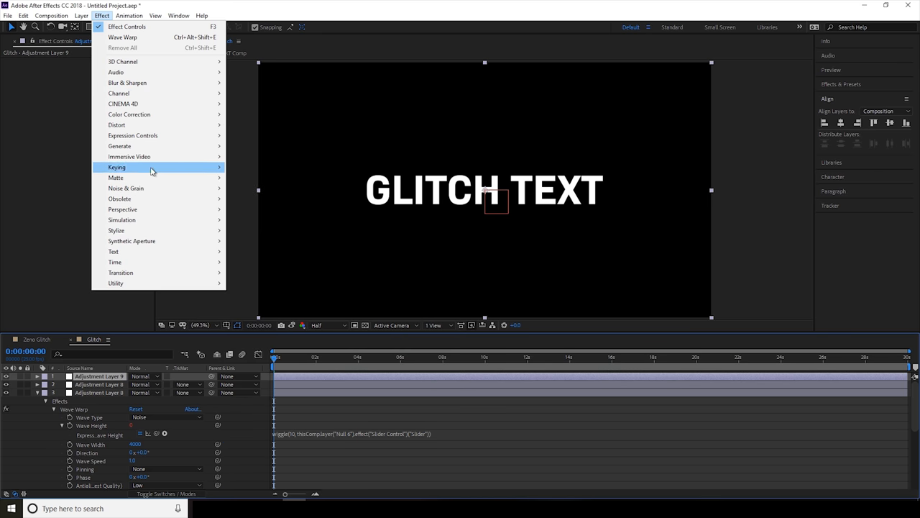
mouse_move(126, 188)
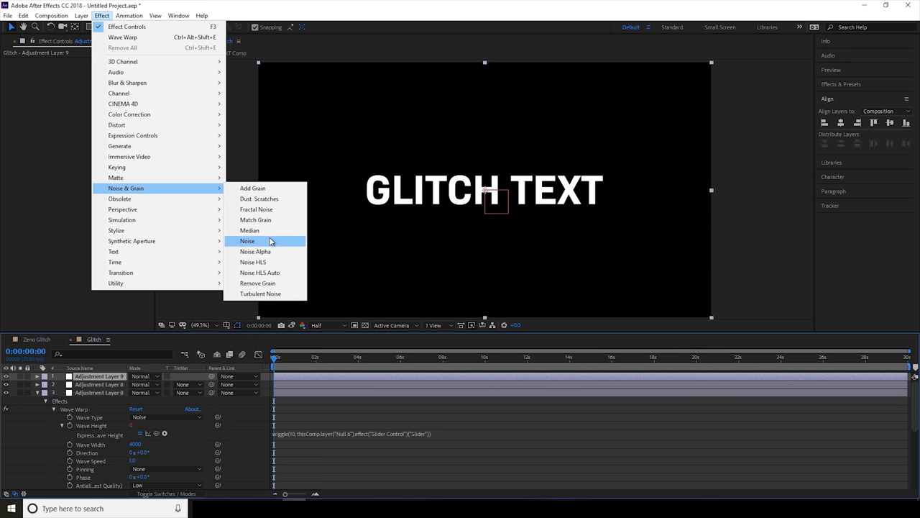
click(247, 241)
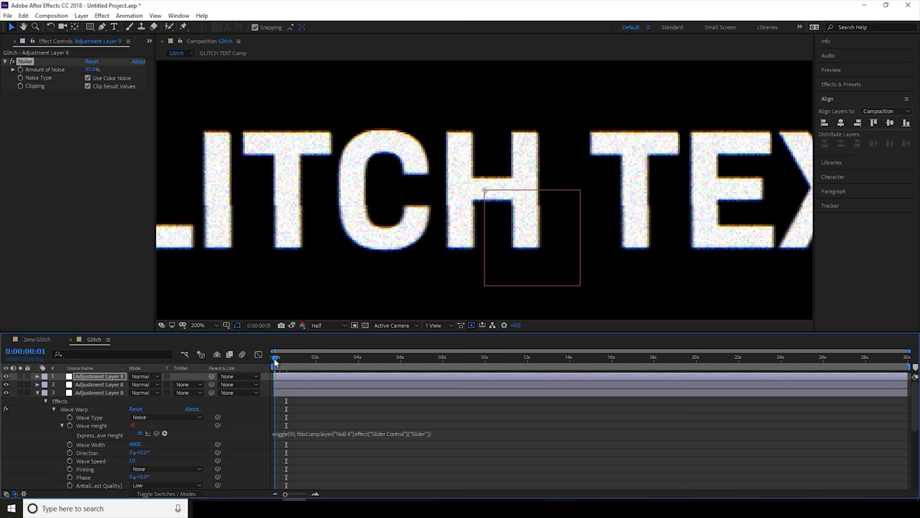
click(198, 325)
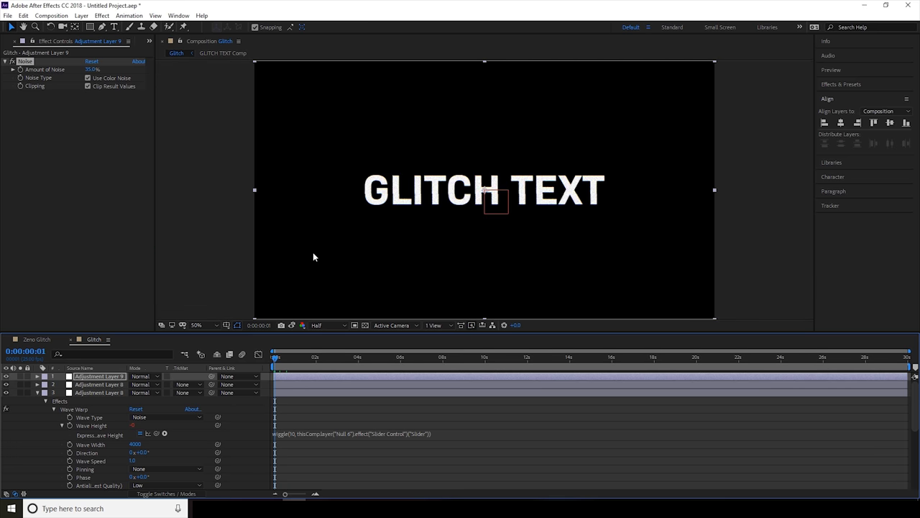
mouse_move(94, 204)
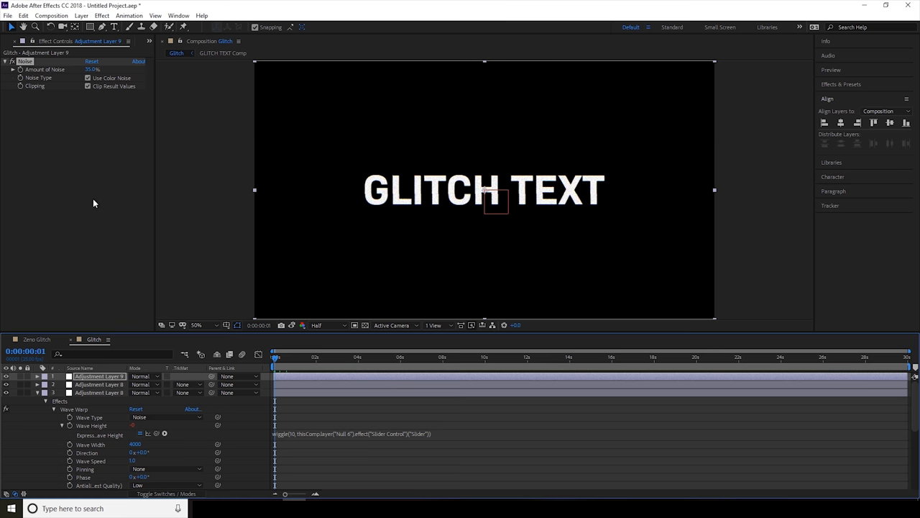
mouse_move(258, 102)
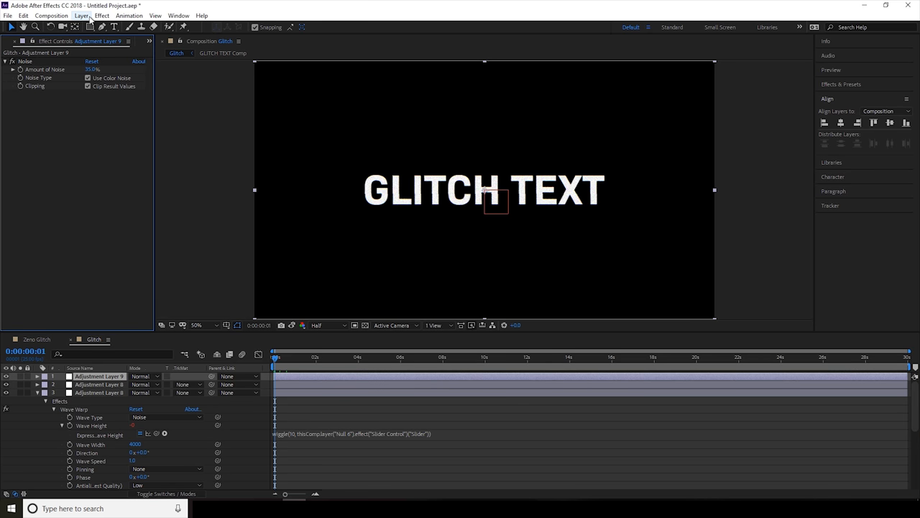
Step: Create a full-frame black solid, Black Solid 3, above all glitch layers
click(82, 15)
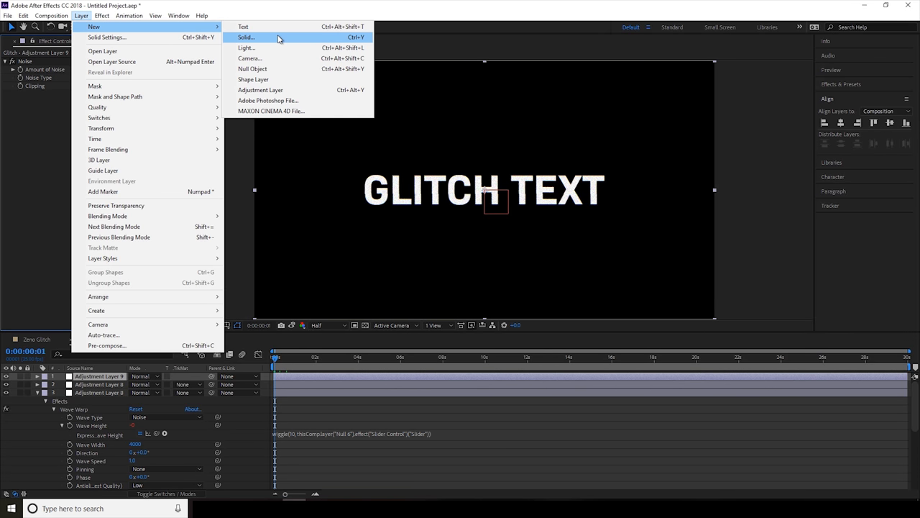
click(246, 37)
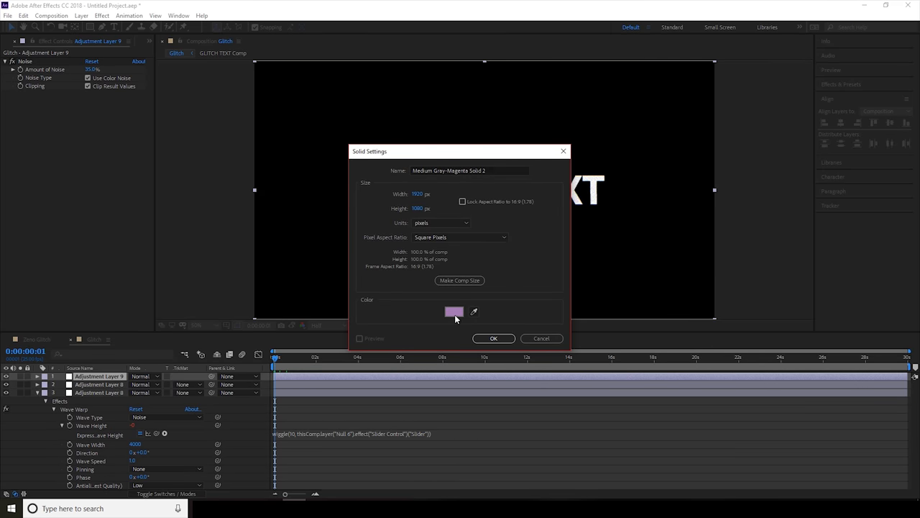
click(454, 311)
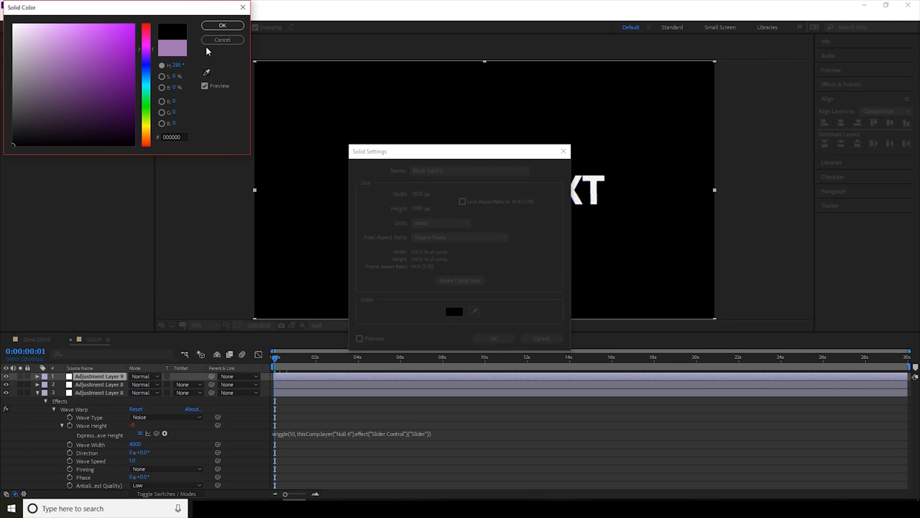
click(494, 338)
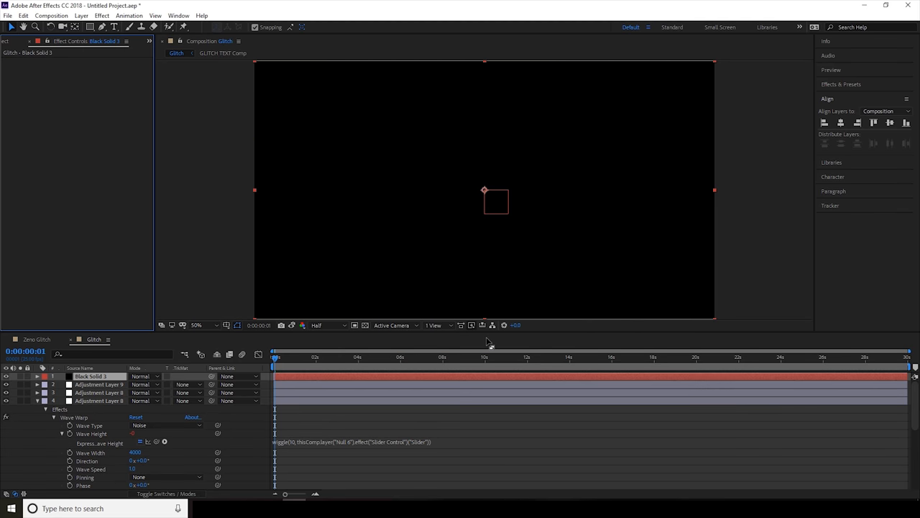
mouse_move(352, 178)
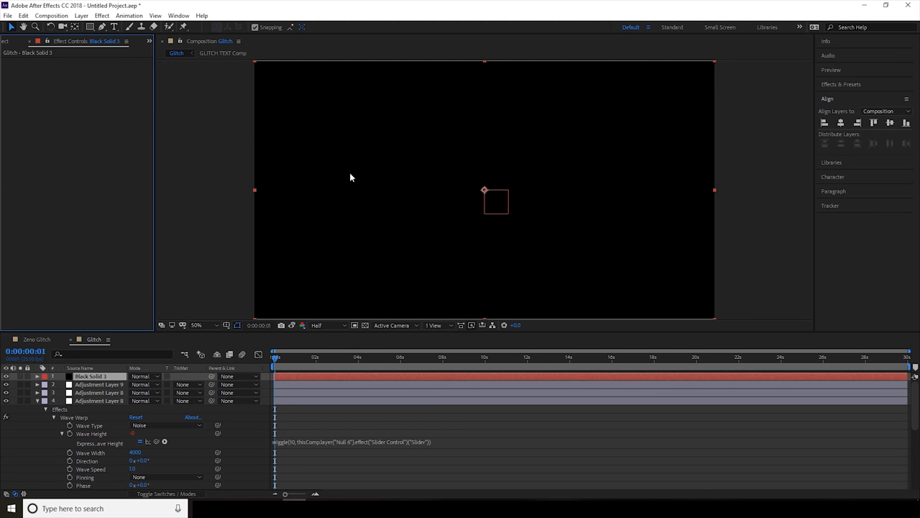
click(81, 16)
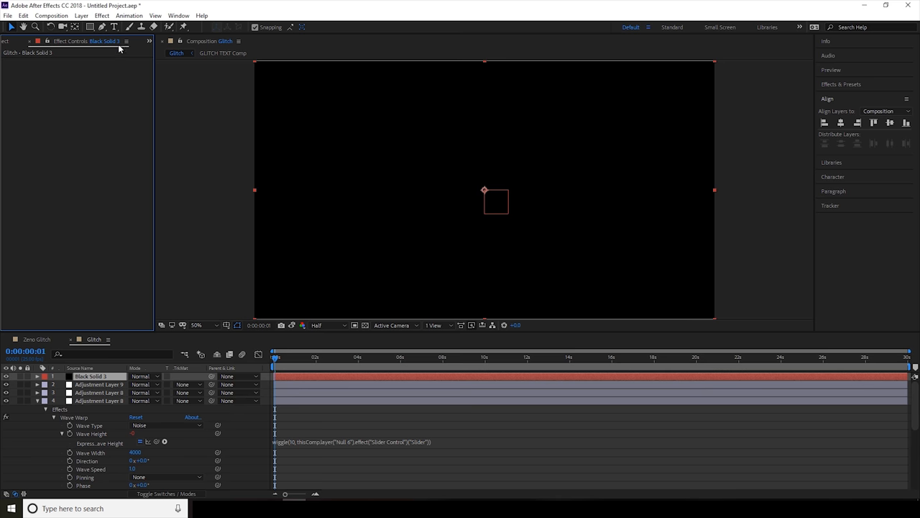
click(102, 15)
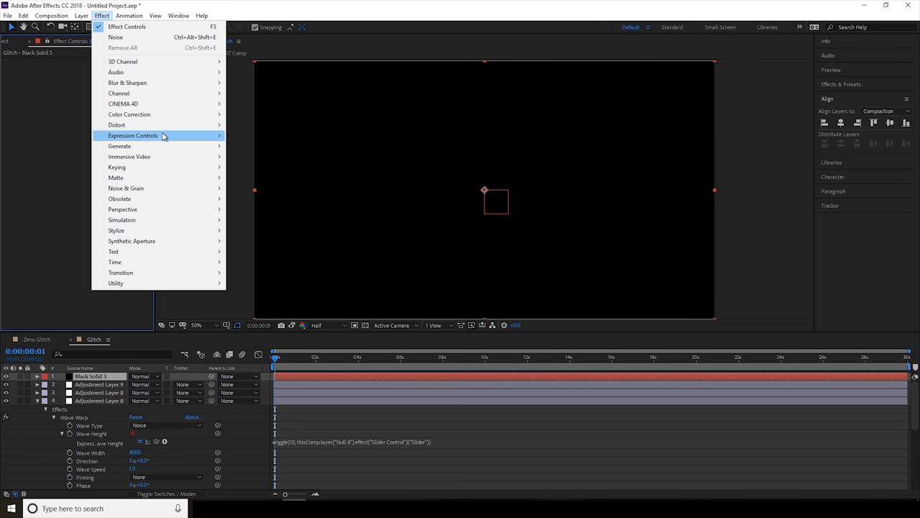
mouse_move(129, 125)
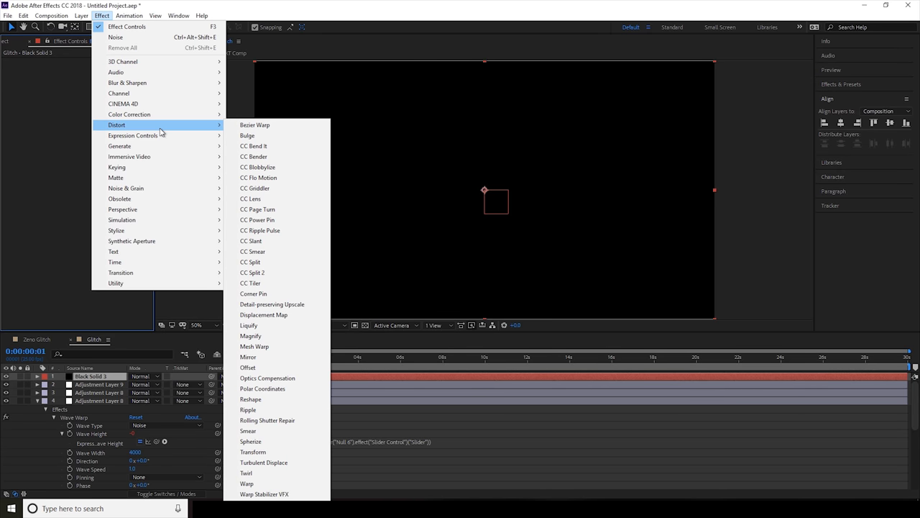
mouse_move(126, 188)
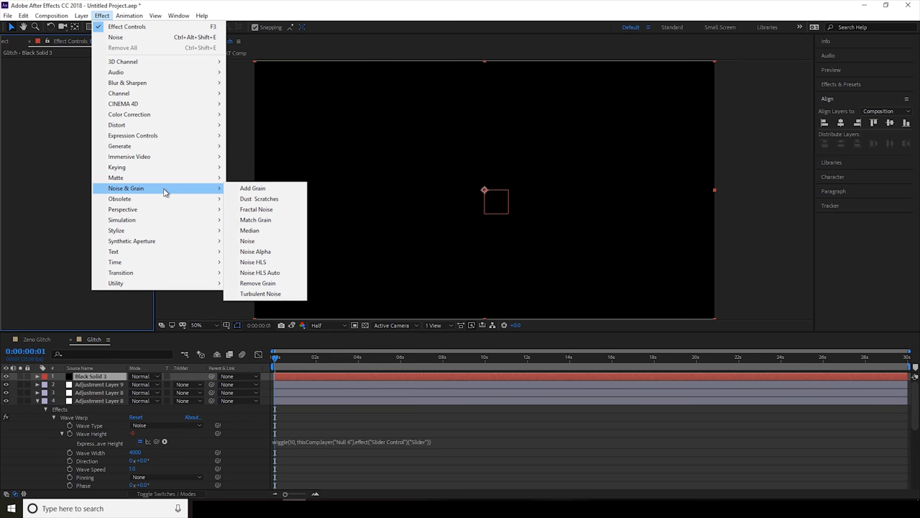
mouse_move(165, 220)
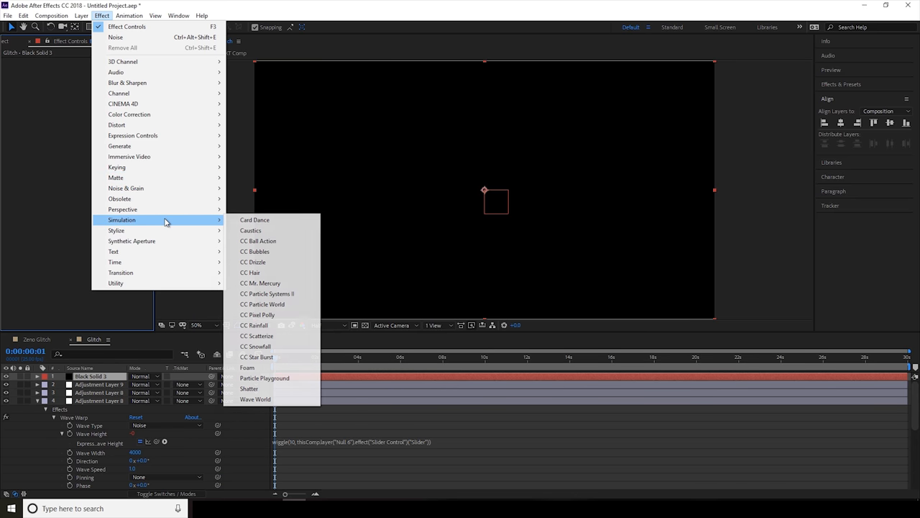
mouse_move(143, 178)
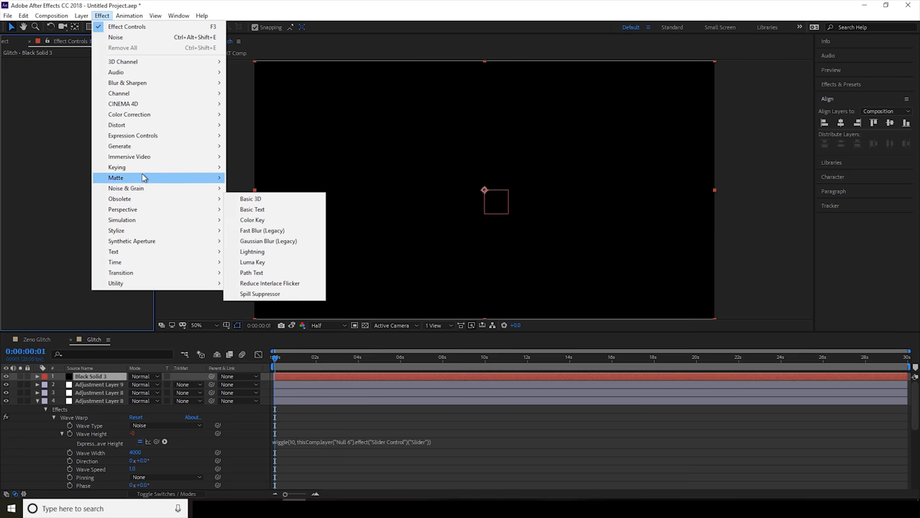
mouse_move(132, 135)
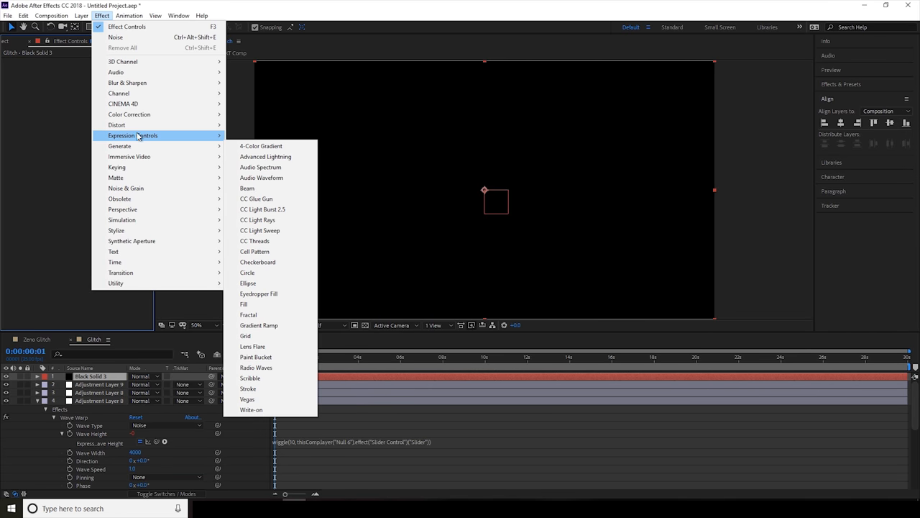
mouse_move(117, 124)
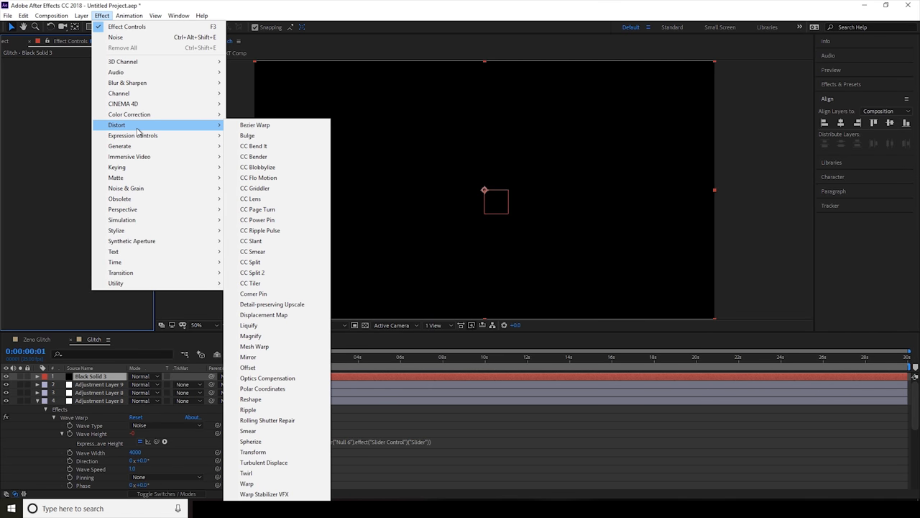
mouse_move(129, 114)
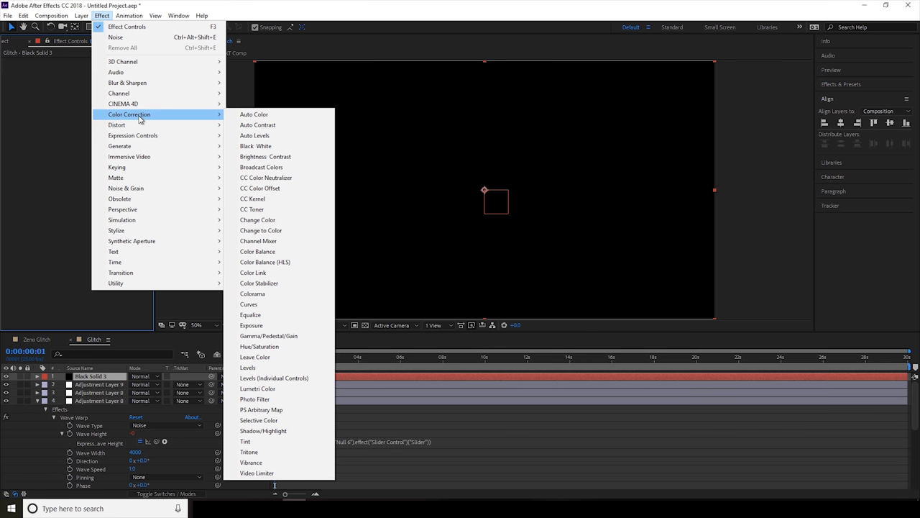
mouse_move(127, 82)
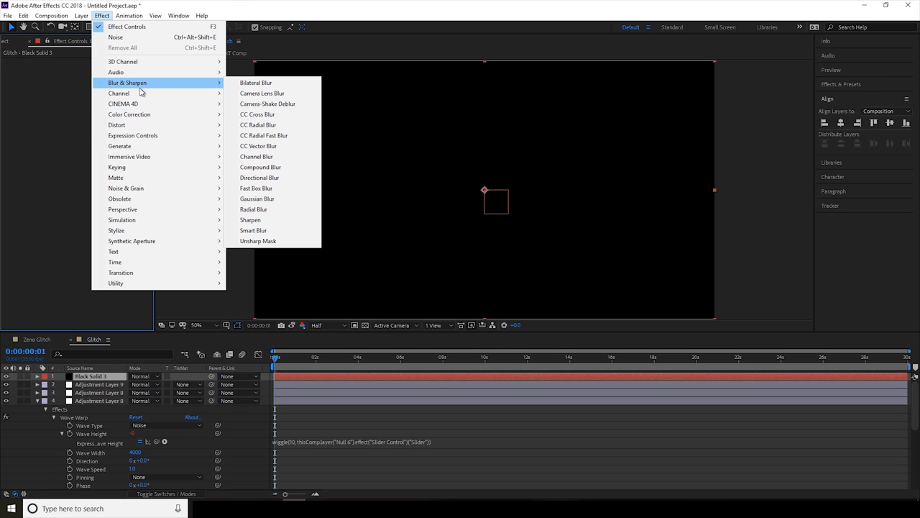
mouse_move(151, 272)
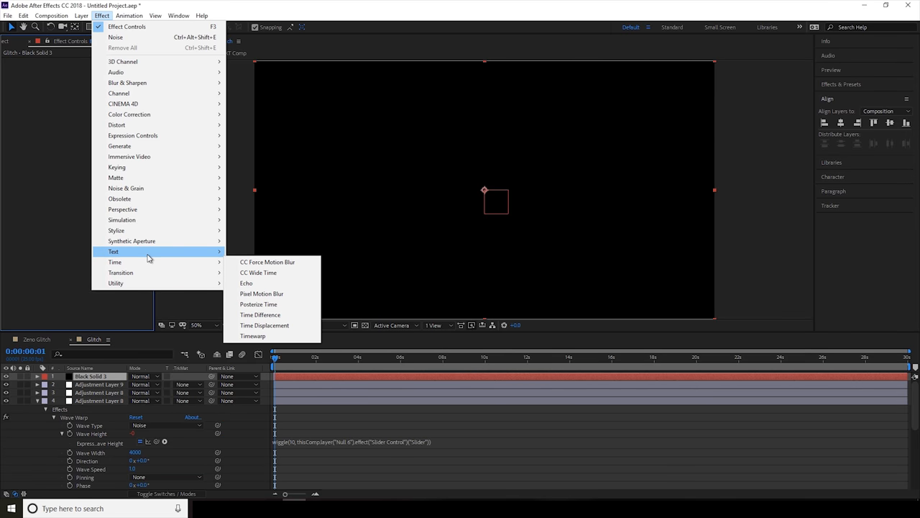
mouse_move(121, 272)
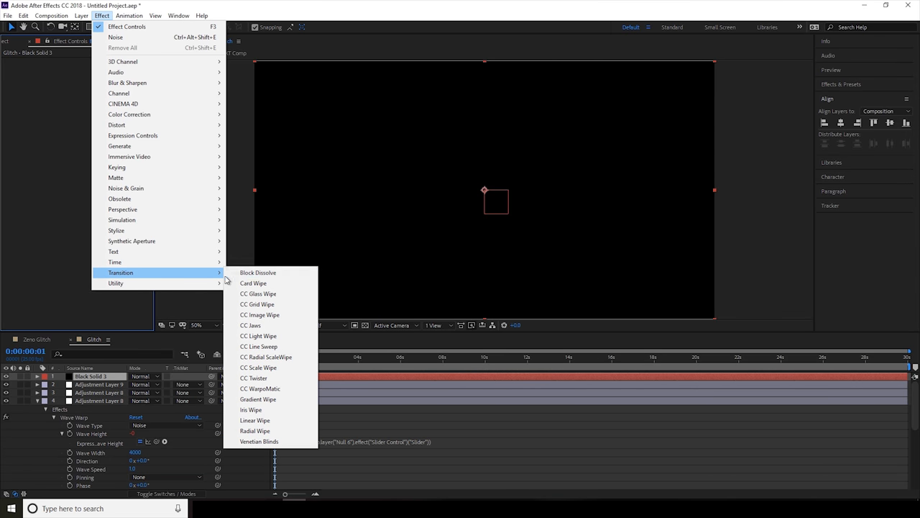
mouse_move(270, 441)
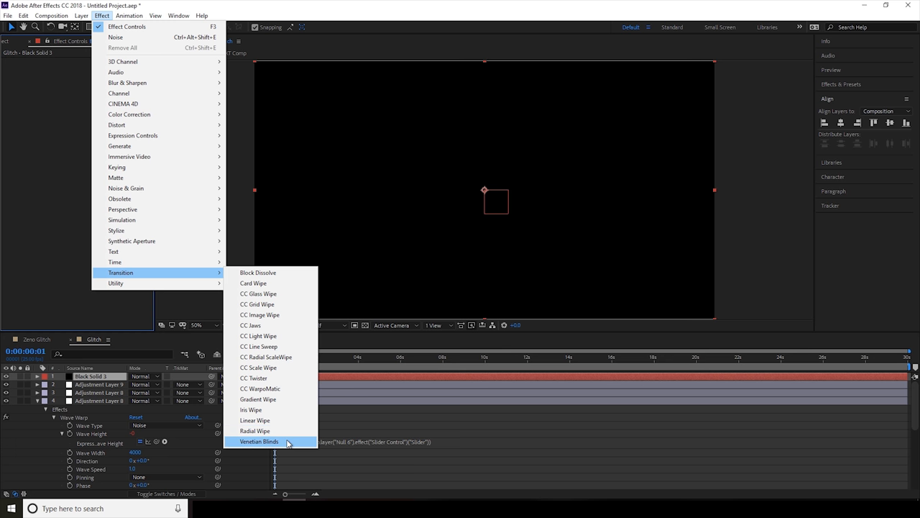
Step: Apply the Venetian Blinds transition effect to Black Solid 3
click(259, 441)
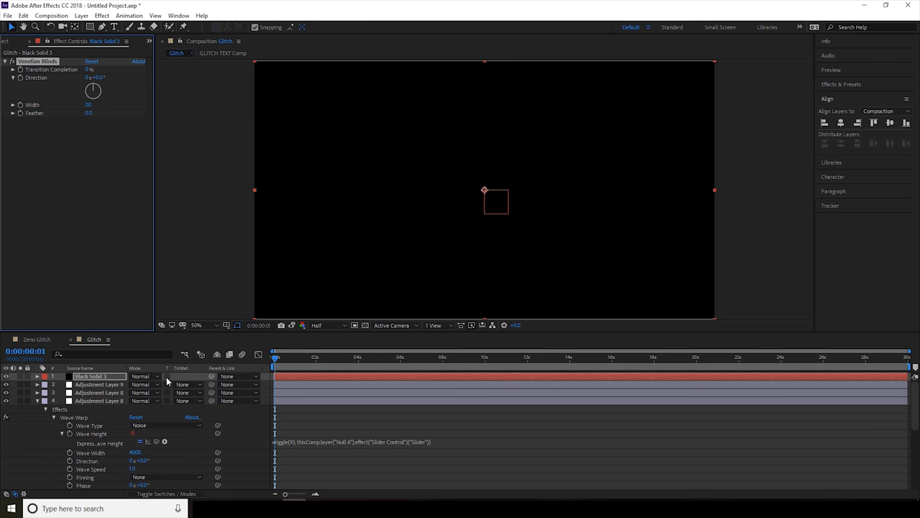
mouse_move(168, 376)
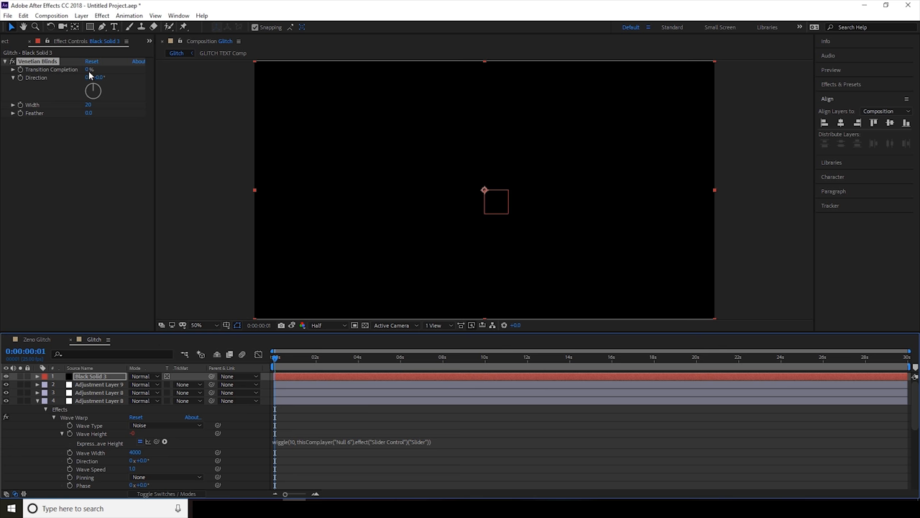
Step: Set Venetian Blinds to 92% completion, 90° direction and width 5
drag(89, 69, 101, 69)
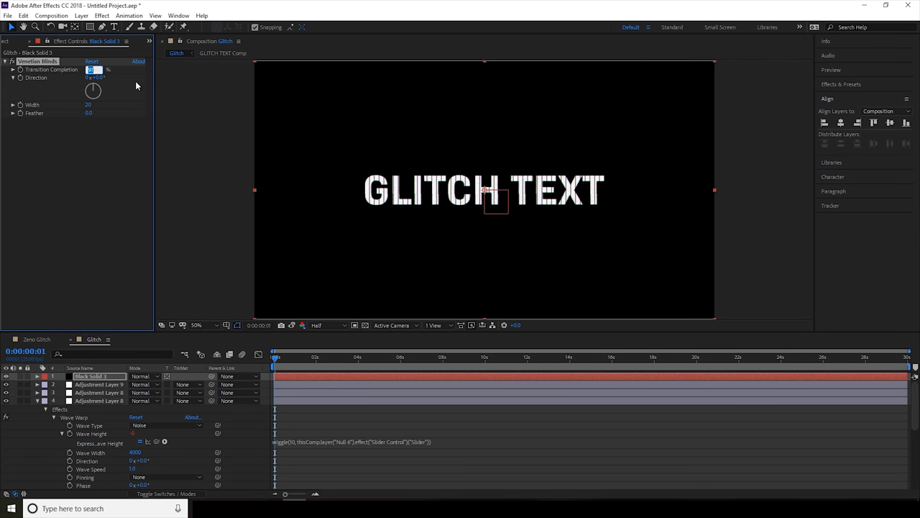
text(92)
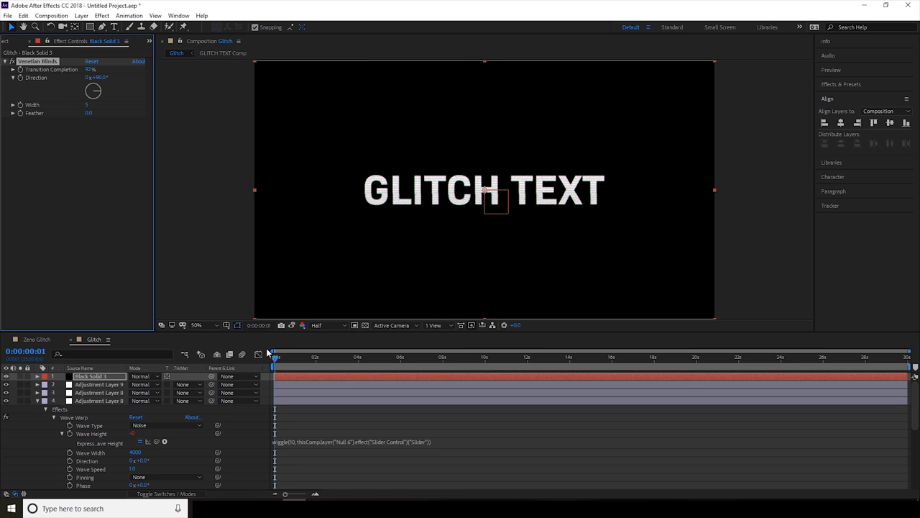
mouse_move(405, 186)
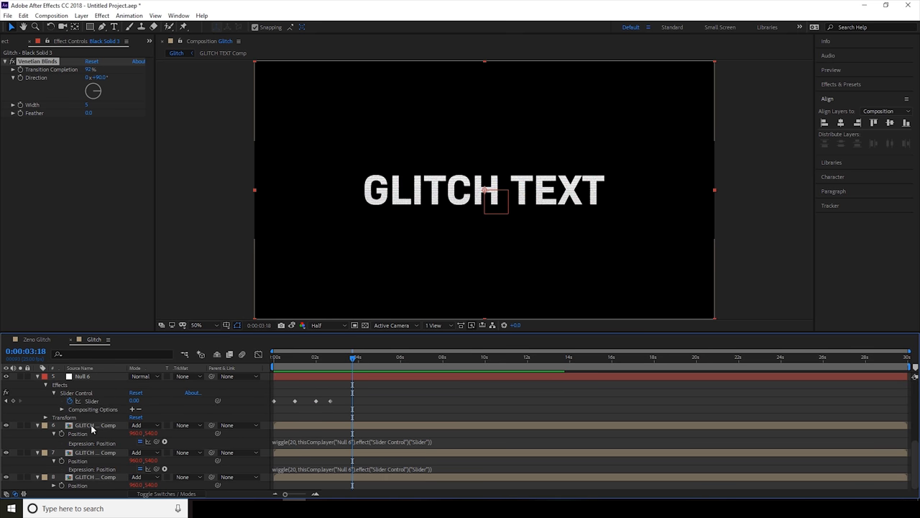
Step: Open GLITCH TEXT Comp, select its text layer and set time to 0:00:01:14
click(87, 425)
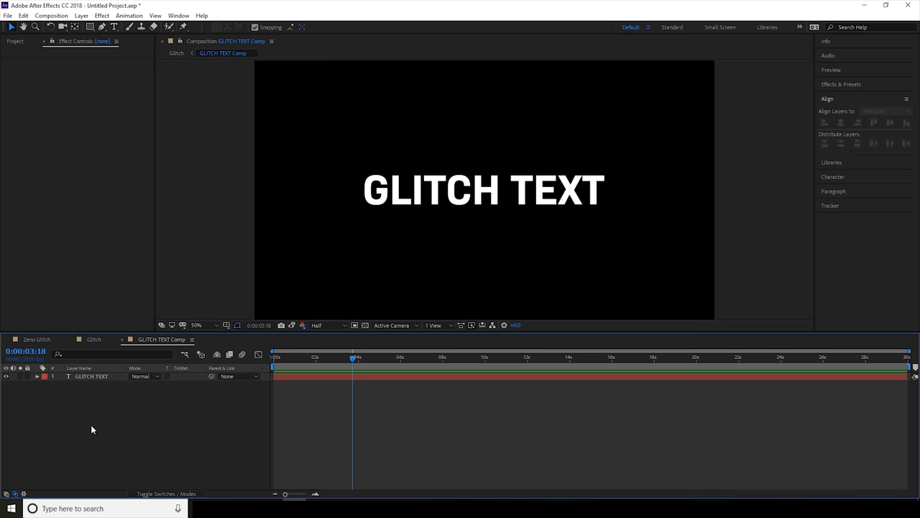
click(91, 376)
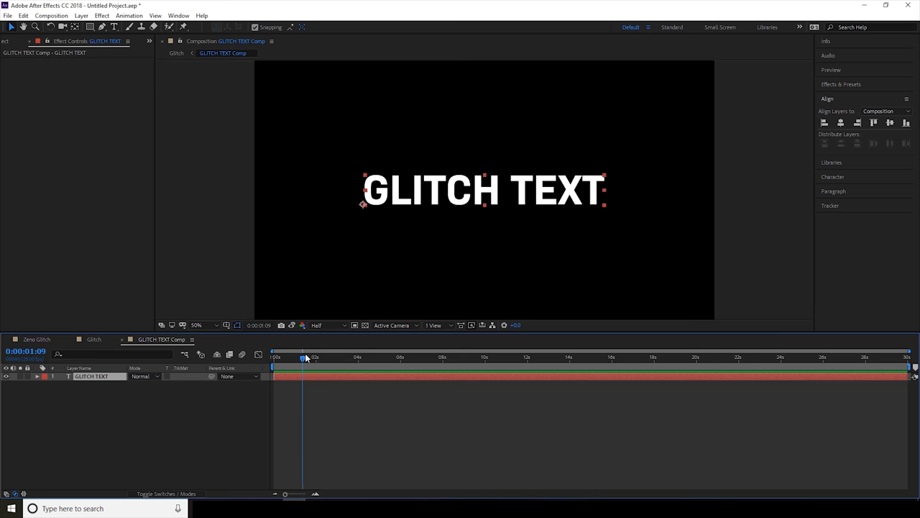
click(339, 357)
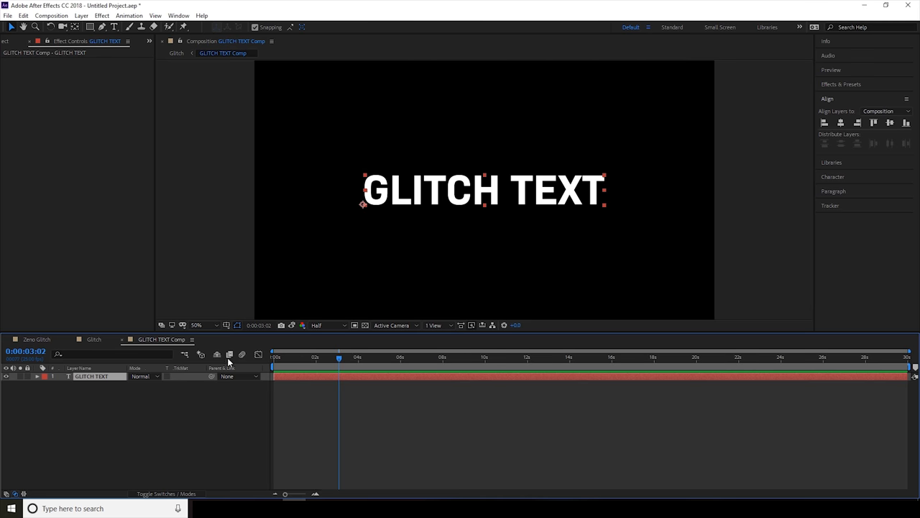
click(94, 339)
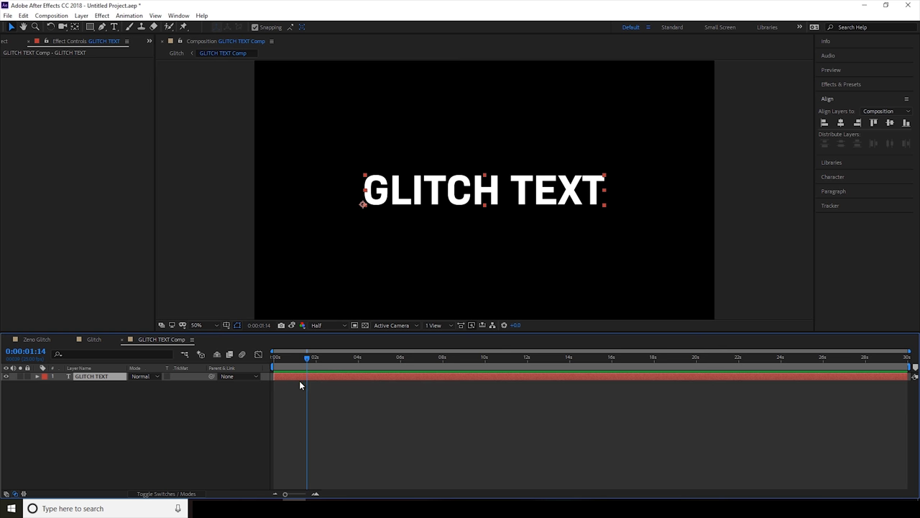
mouse_move(299, 382)
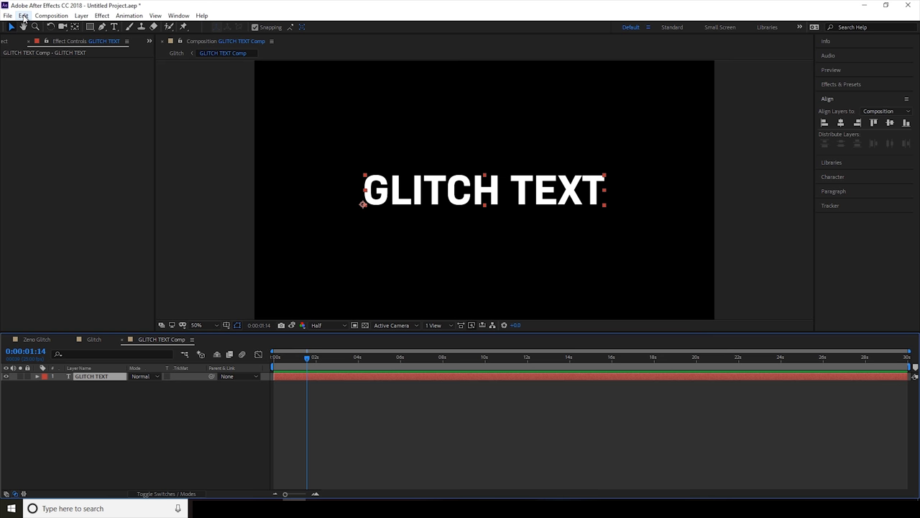
Step: Split the title layer at 1:14 and retype the second part as ITS CHANGED
click(24, 15)
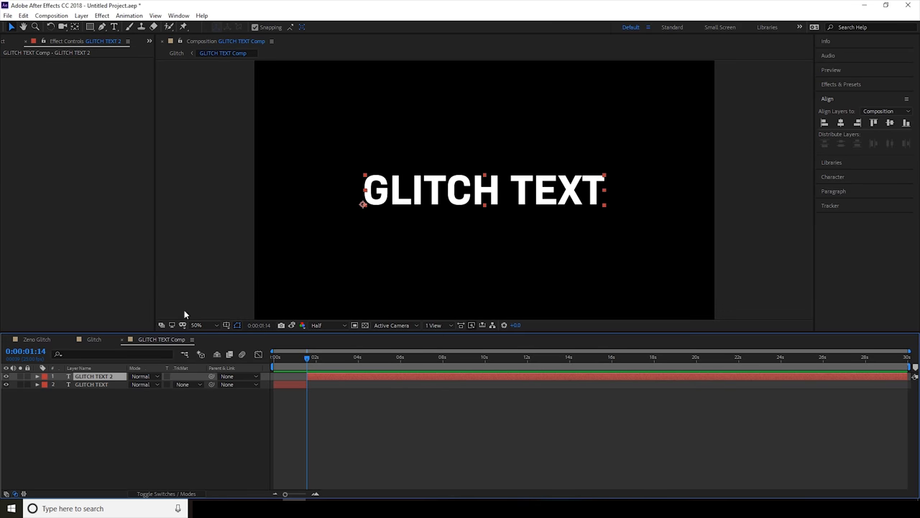
mouse_move(92, 383)
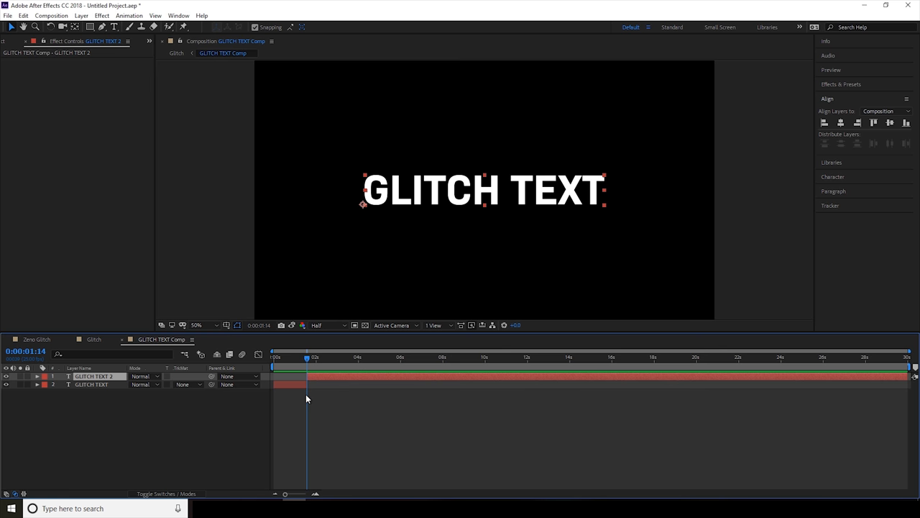
mouse_move(305, 363)
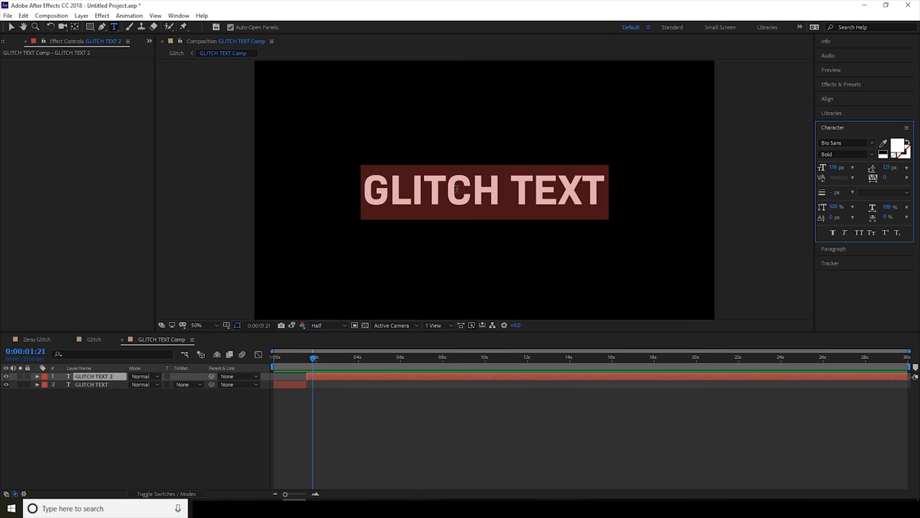
key(capslock)
text(ITS)
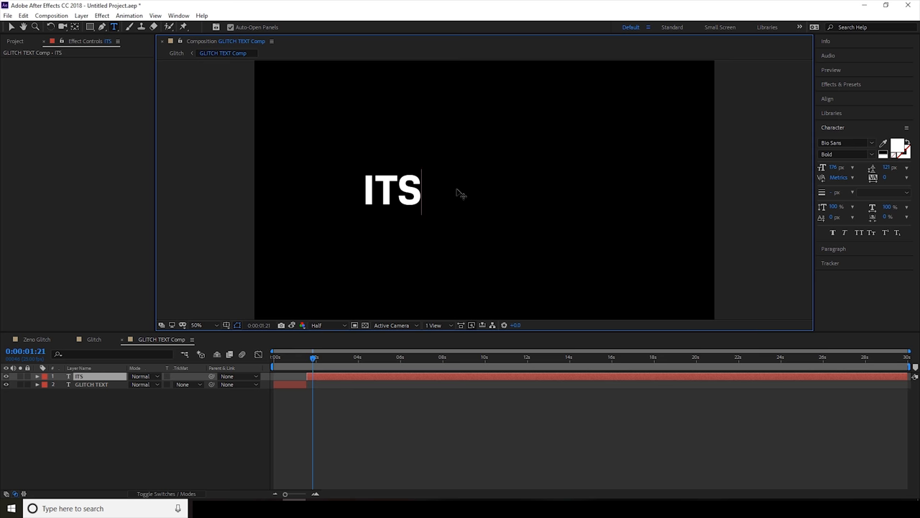
text(CHANGED)
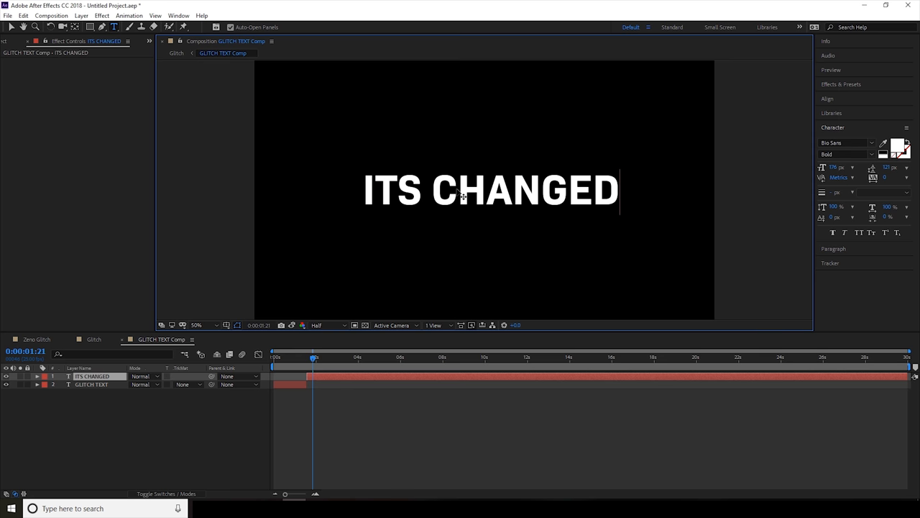
click(827, 99)
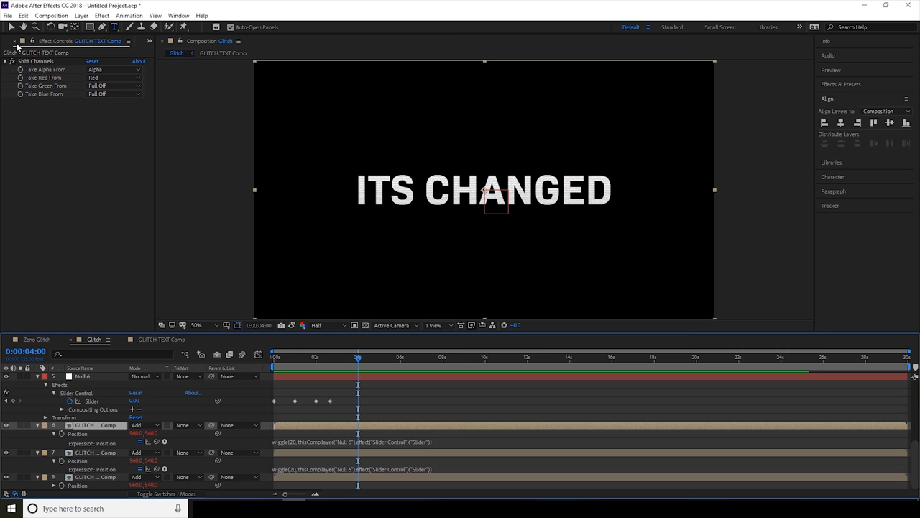
Step: Return to GLITCH TEXT Comp to add Asset 1zeno.png scaled to 39%
click(15, 41)
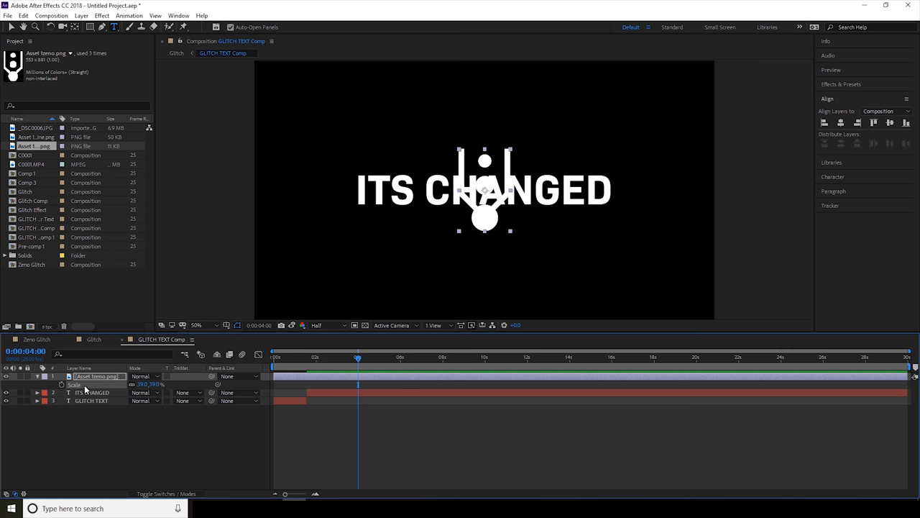
Step: Move the ITS CHANGED and GLITCH TEXT layers below the logo layer
click(92, 392)
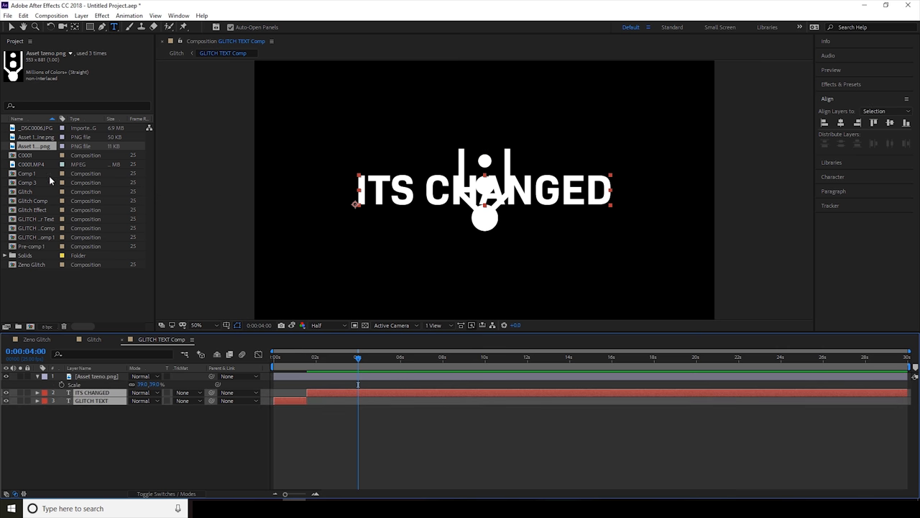
click(12, 27)
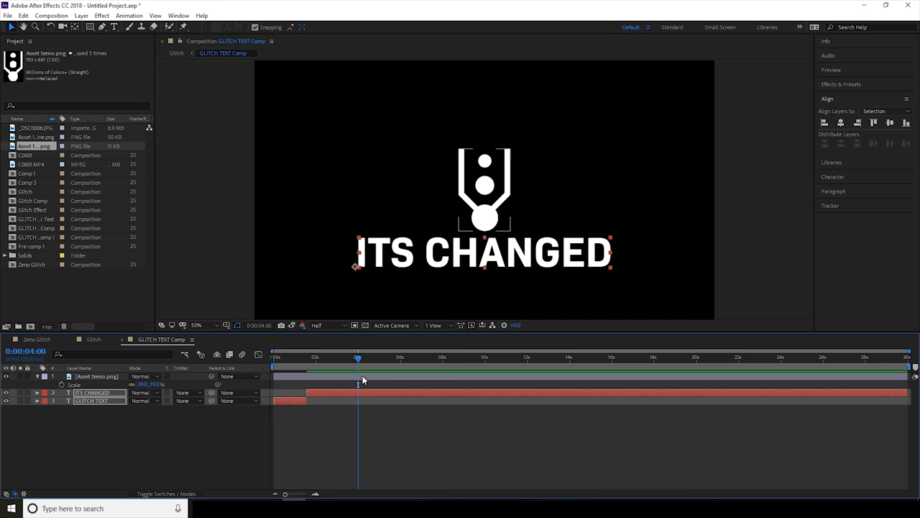
drag(358, 357, 275, 357)
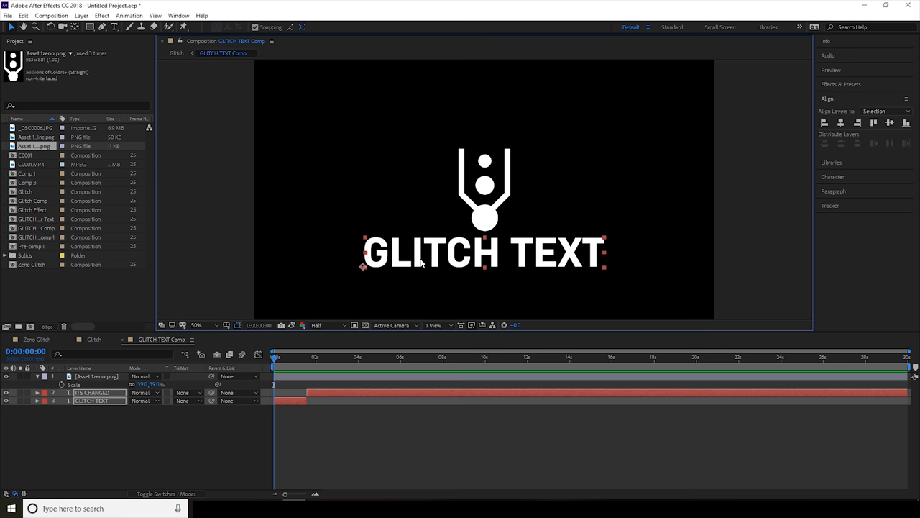
click(320, 419)
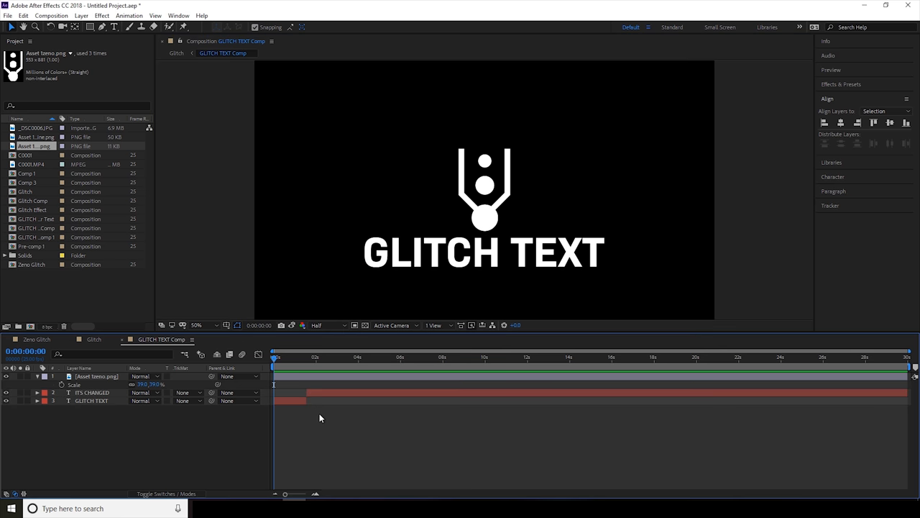
Step: Rewrite the GLITCH TEXT title to read 'zeno Industries'
click(92, 400)
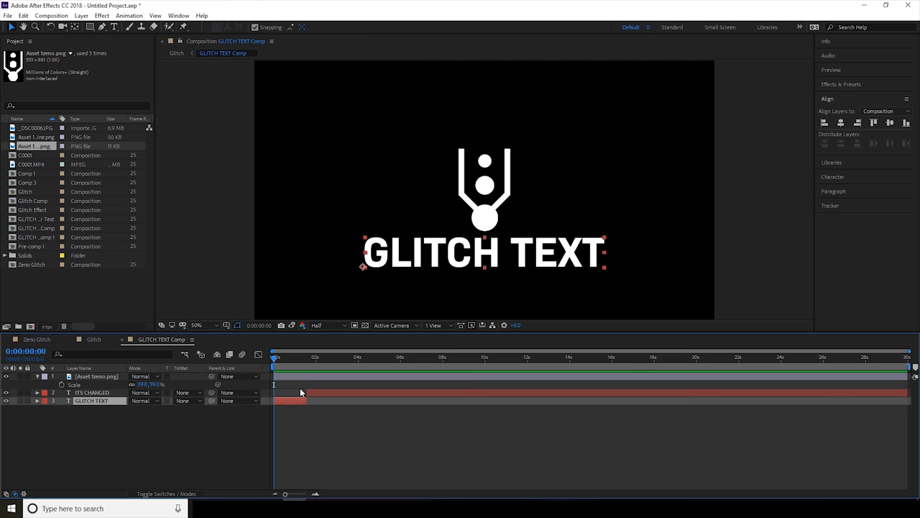
click(114, 26)
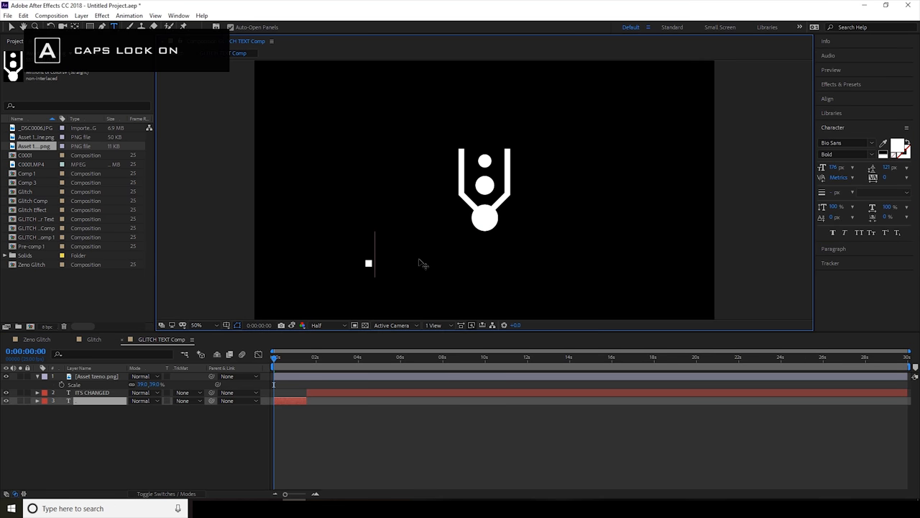
text(zeno Industries)
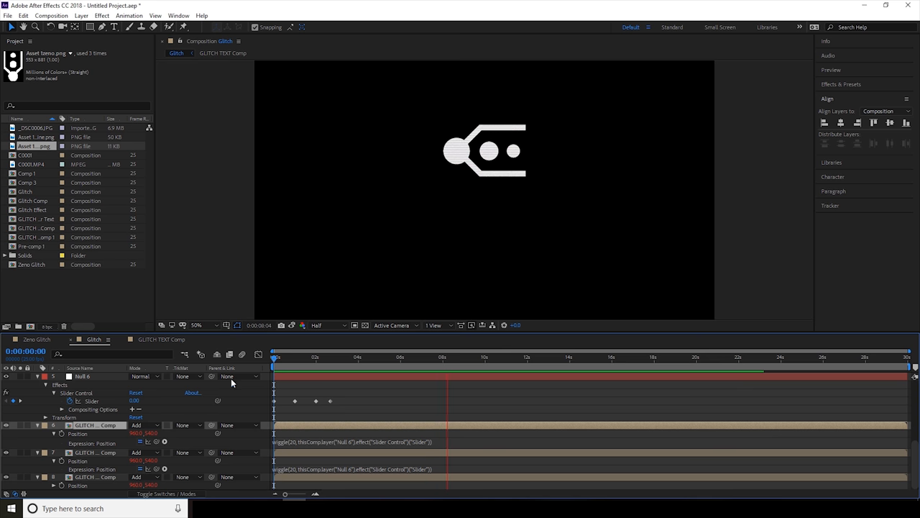
click(387, 356)
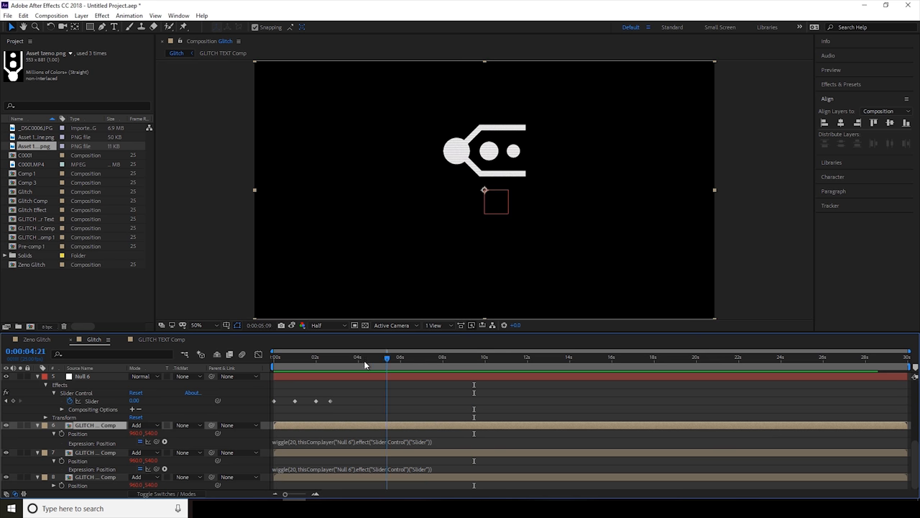